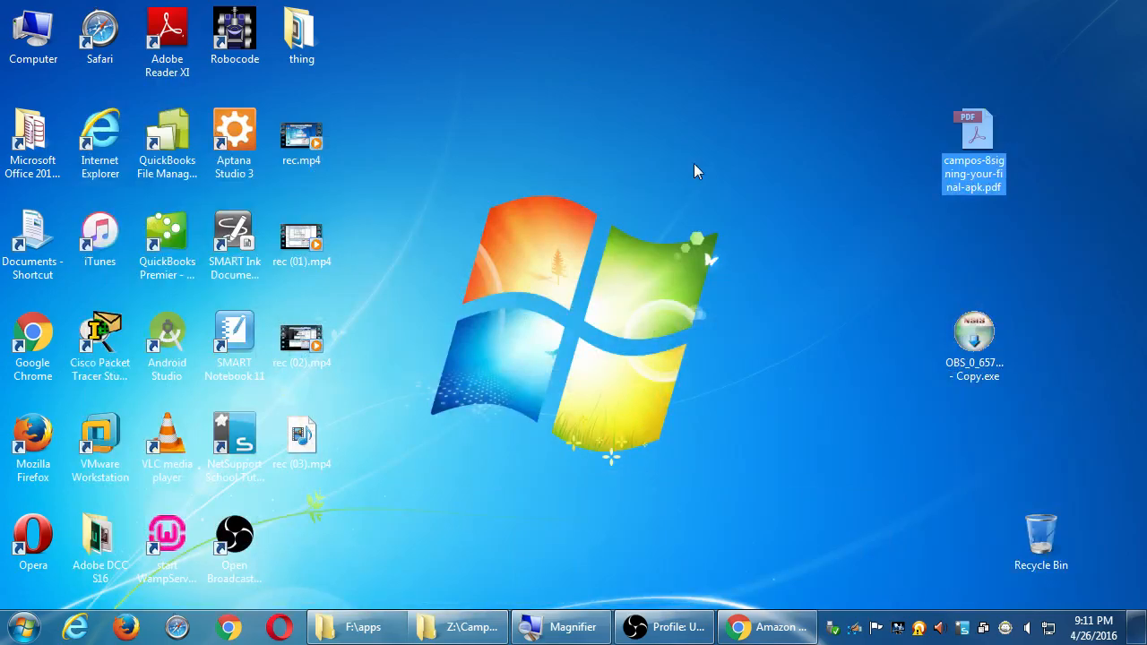
{"action": "mouse_move", "coordinate": [429, 419]}
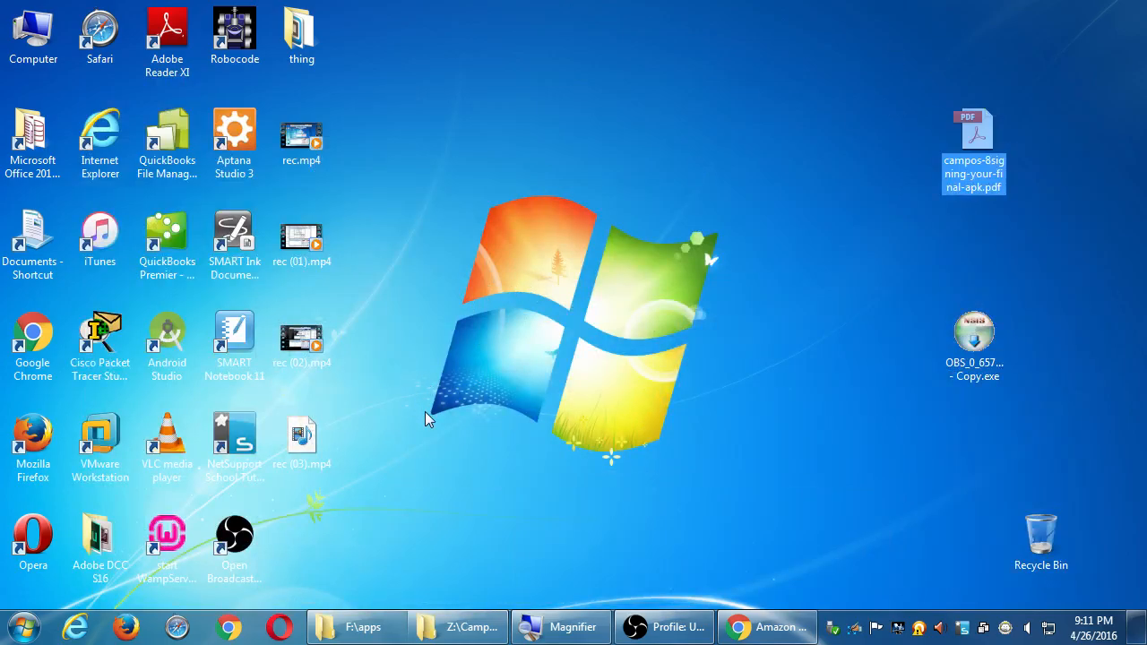
{"action": "mouse_move", "coordinate": [439, 493]}
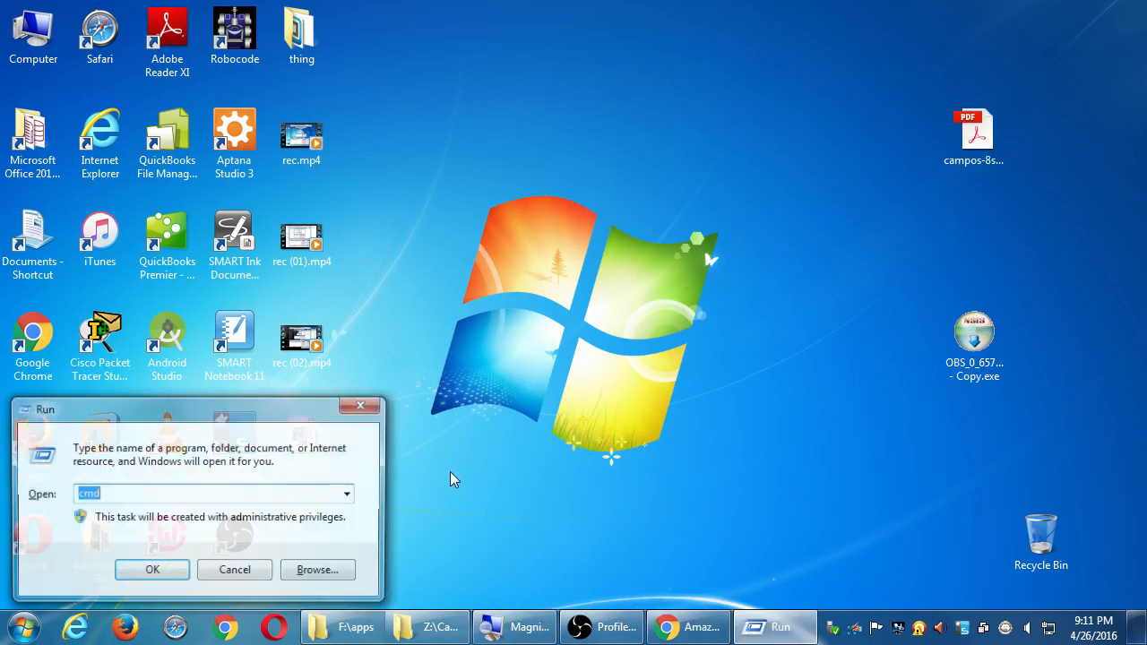
Launch an administrator Command Prompt and enter 'taco' at the prompt without running it.
{"action": "left_click", "coordinate": [151, 569]}
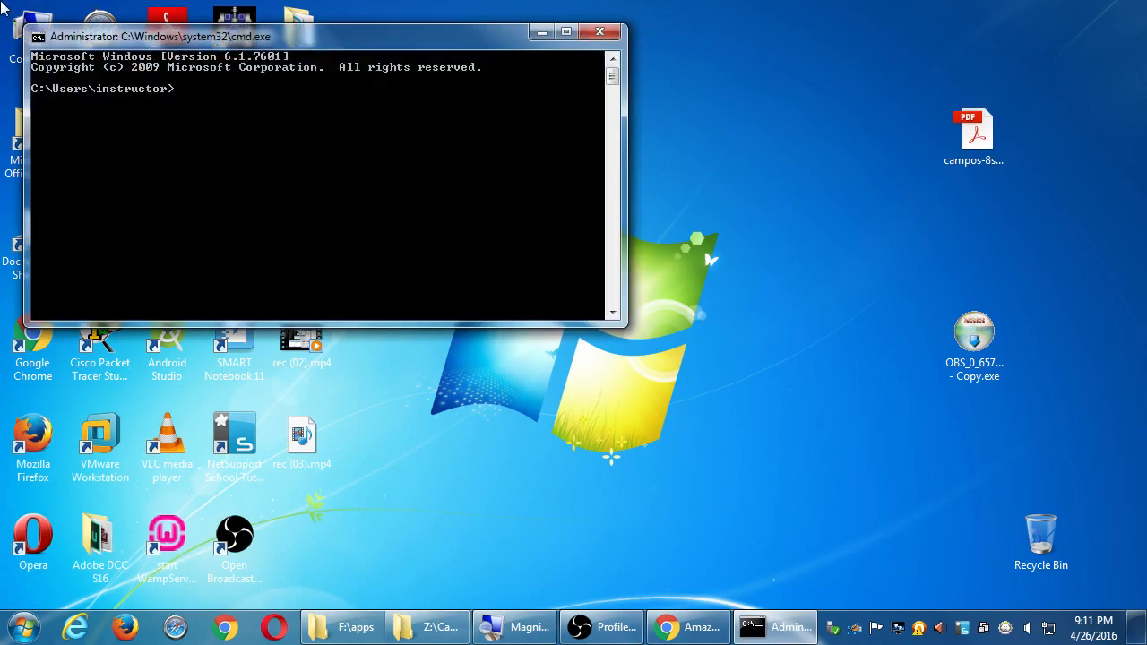
{"action": "type", "text": "tac"}
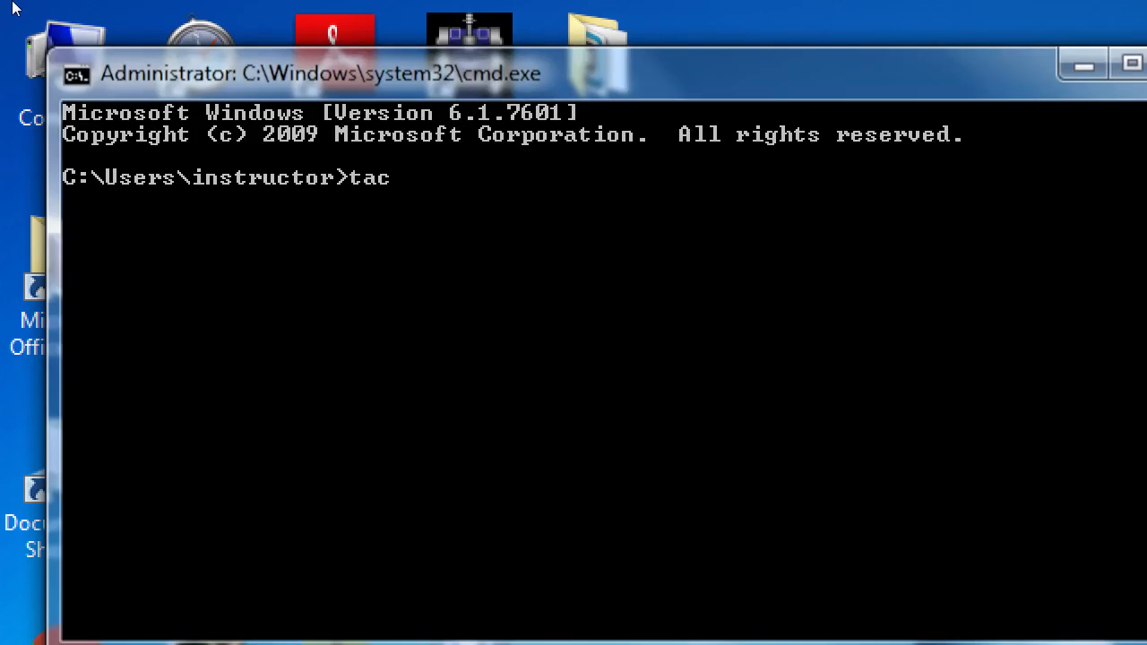
{"action": "type", "text": "o"}
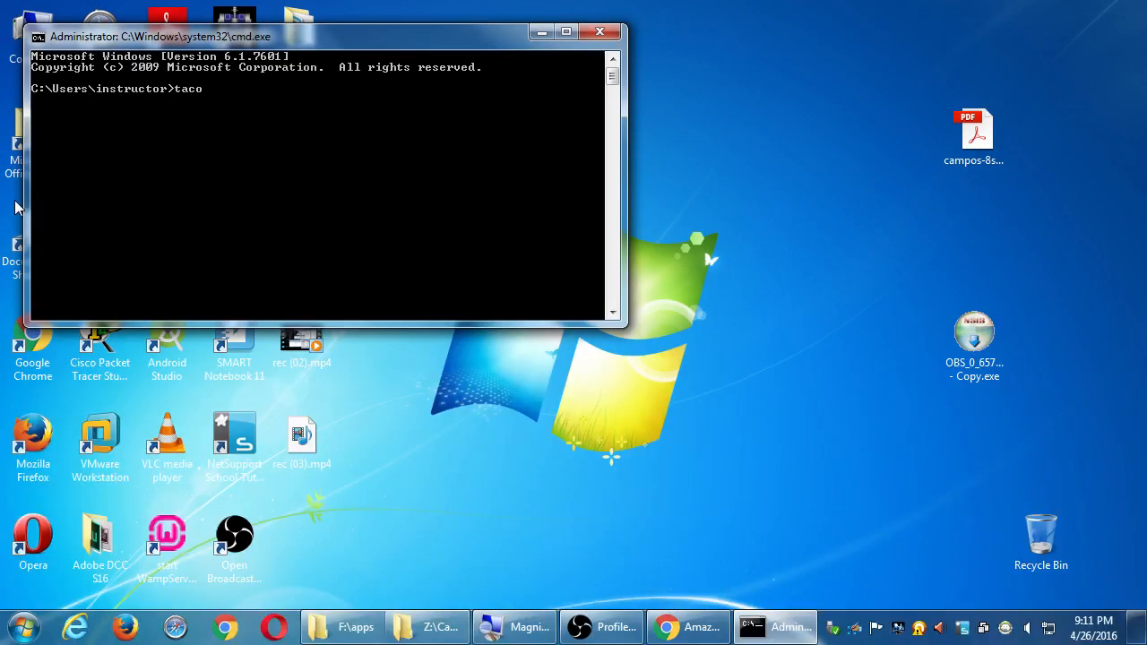
{"action": "mouse_move", "coordinate": [399, 73]}
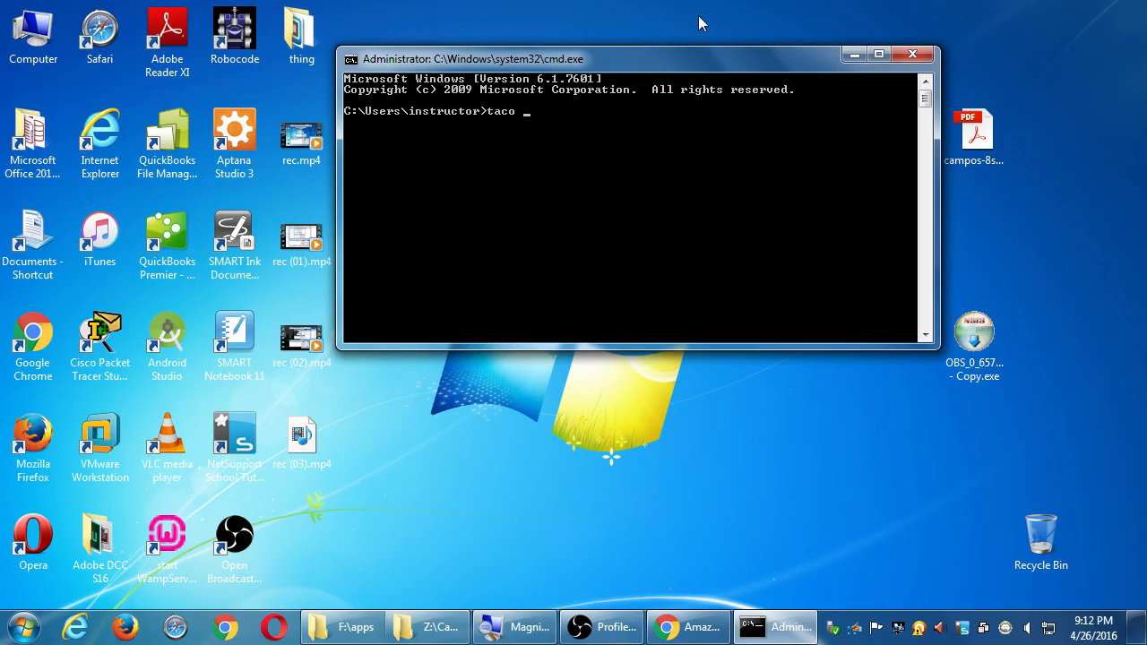
{"action": "mouse_move", "coordinate": [699, 503]}
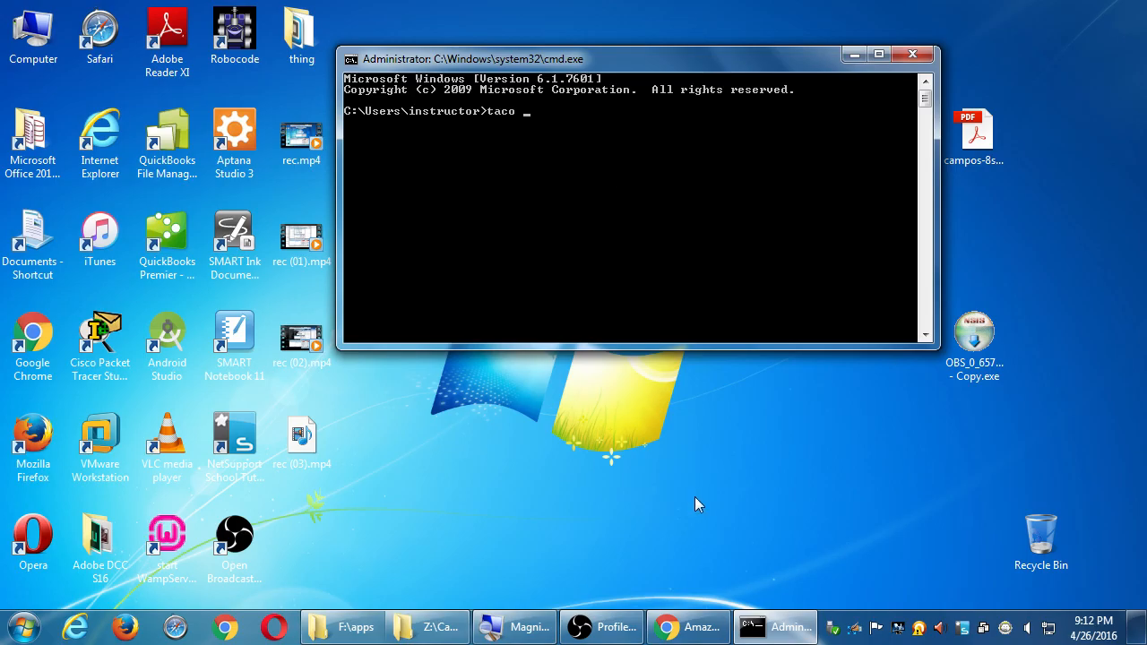
{"action": "mouse_move", "coordinate": [686, 625]}
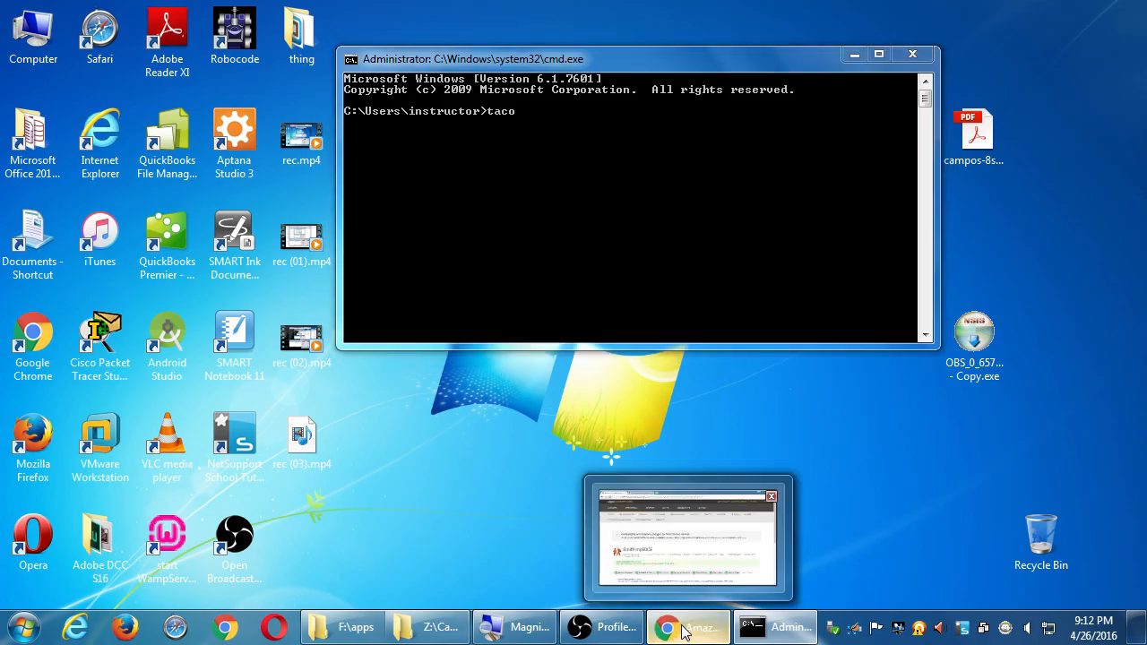
Bring forward the Amazon Developer Console showing the successful submission, then add a blank tab.
{"action": "left_click", "coordinate": [687, 538]}
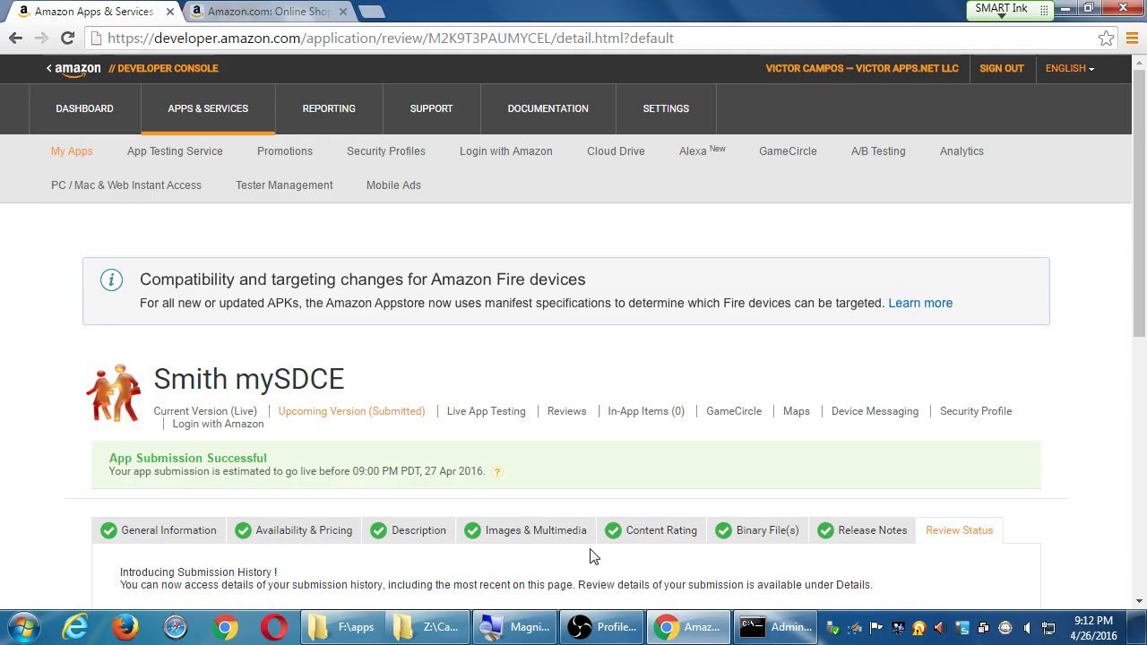
{"action": "left_click", "coordinate": [362, 11]}
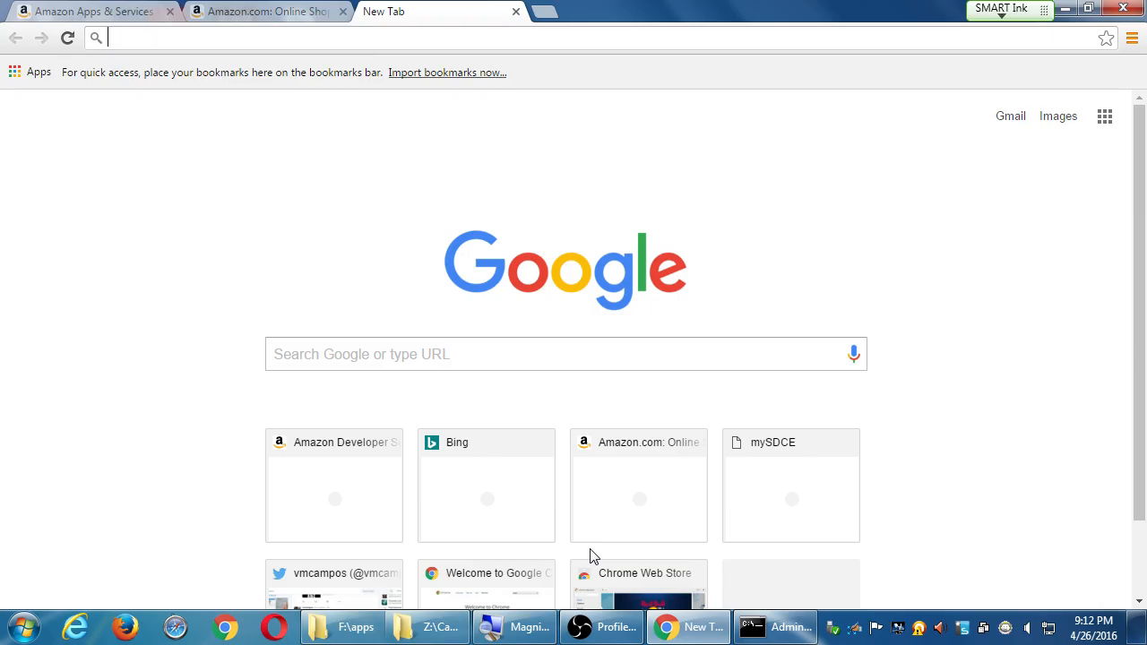
Load visualstudio.com in the new tab.
{"action": "type", "text": "visualstudioc"}
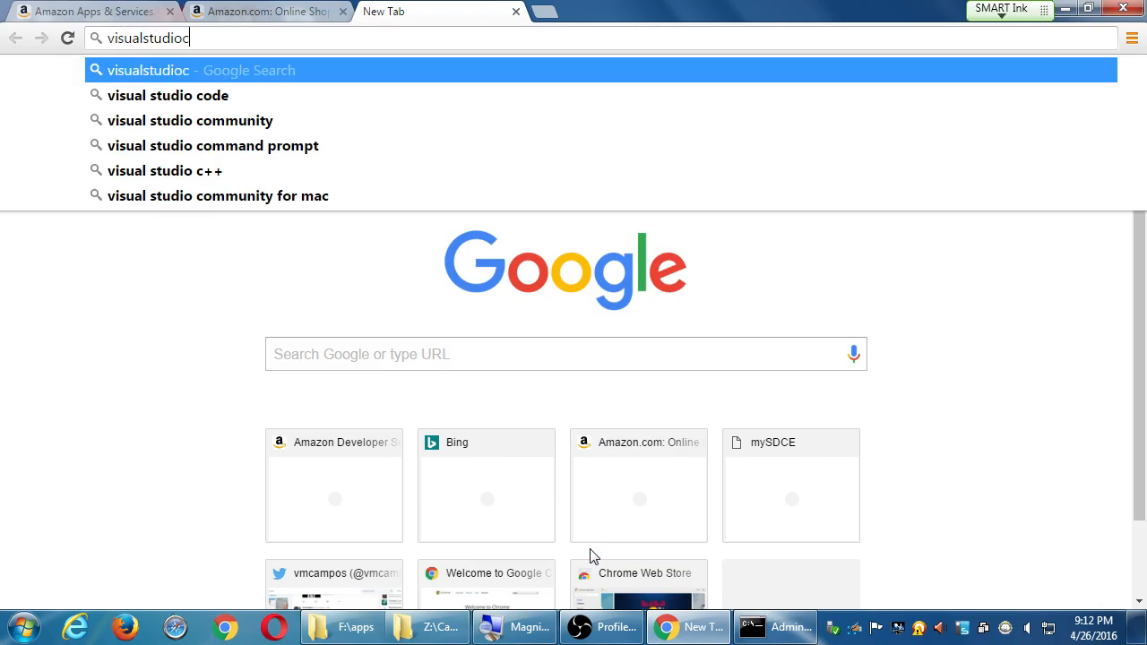
{"action": "key", "text": "Return"}
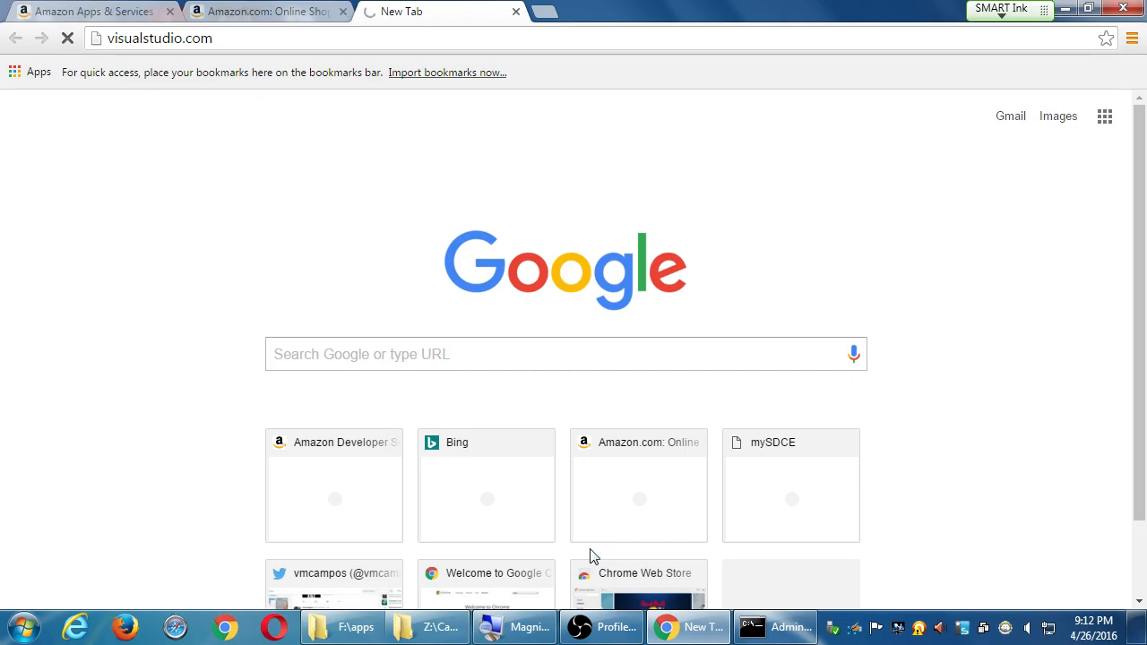
{"action": "key", "text": "Return"}
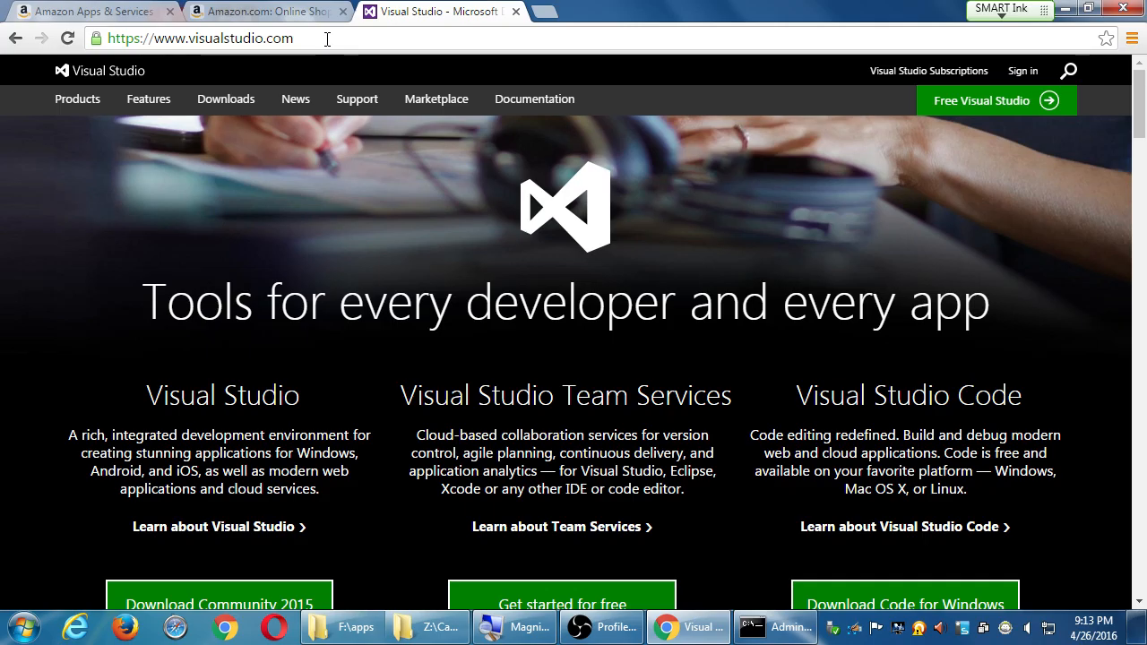
{"action": "mouse_move", "coordinate": [630, 28]}
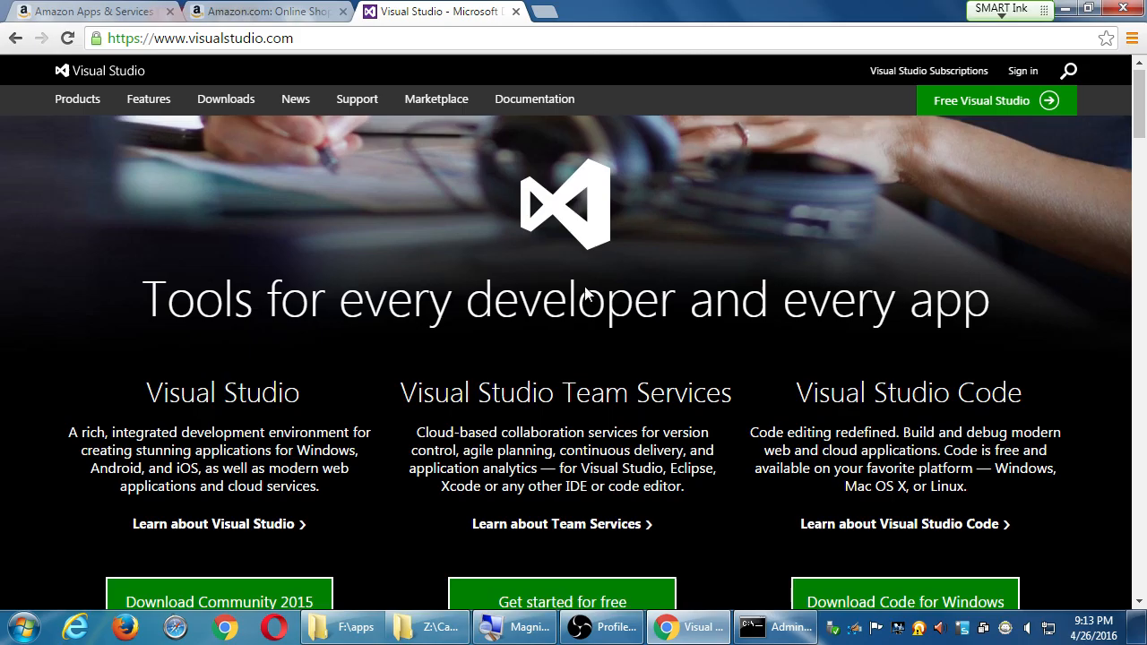
Scroll the Visual Studio homepage past the download offers to 'Now with Xamarin'.
{"action": "scroll", "scroll_direction": "down", "scroll_amount": 3}
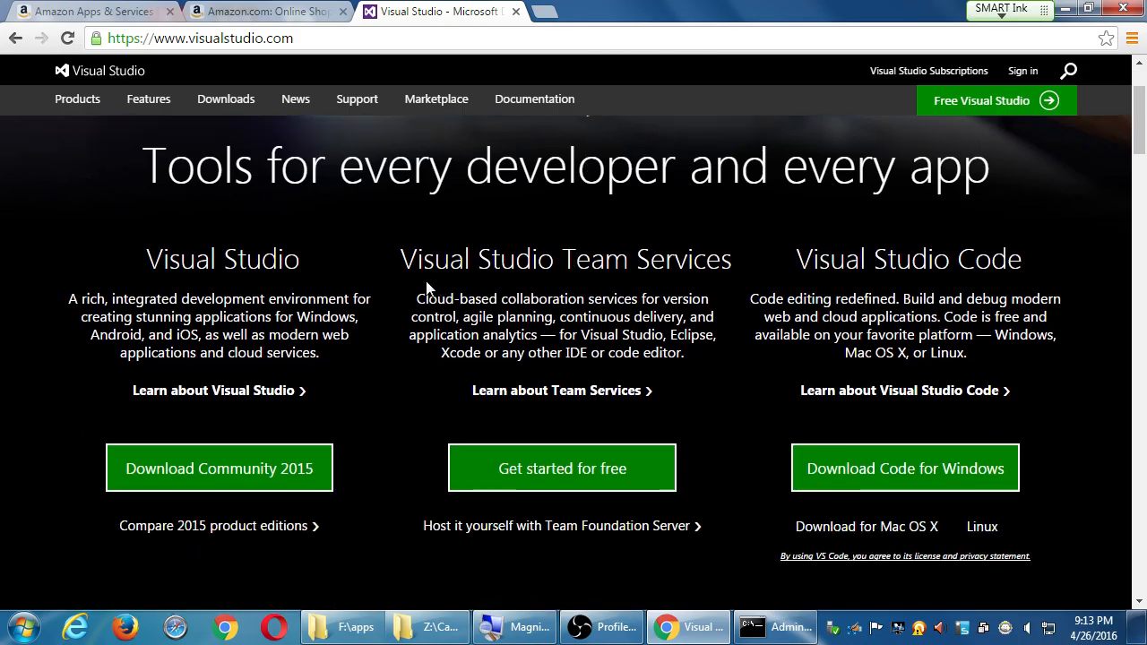
{"action": "scroll", "scroll_direction": "down", "scroll_amount": 3}
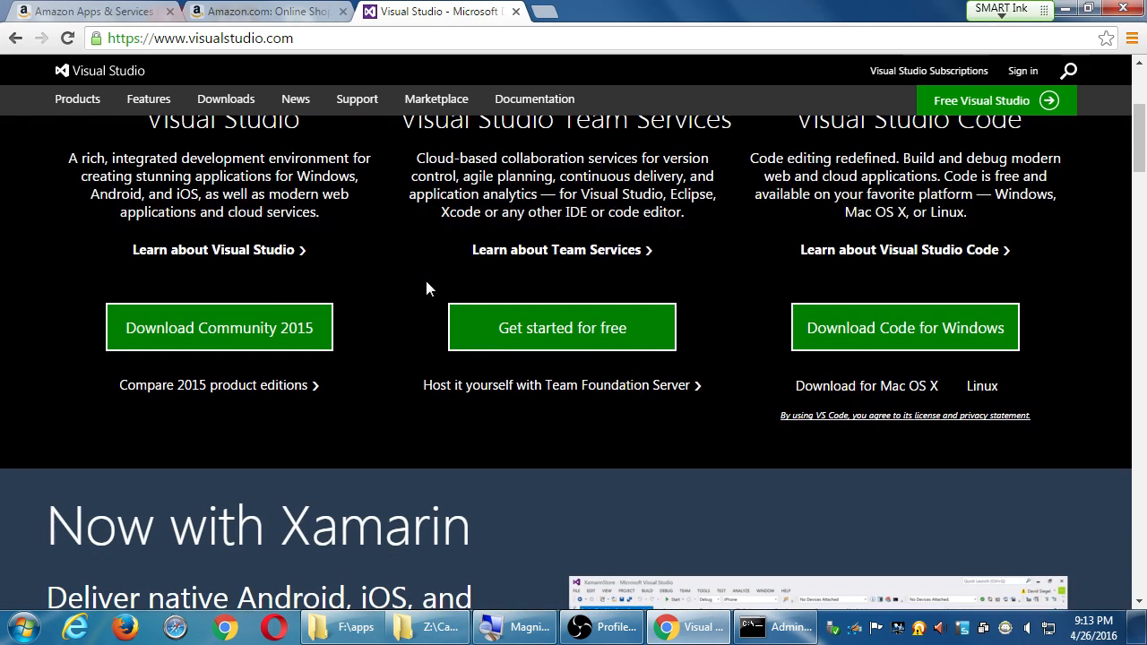
{"action": "mouse_move", "coordinate": [271, 332]}
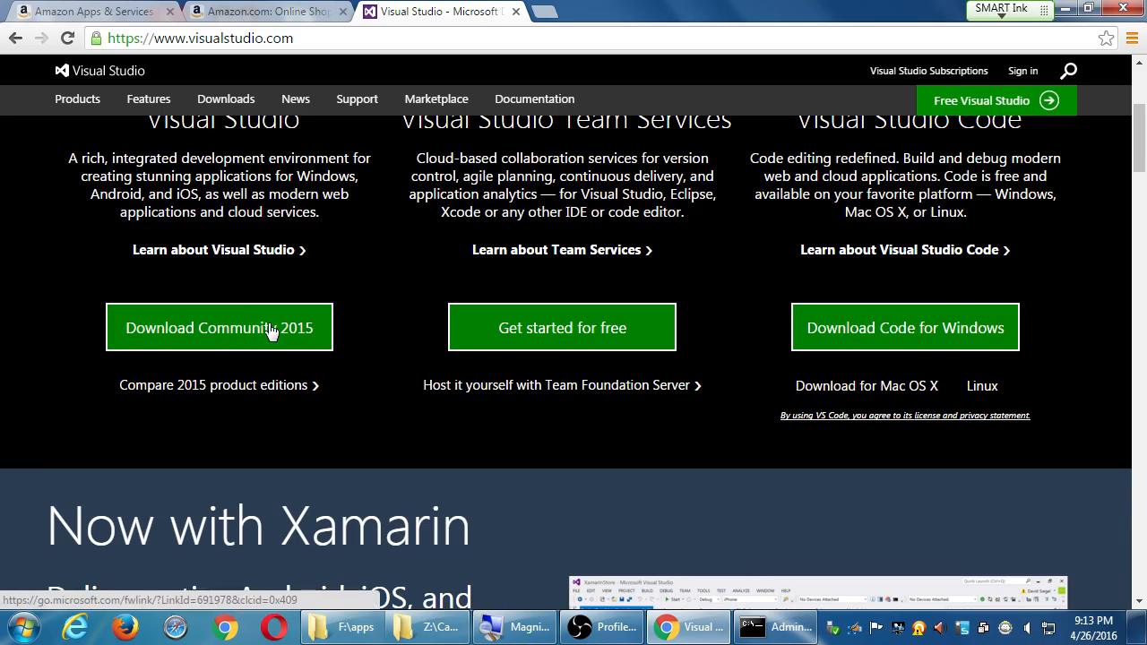
{"action": "scroll", "scroll_direction": "down", "scroll_amount": 3}
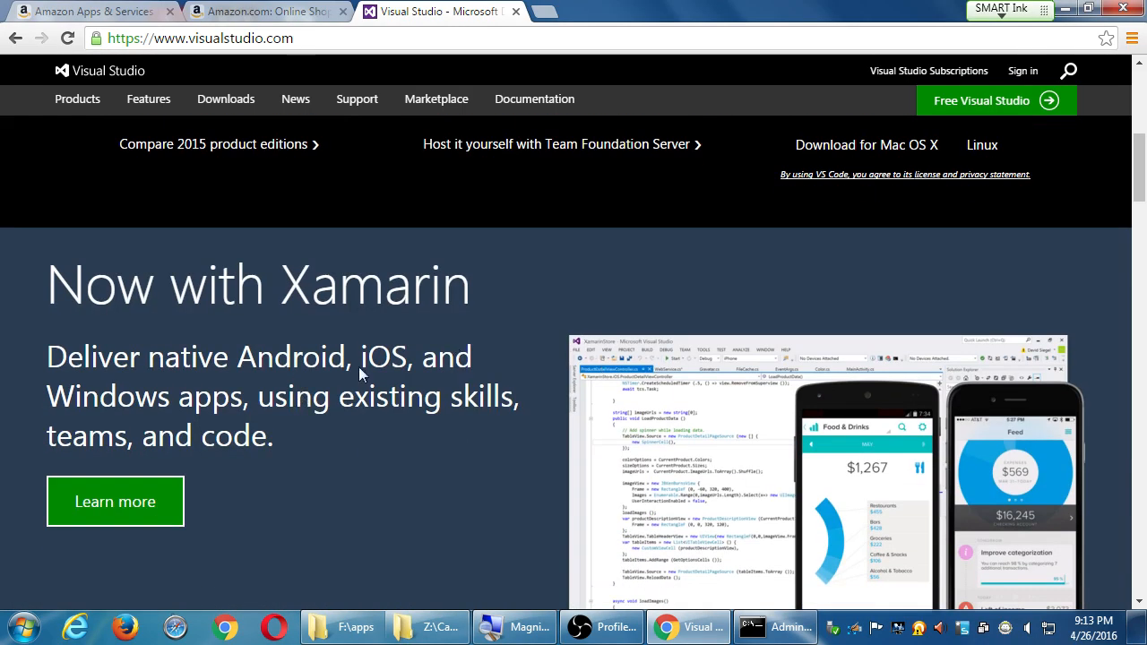
{"action": "mouse_move", "coordinate": [176, 276]}
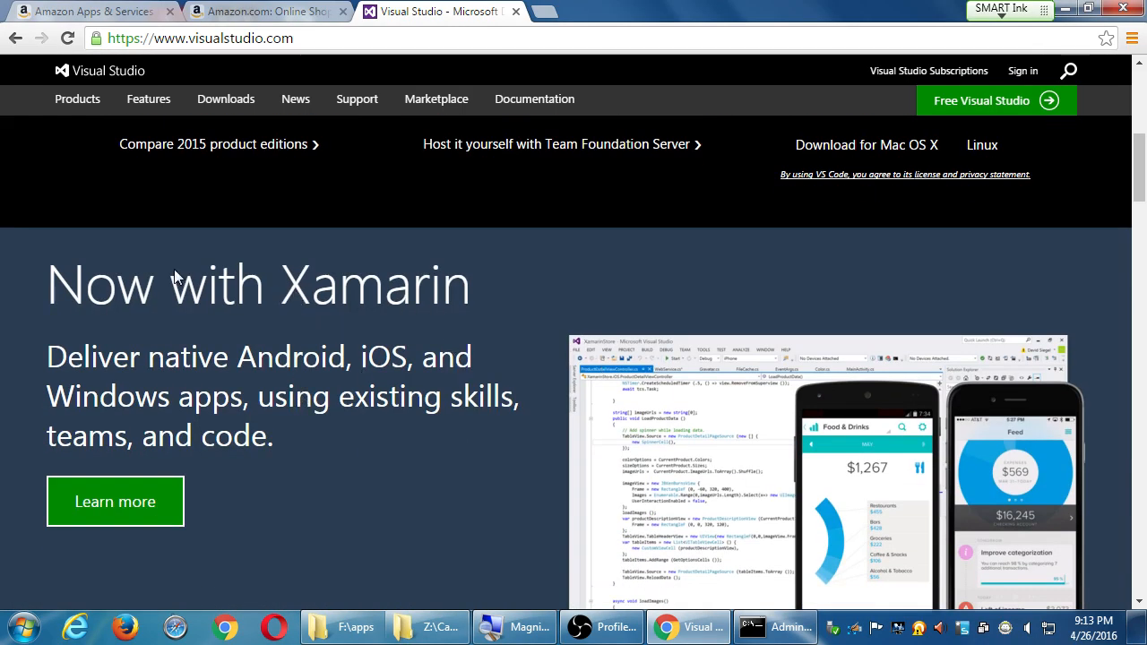
{"action": "mouse_move", "coordinate": [479, 309]}
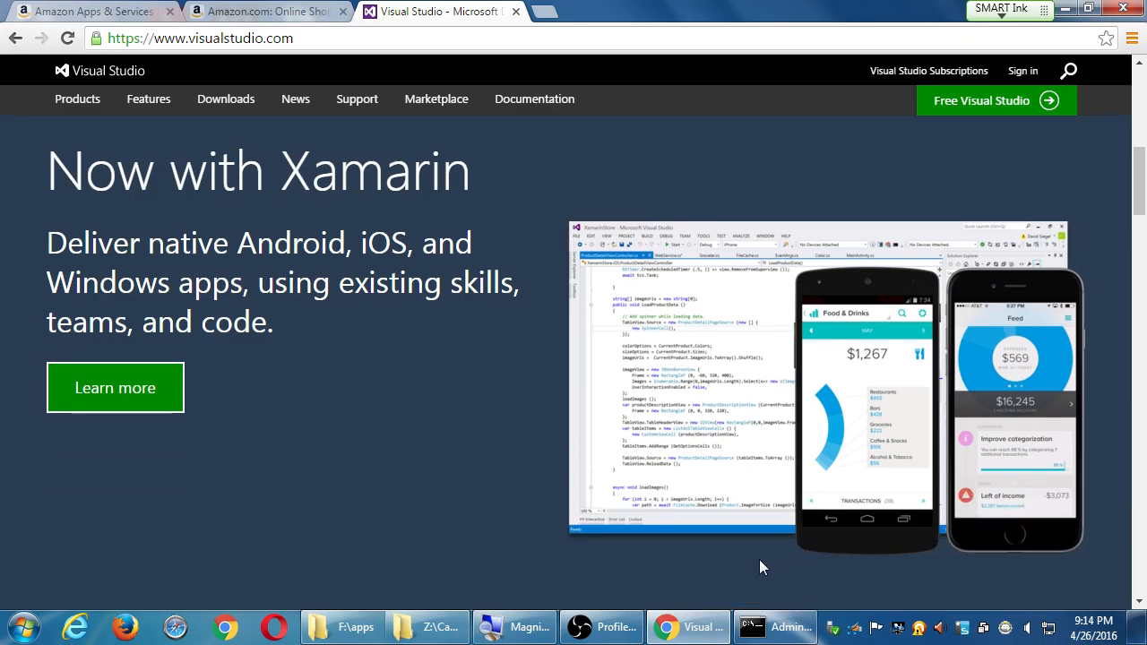
{"action": "mouse_move", "coordinate": [851, 553]}
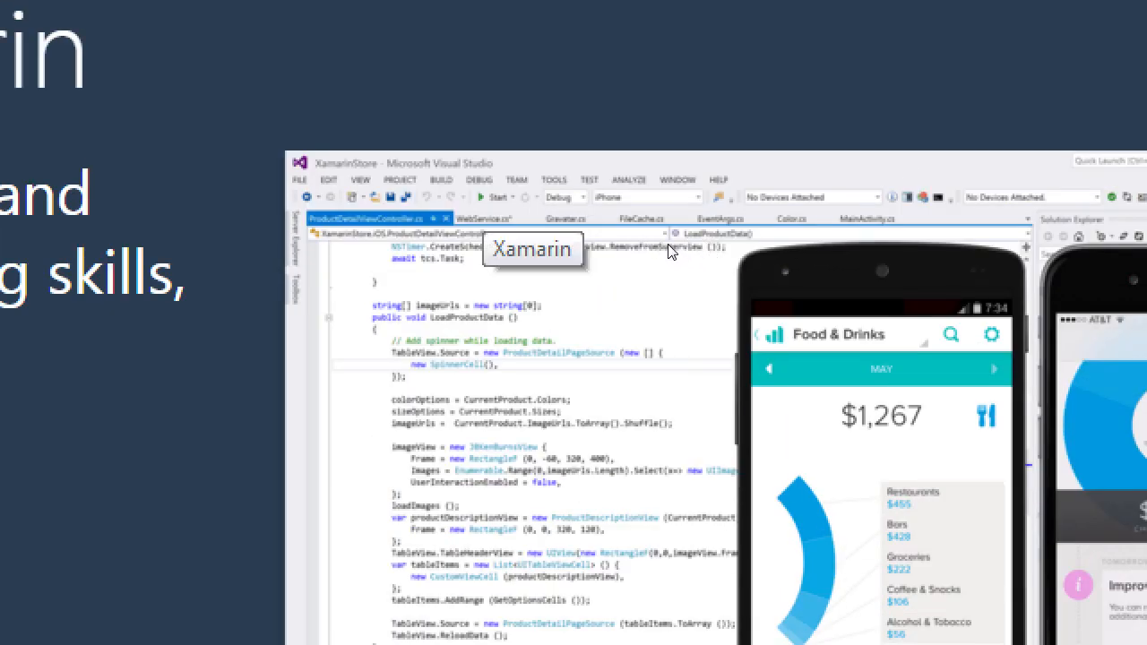
{"action": "mouse_move", "coordinate": [701, 260]}
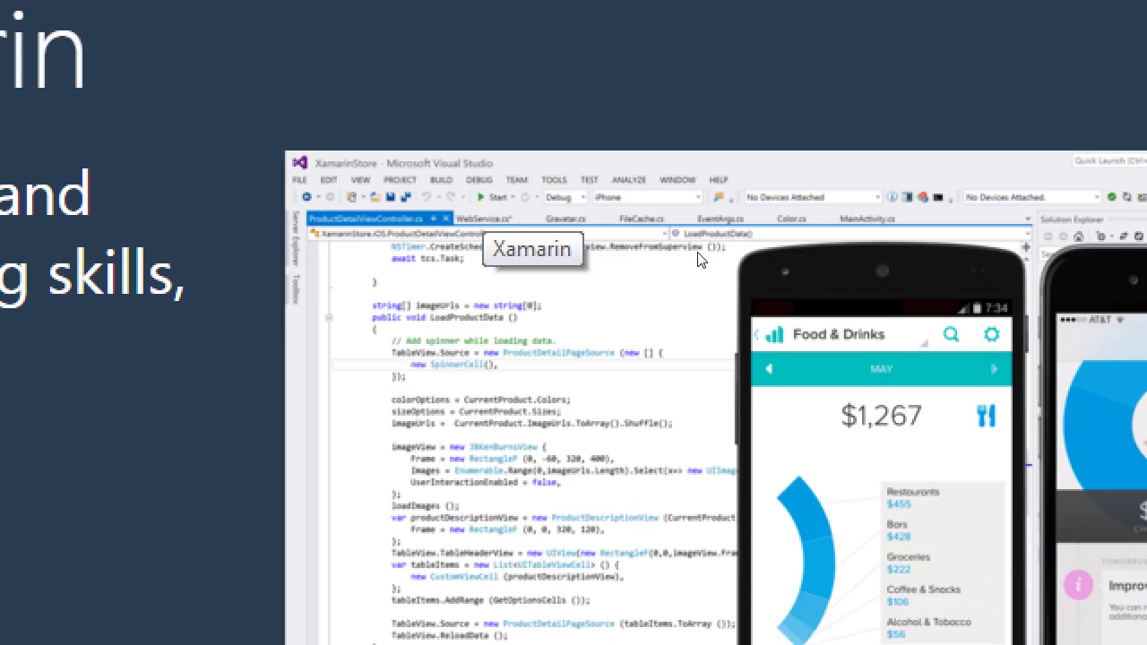
{"action": "mouse_move", "coordinate": [674, 249]}
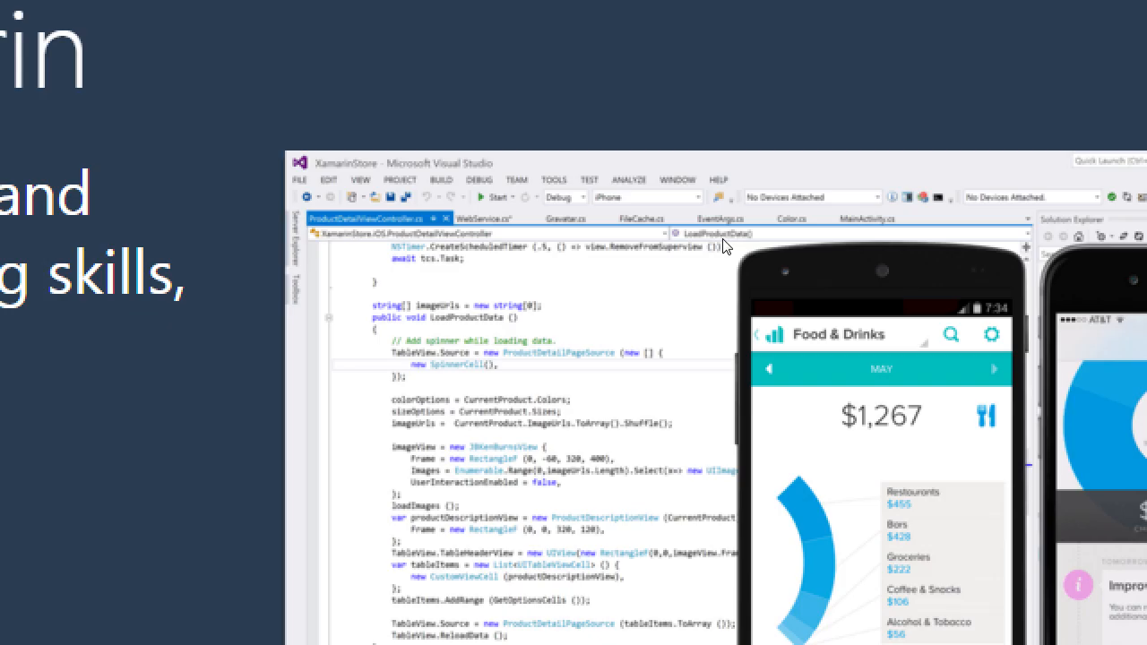
{"action": "mouse_move", "coordinate": [730, 244]}
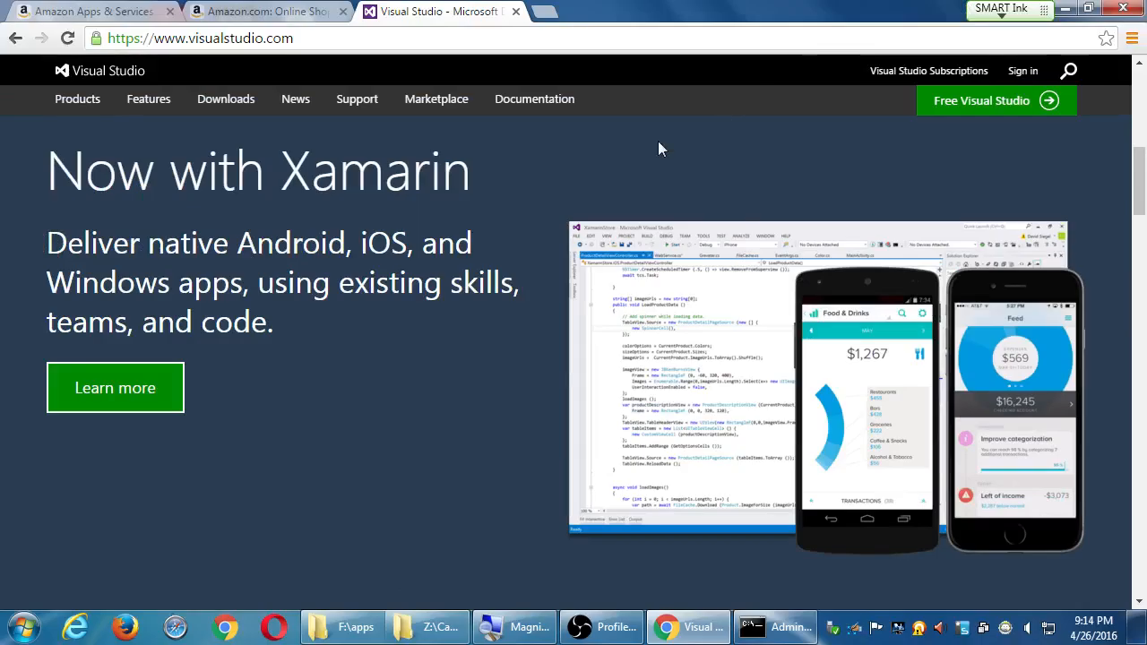
Scroll past Enterprise and Code to the Visual Studio Community 2015 download offer.
{"action": "scroll", "scroll_direction": "down", "scroll_amount": 3}
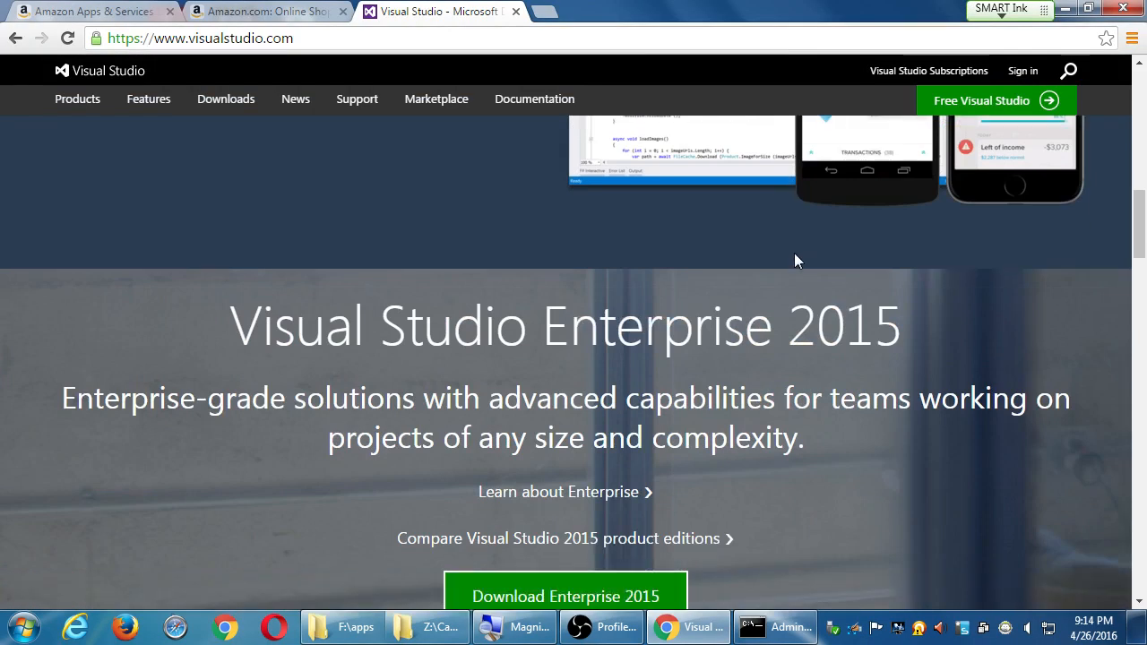
{"action": "scroll", "scroll_direction": "up", "scroll_amount": 3}
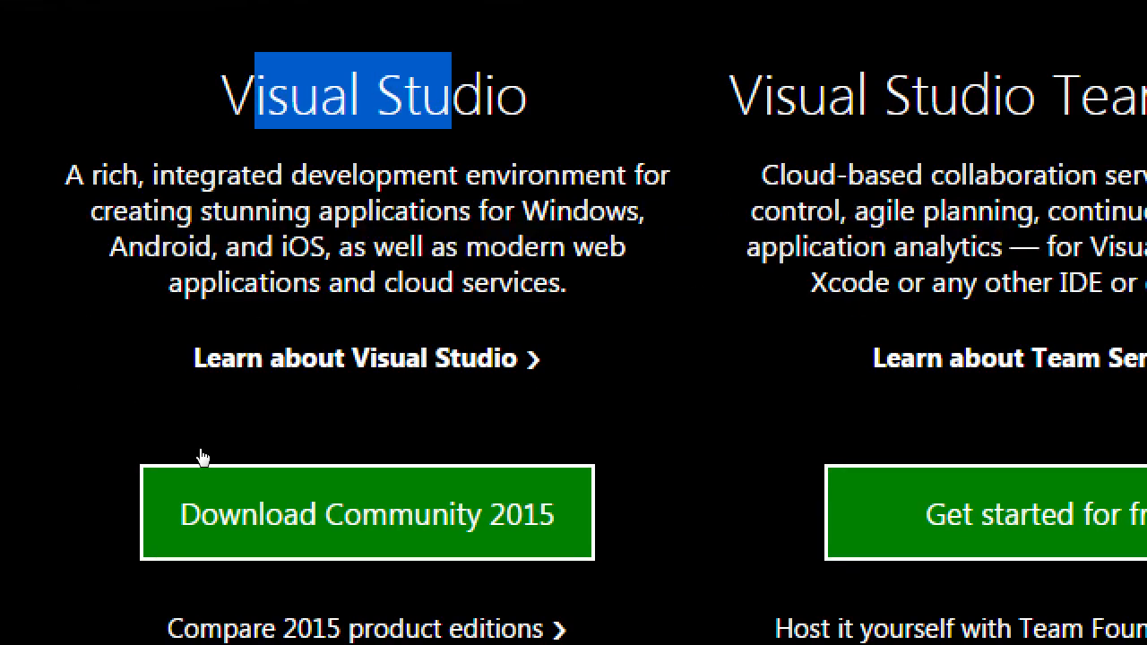
{"action": "mouse_move", "coordinate": [242, 472]}
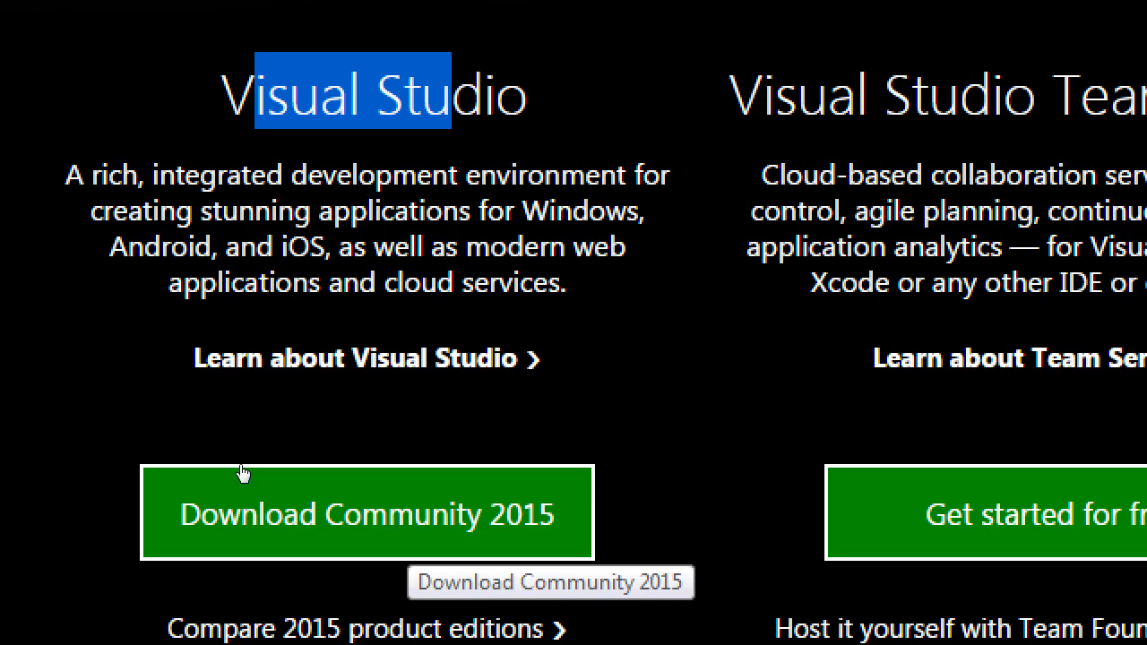
{"action": "scroll", "scroll_direction": "up", "scroll_amount": 3}
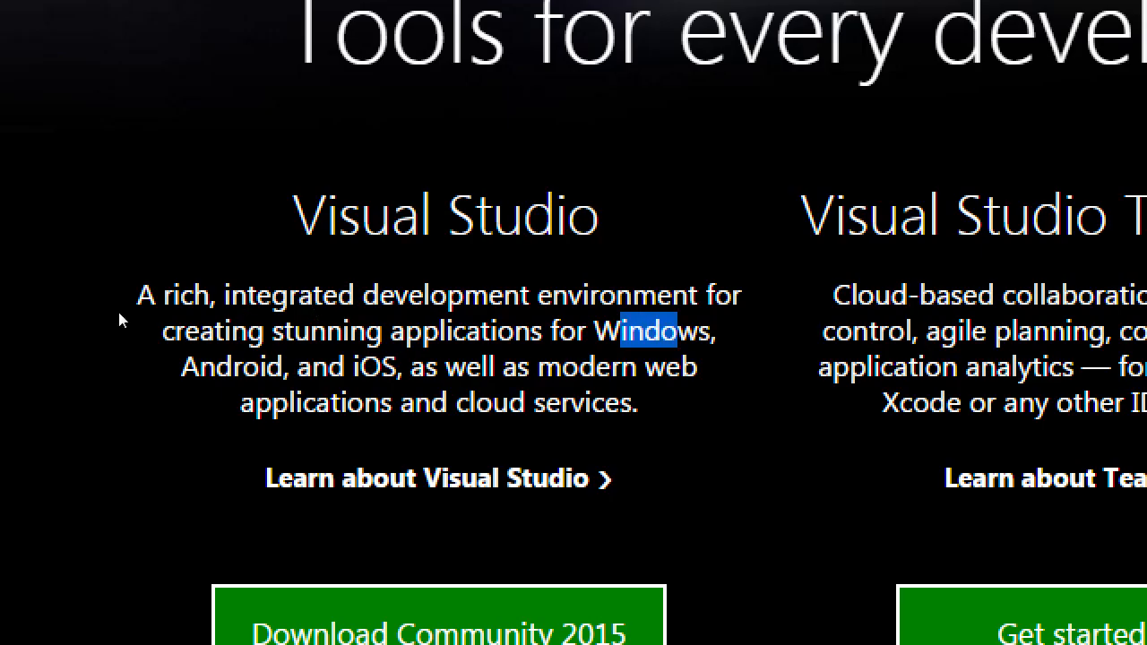
{"action": "mouse_move", "coordinate": [267, 316]}
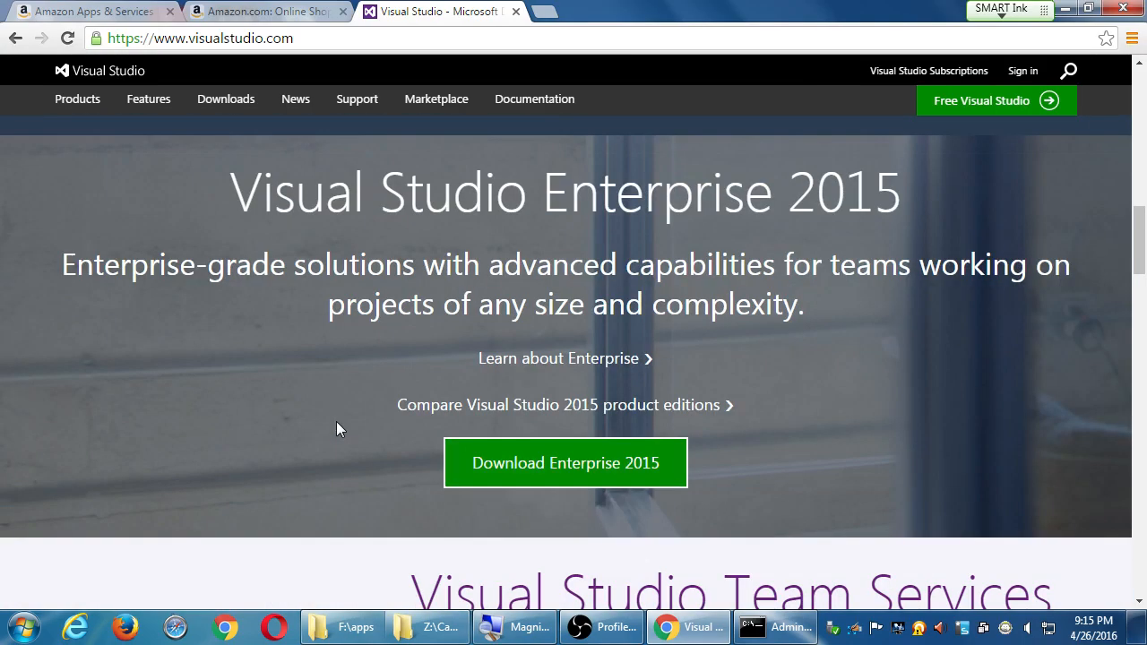
{"action": "scroll", "scroll_direction": "down", "scroll_amount": 3}
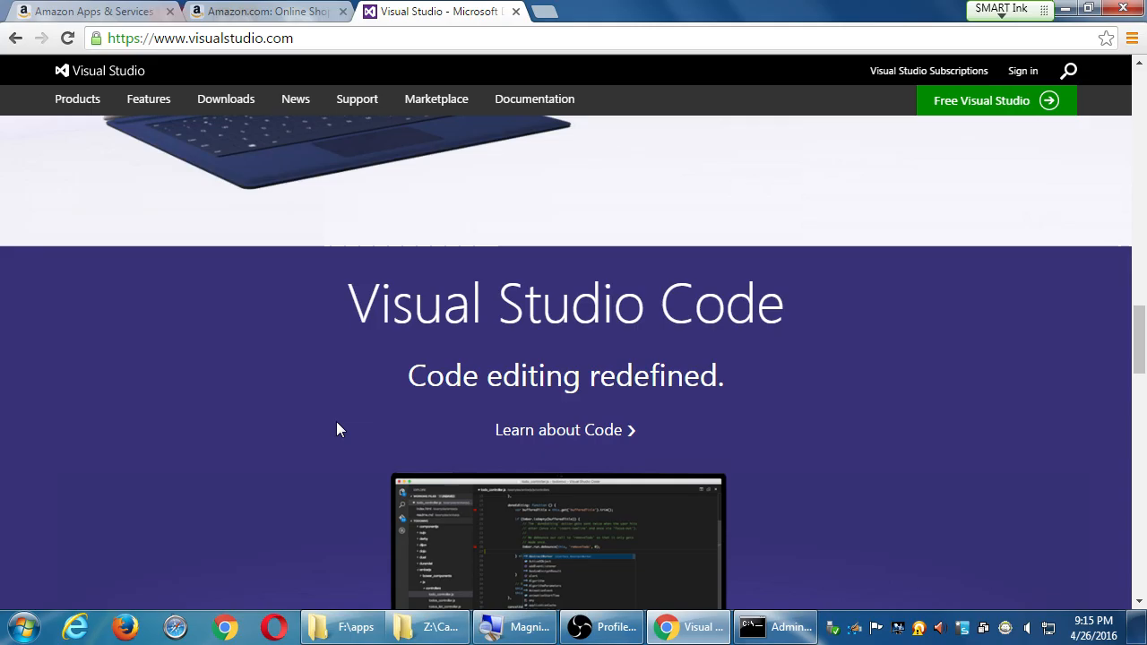
{"action": "scroll", "scroll_direction": "down", "scroll_amount": 3}
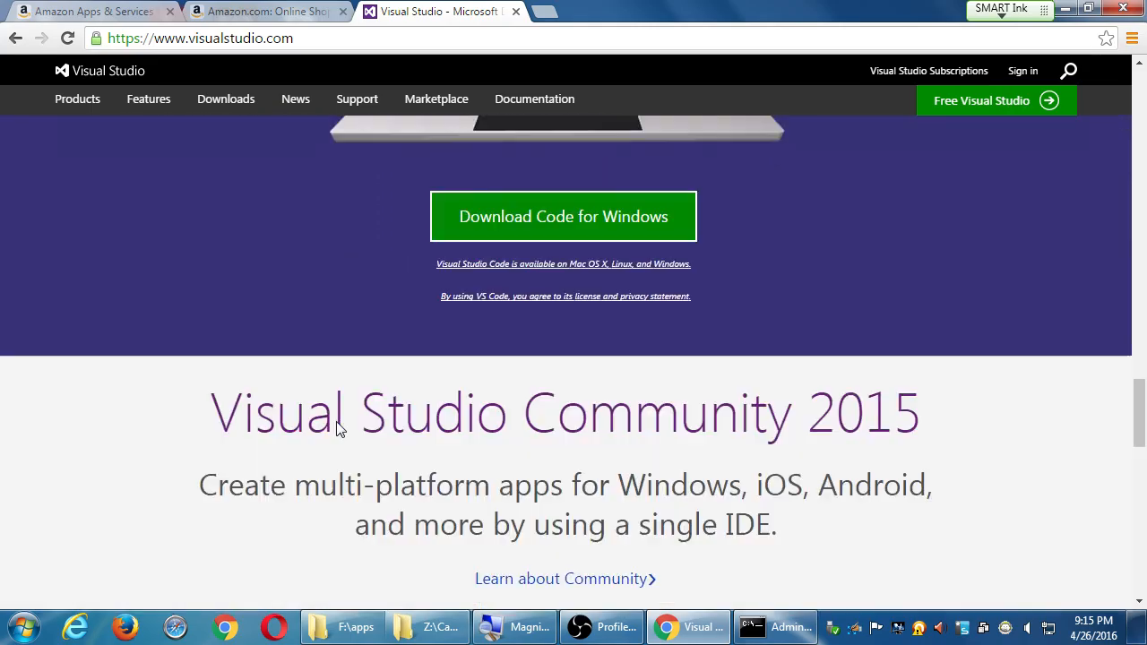
{"action": "scroll", "scroll_direction": "down", "scroll_amount": 3}
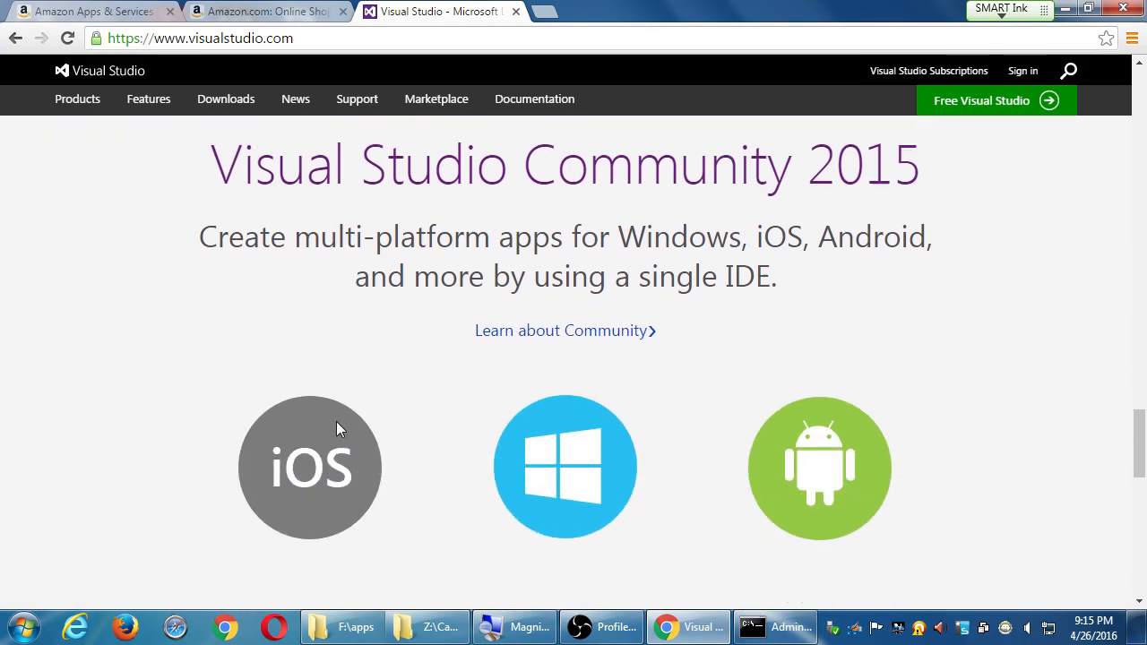
{"action": "scroll", "scroll_direction": "down", "scroll_amount": 3}
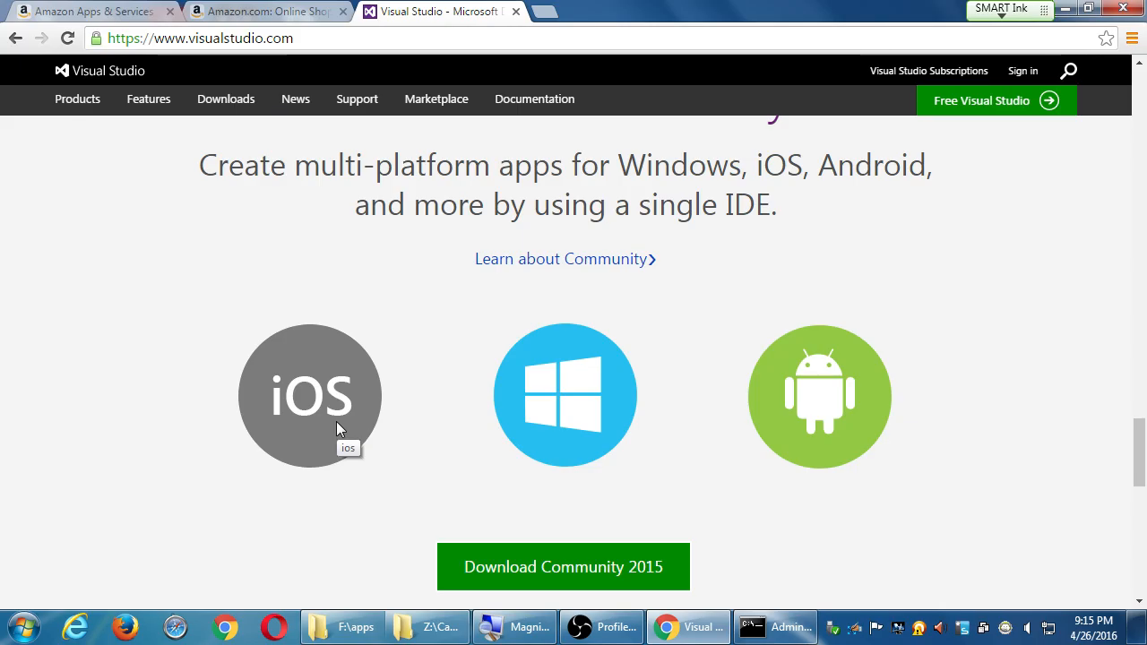
{"action": "mouse_move", "coordinate": [183, 408]}
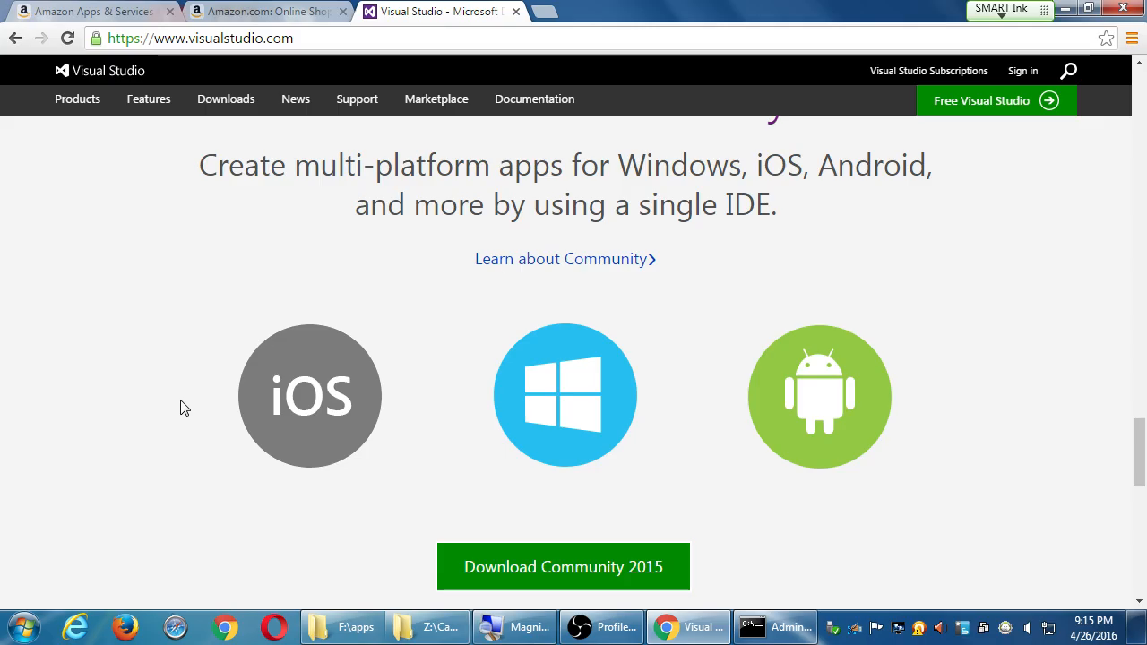
Open a new tab and enter the search 'taco install-reqs android'.
{"action": "left_click", "coordinate": [536, 11]}
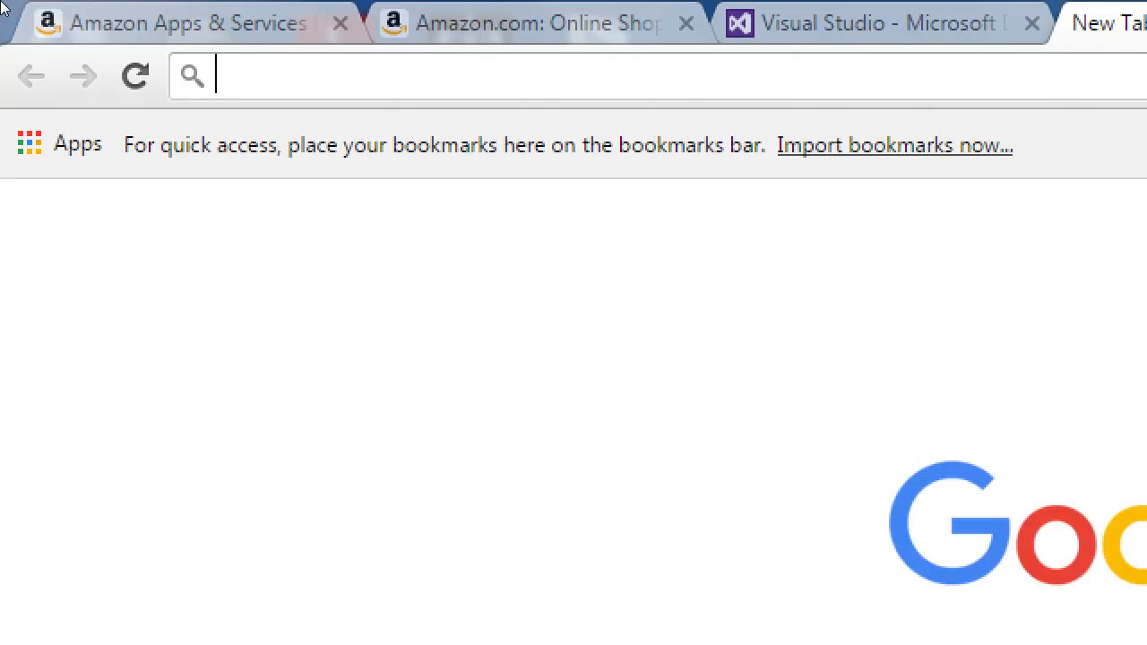
{"action": "type", "text": "taco instagram"}
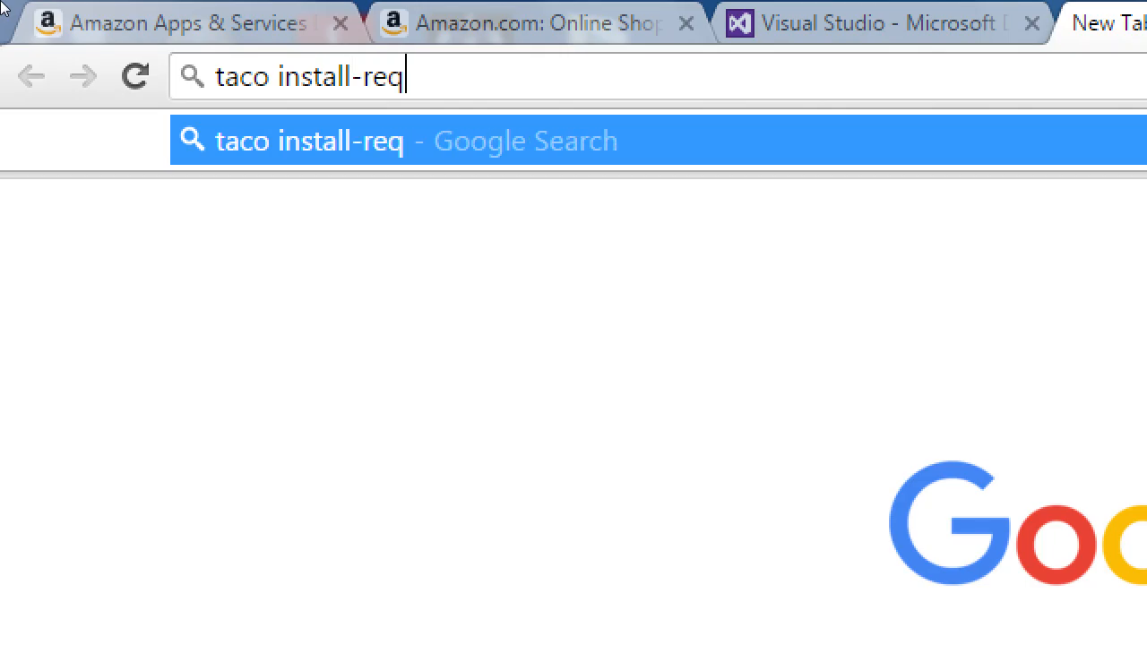
{"action": "type", "text": "s android"}
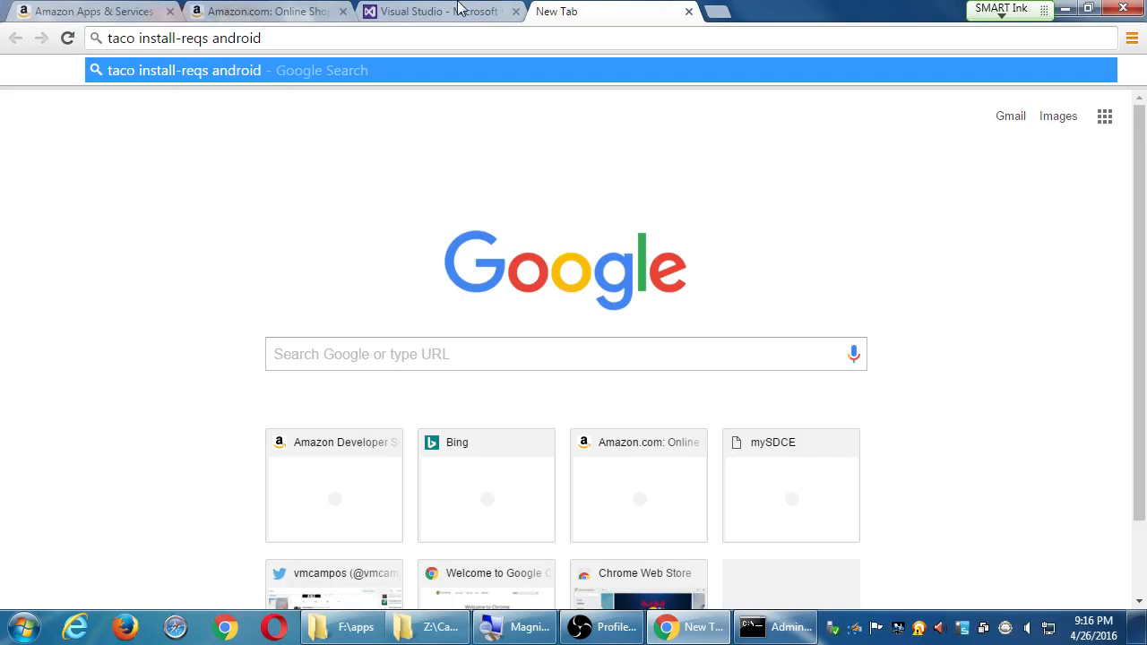
Return to the Visual Studio page and start the Community 2015 download.
{"action": "left_click", "coordinate": [13, 627]}
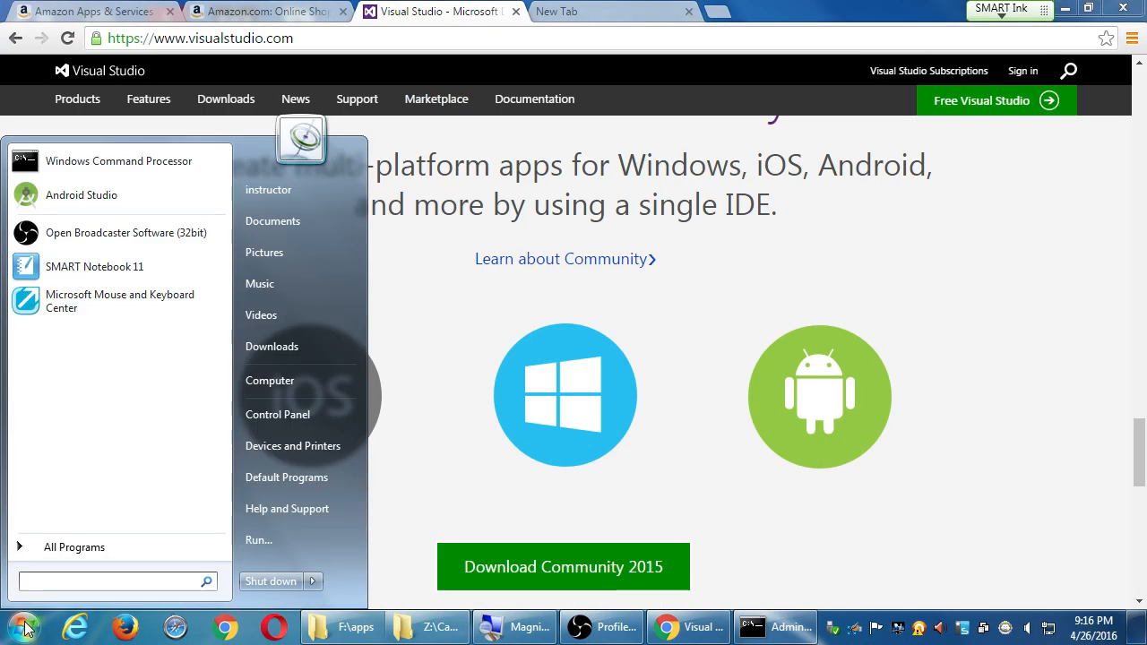
{"action": "type", "text": "visual"}
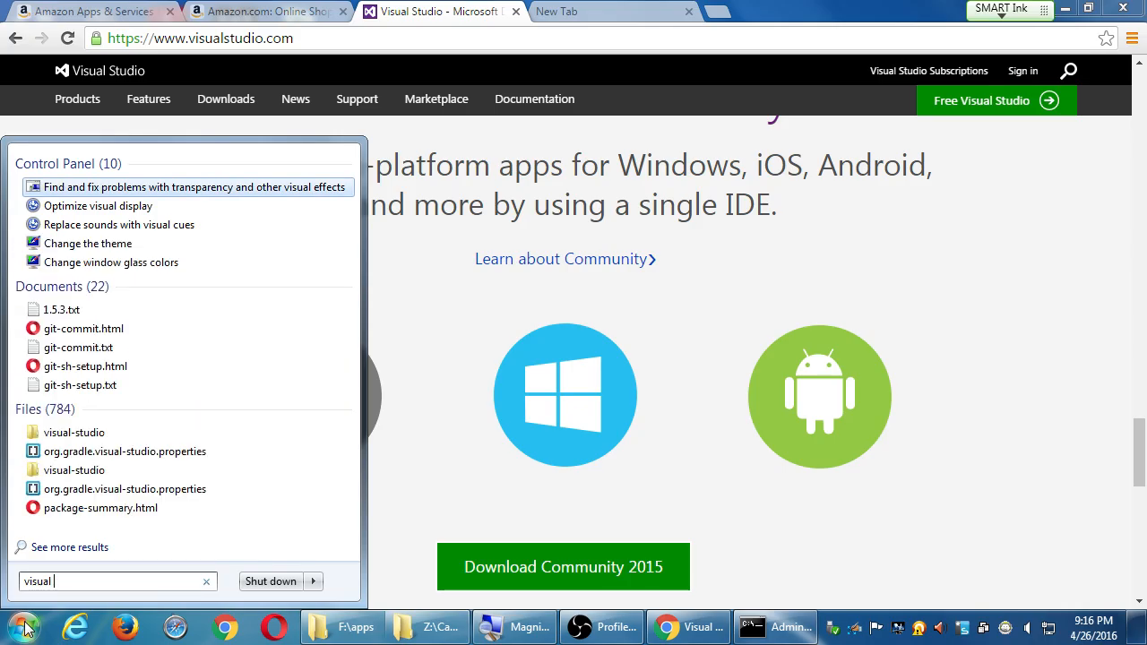
{"action": "type", "text": "studio"}
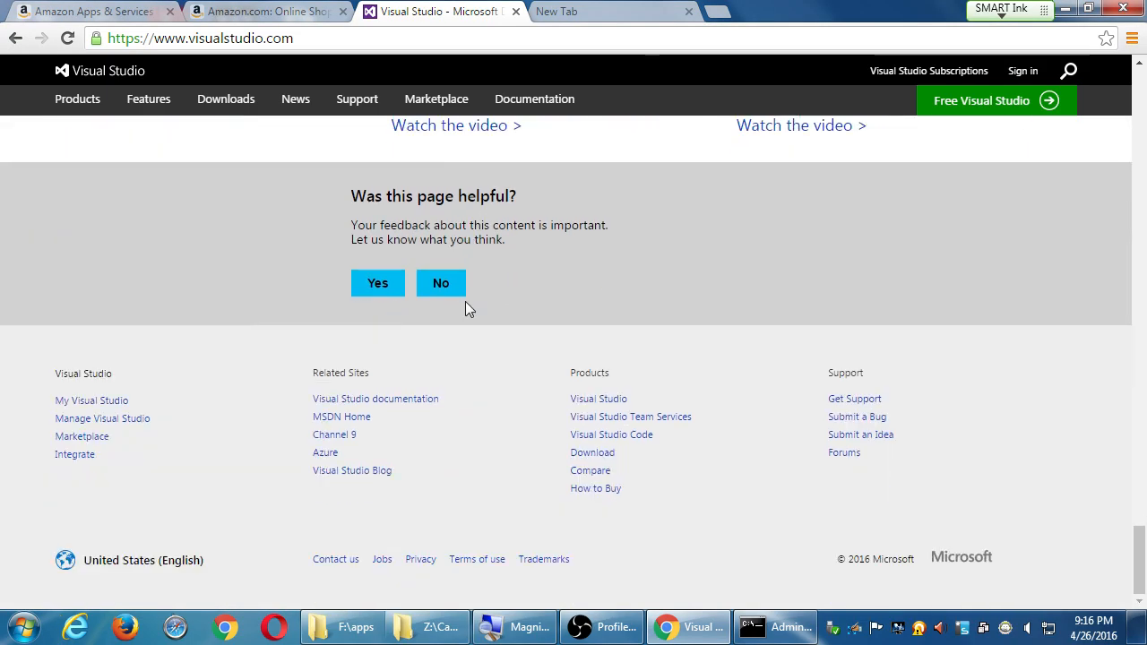
{"action": "scroll", "scroll_direction": "up", "scroll_amount": 3}
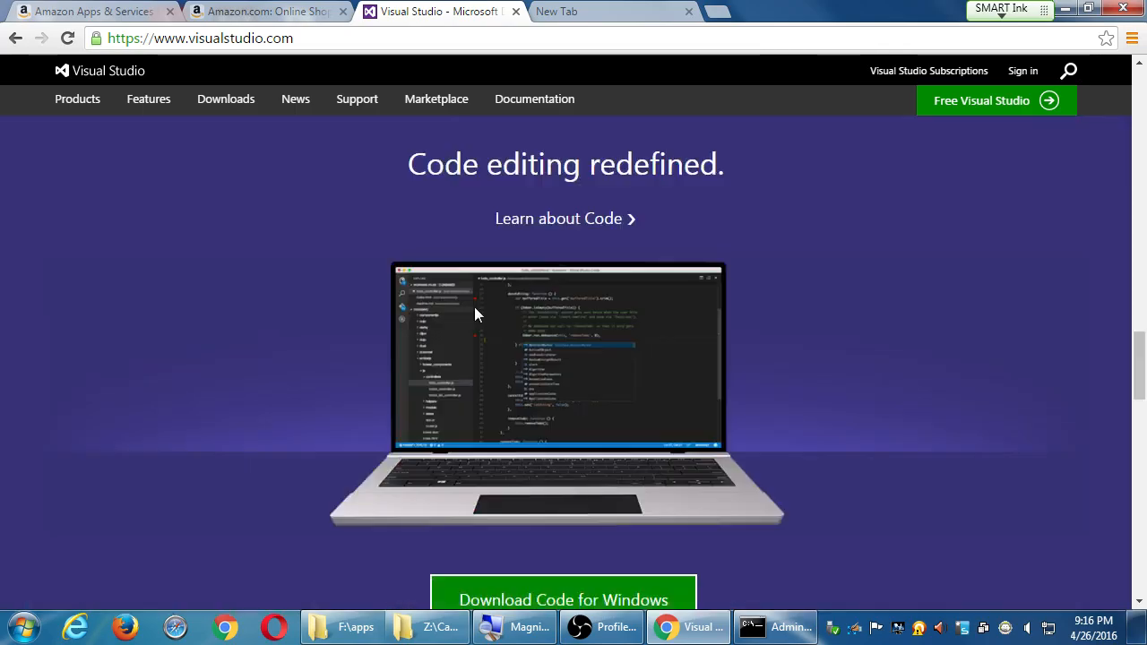
{"action": "scroll", "scroll_direction": "down", "scroll_amount": 3}
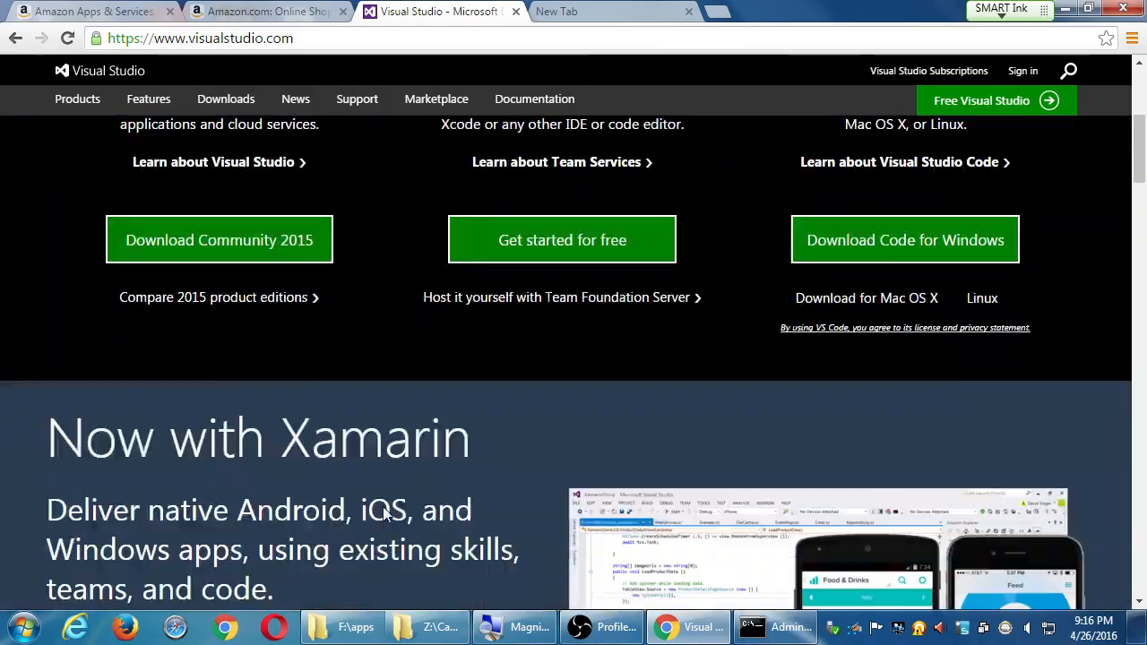
{"action": "left_click", "coordinate": [218, 231]}
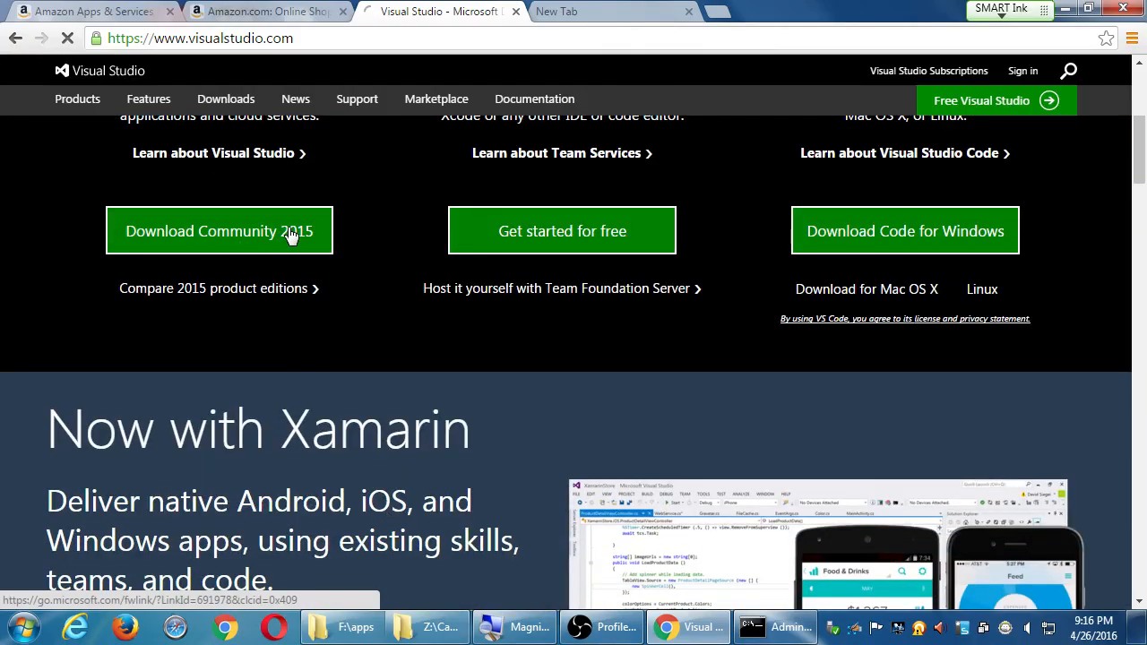
Let the vs_community_ENU.exe download begin, then open and close the Features menu.
{"action": "left_click", "coordinate": [219, 231]}
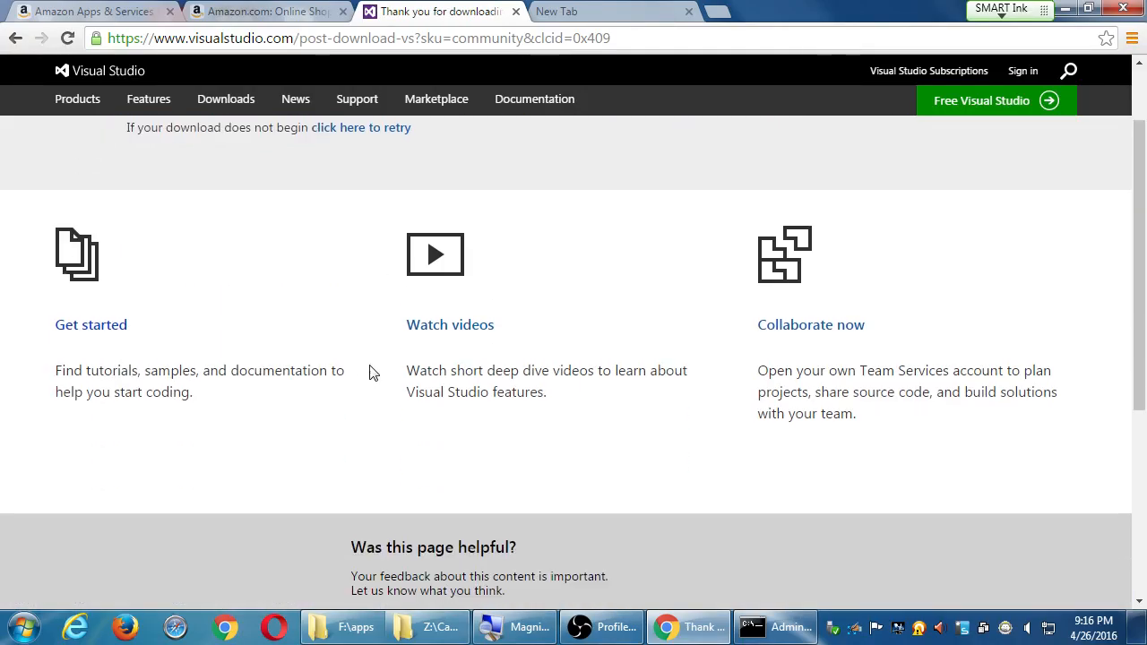
{"action": "scroll", "scroll_direction": "down", "scroll_amount": 3}
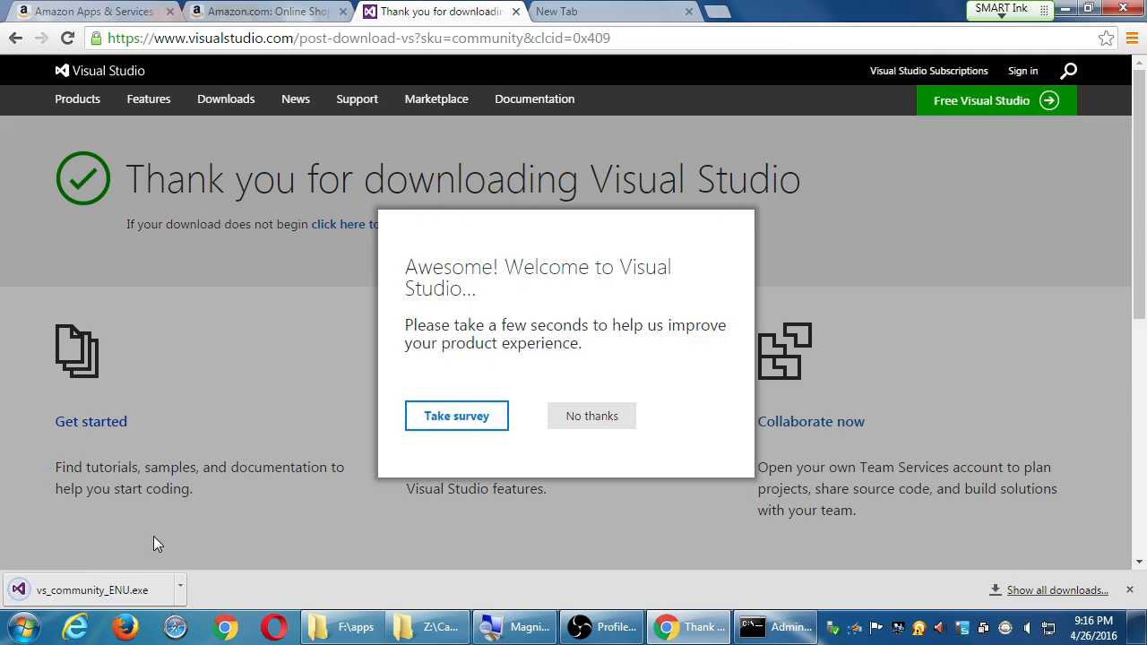
{"action": "mouse_move", "coordinate": [27, 45]}
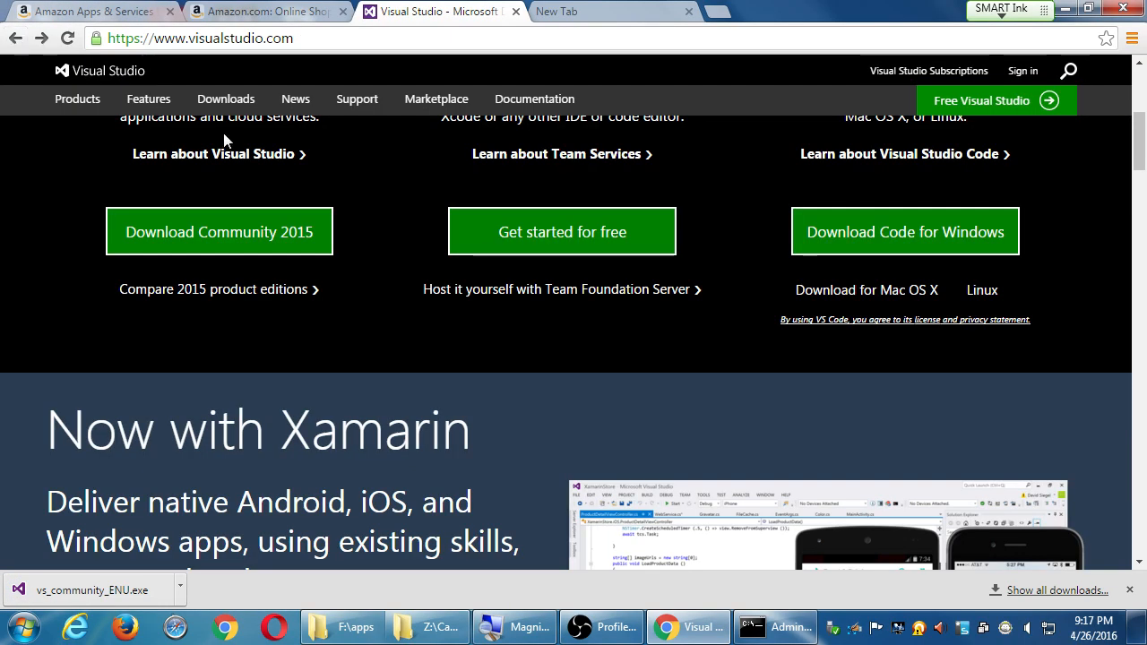
{"action": "left_click", "coordinate": [148, 98]}
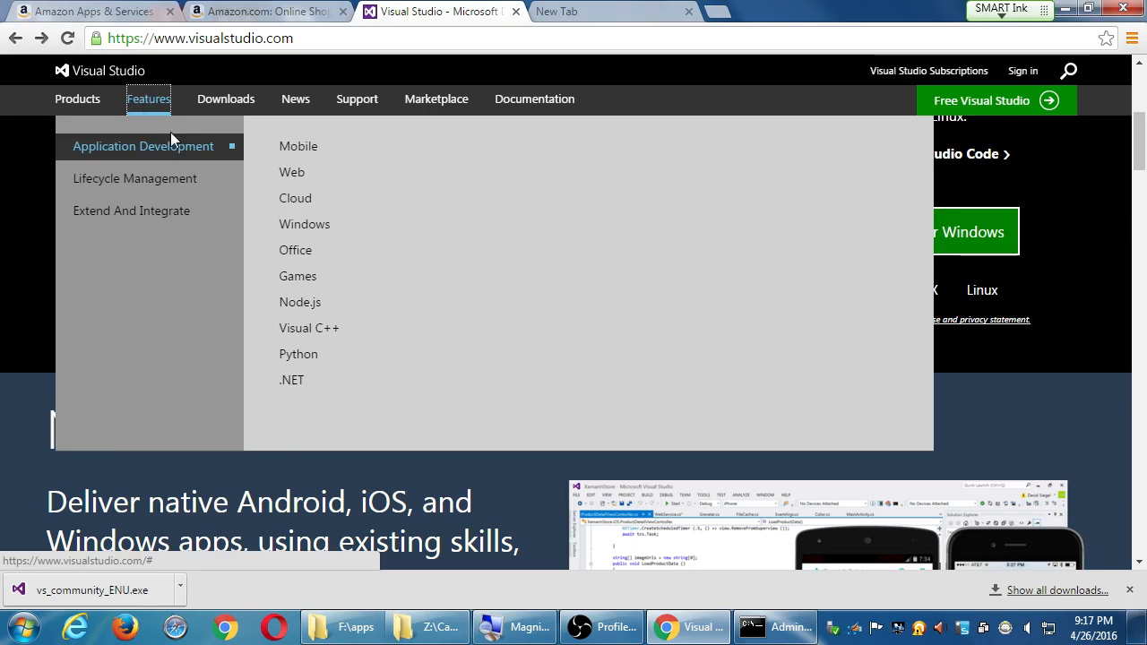
{"action": "left_click", "coordinate": [149, 99]}
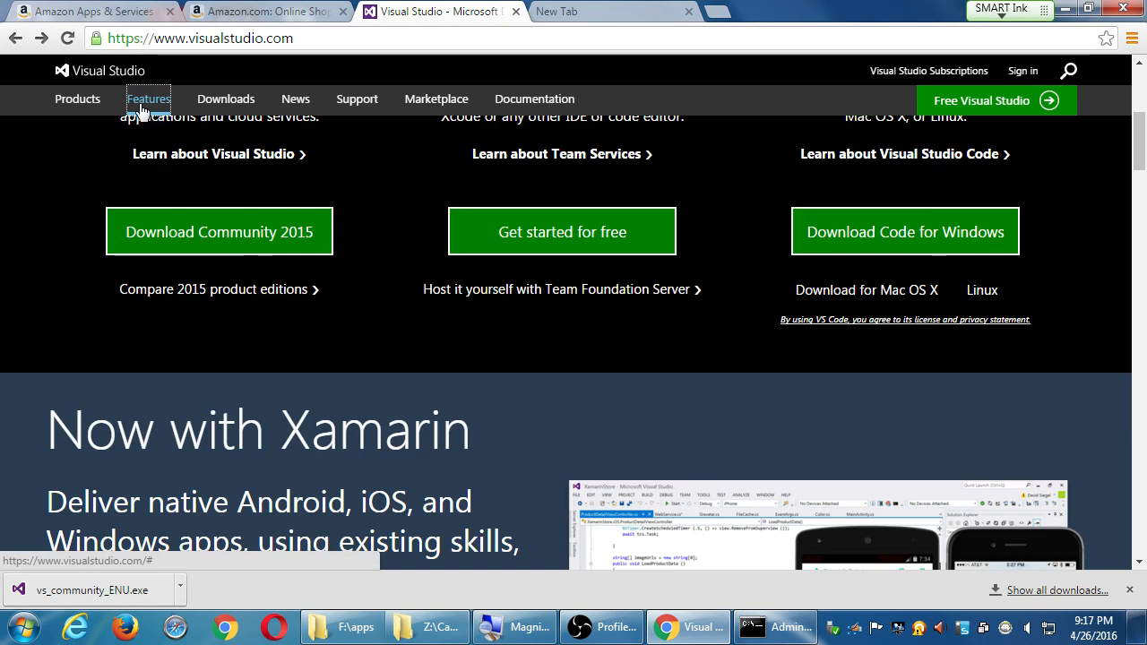
{"action": "scroll", "scroll_direction": "down", "scroll_amount": 3}
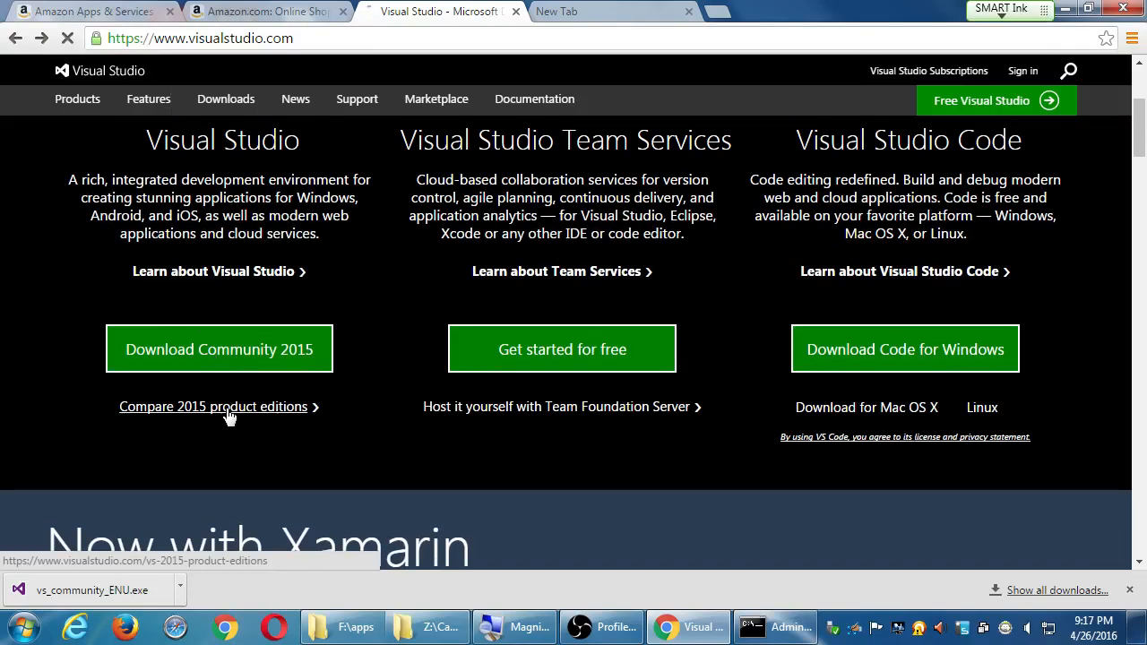
Open the 2015 editions comparison and review Community free, Professional $45, Enterprise $250 pricing.
{"action": "left_click", "coordinate": [213, 406]}
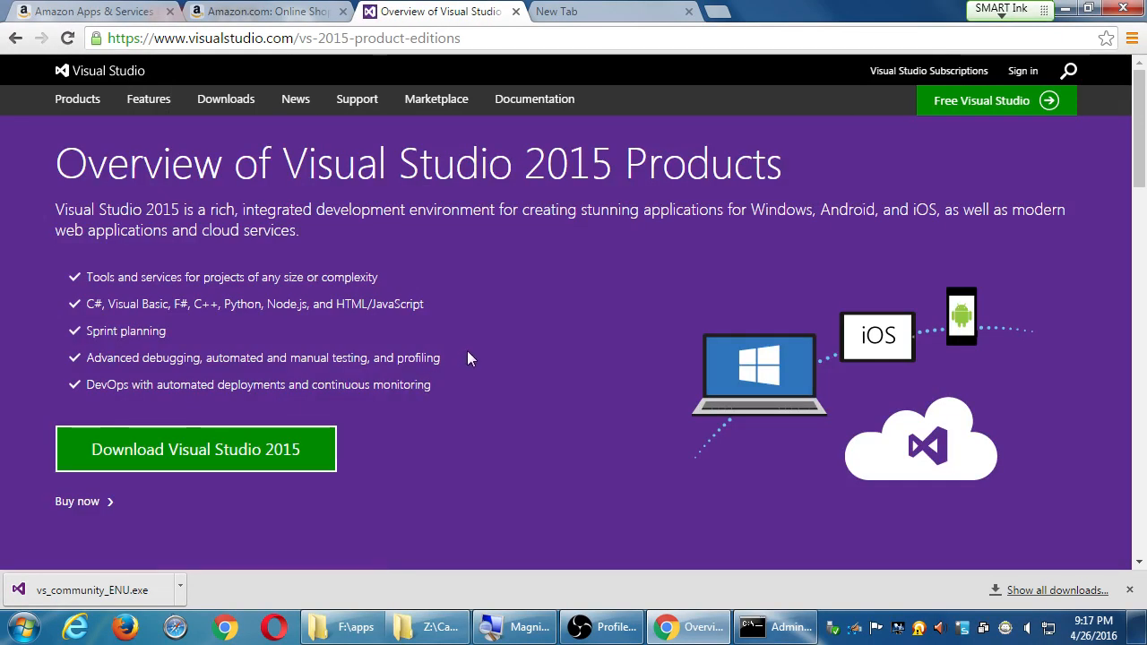
{"action": "scroll", "scroll_direction": "down", "scroll_amount": 3}
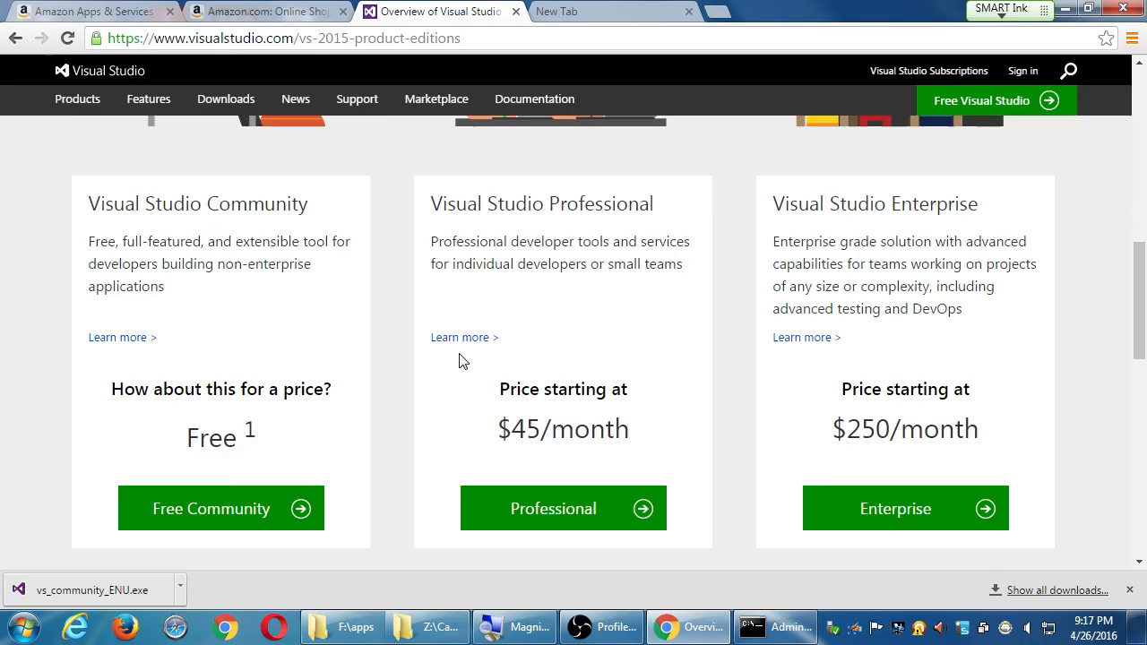
{"action": "mouse_move", "coordinate": [242, 439]}
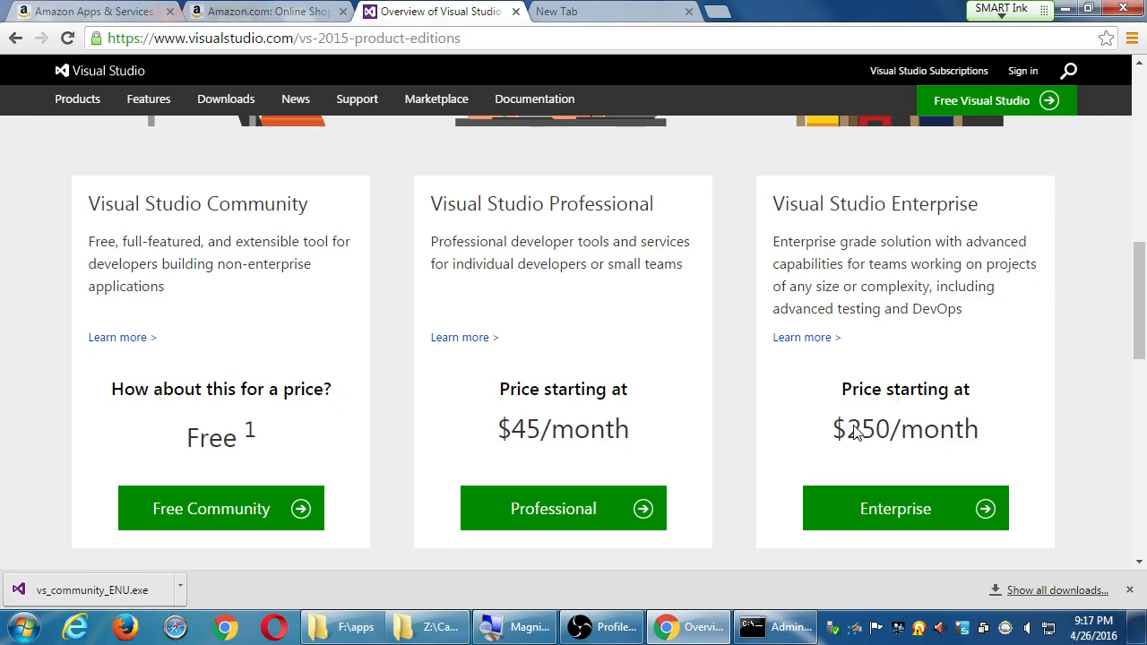
{"action": "mouse_move", "coordinate": [437, 410]}
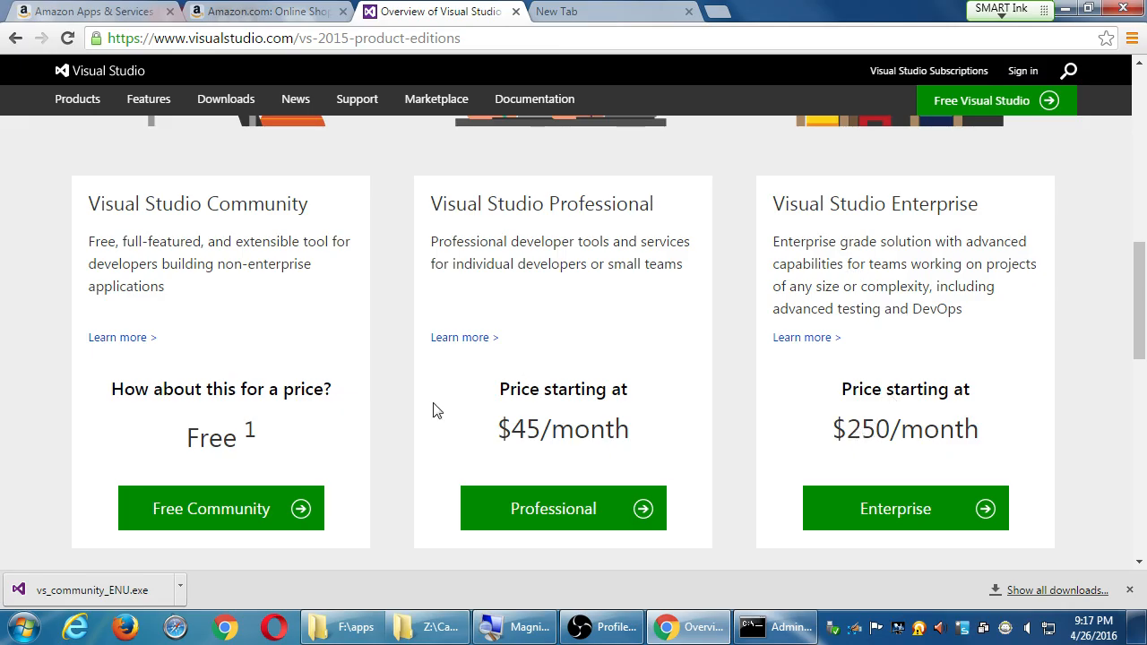
{"action": "scroll", "scroll_direction": "down", "scroll_amount": 3}
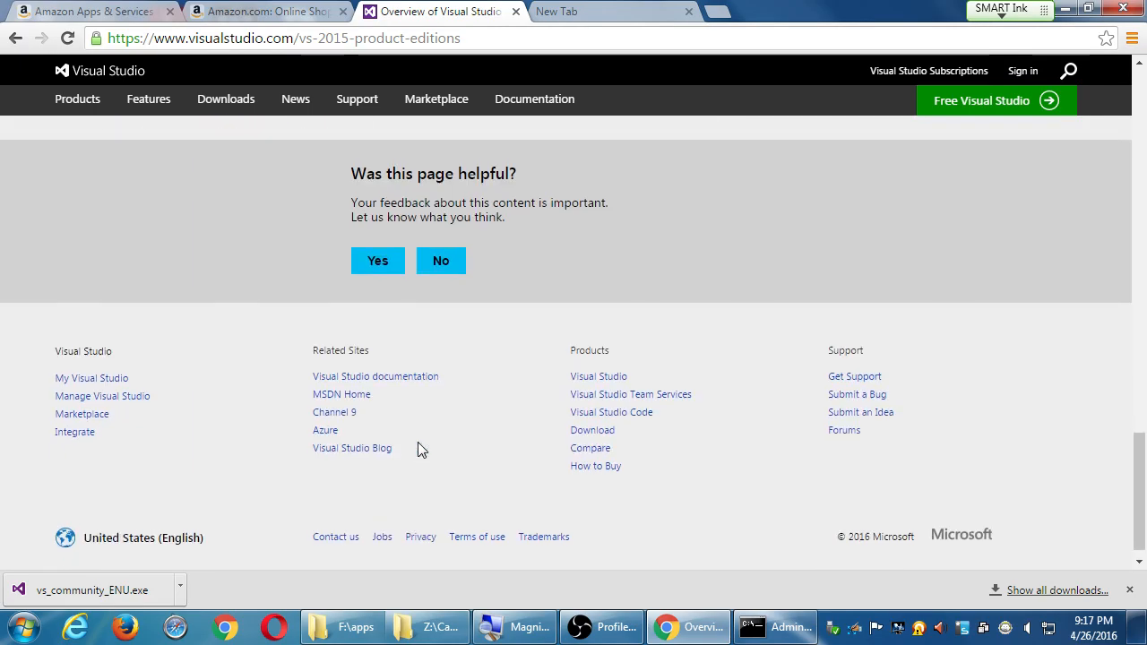
{"action": "scroll", "scroll_direction": "up", "scroll_amount": 3}
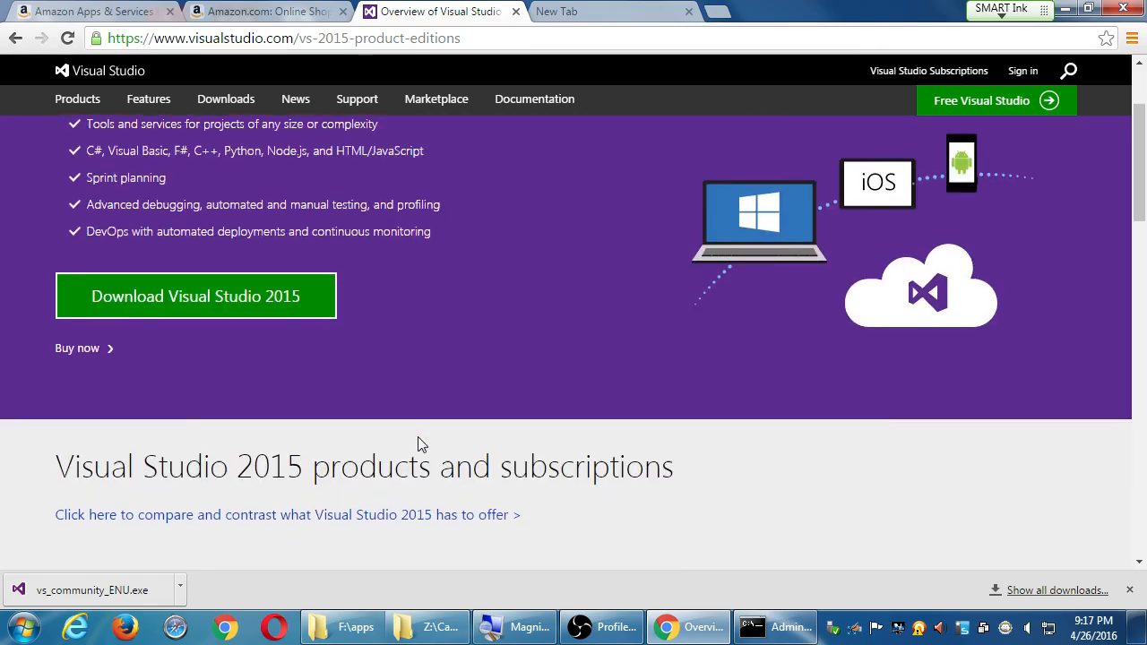
{"action": "scroll", "scroll_direction": "down", "scroll_amount": 3}
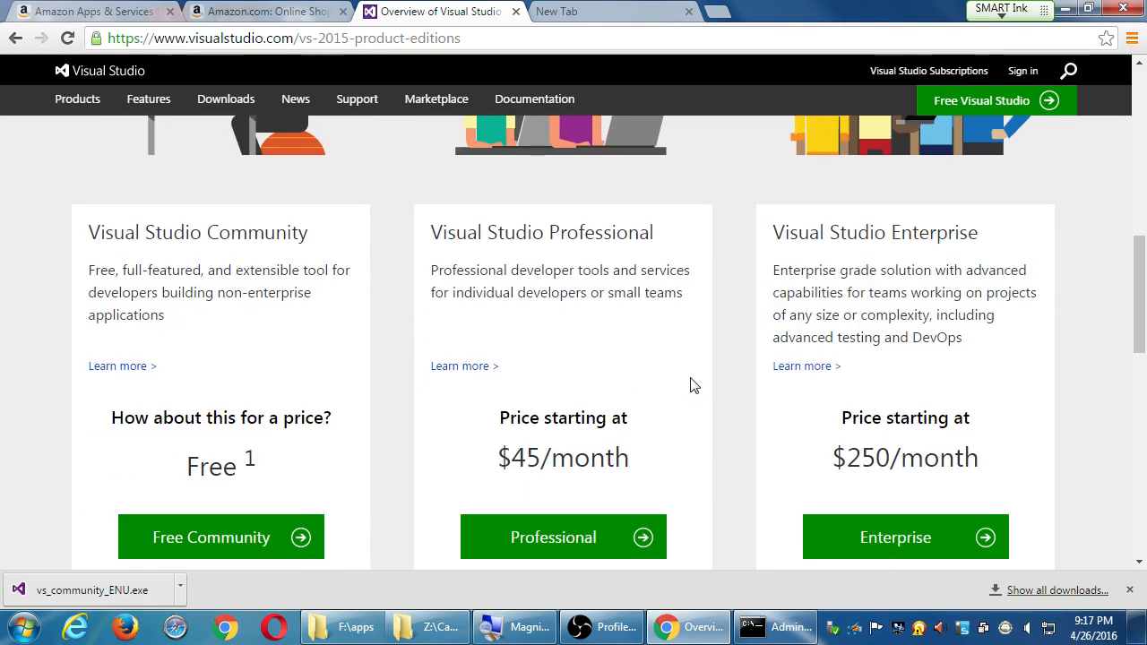
{"action": "mouse_move", "coordinate": [730, 354]}
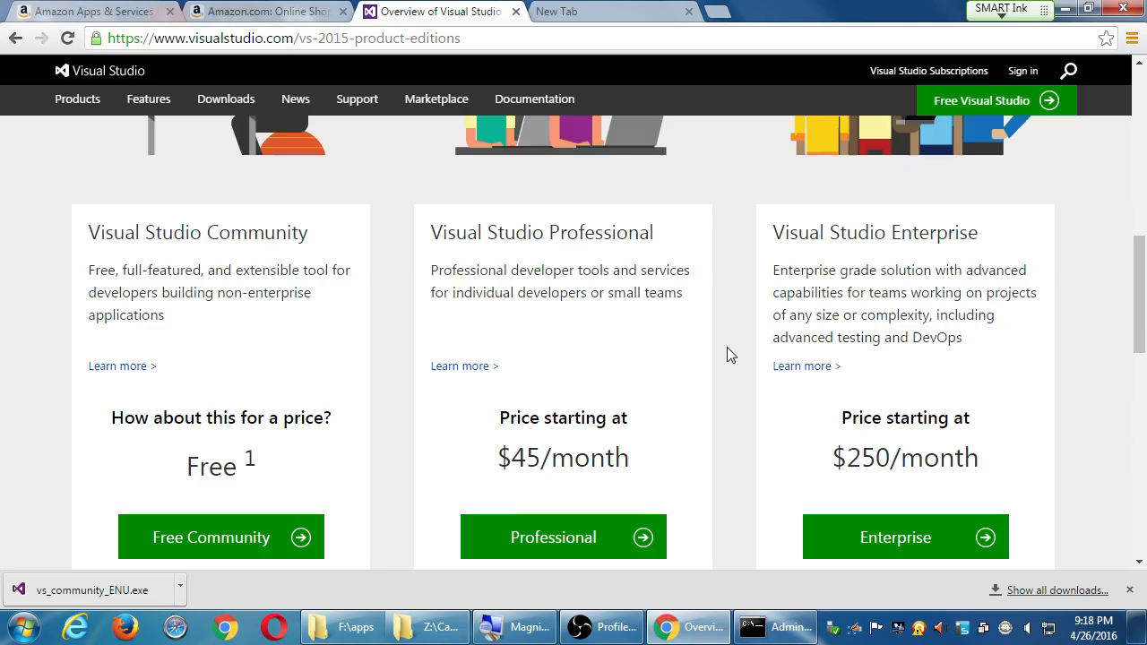
Scroll the products overview back up to its top heading and download offer.
{"action": "scroll", "scroll_direction": "up", "scroll_amount": 3}
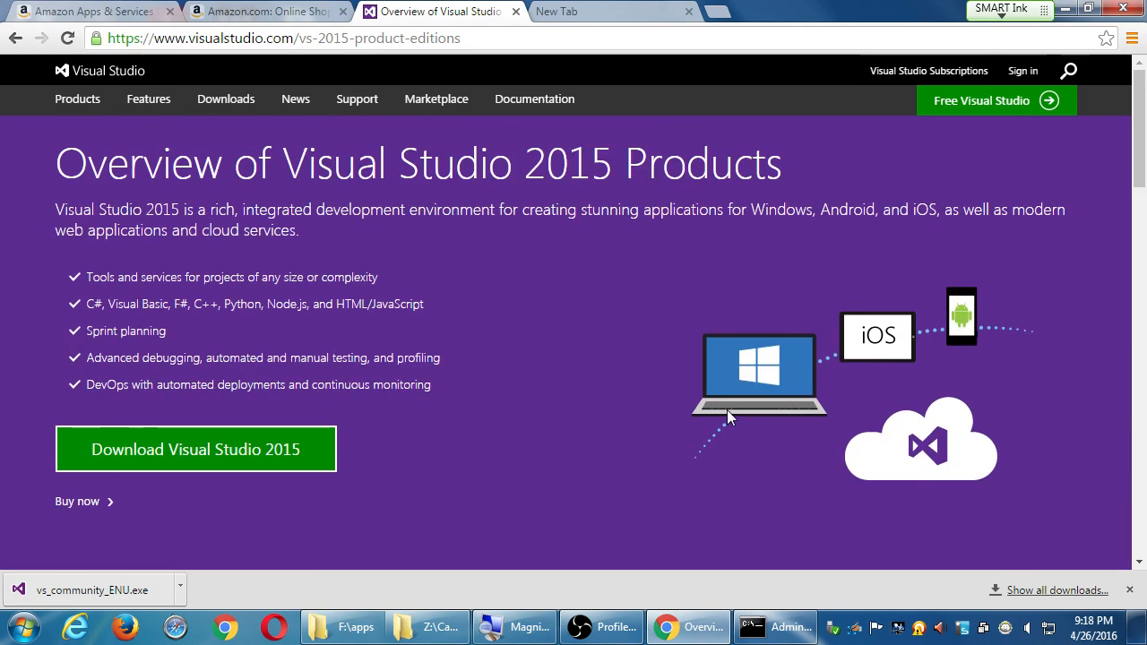
{"action": "mouse_move", "coordinate": [436, 175]}
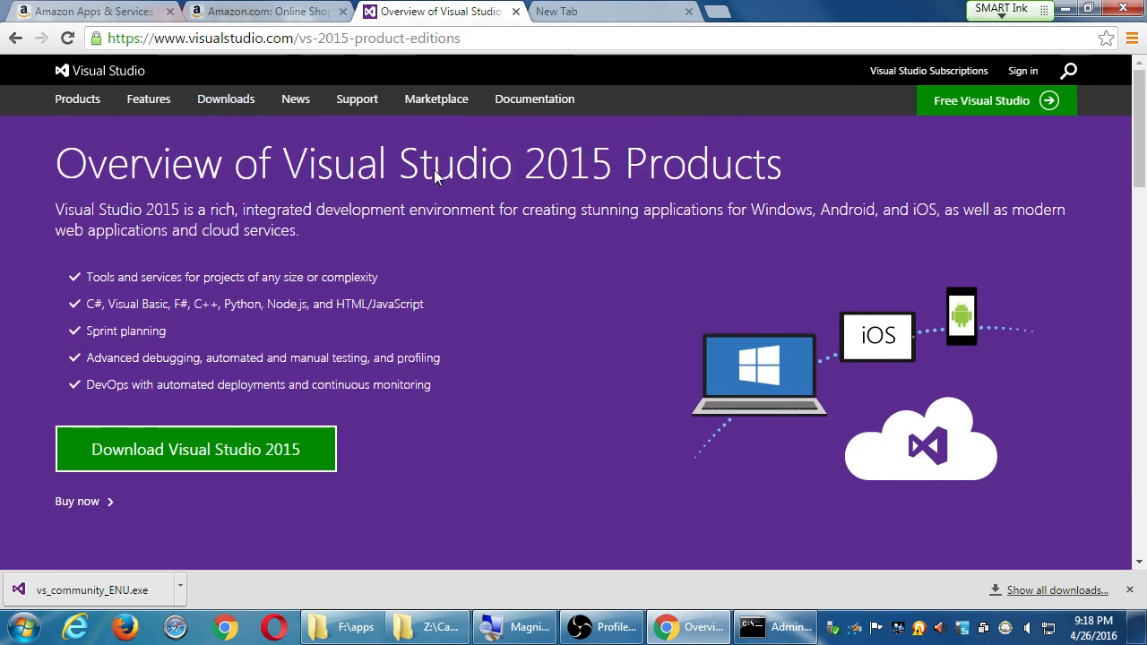
{"action": "mouse_move", "coordinate": [408, 212]}
{"action": "type", "text": "taco install-reqs android"}
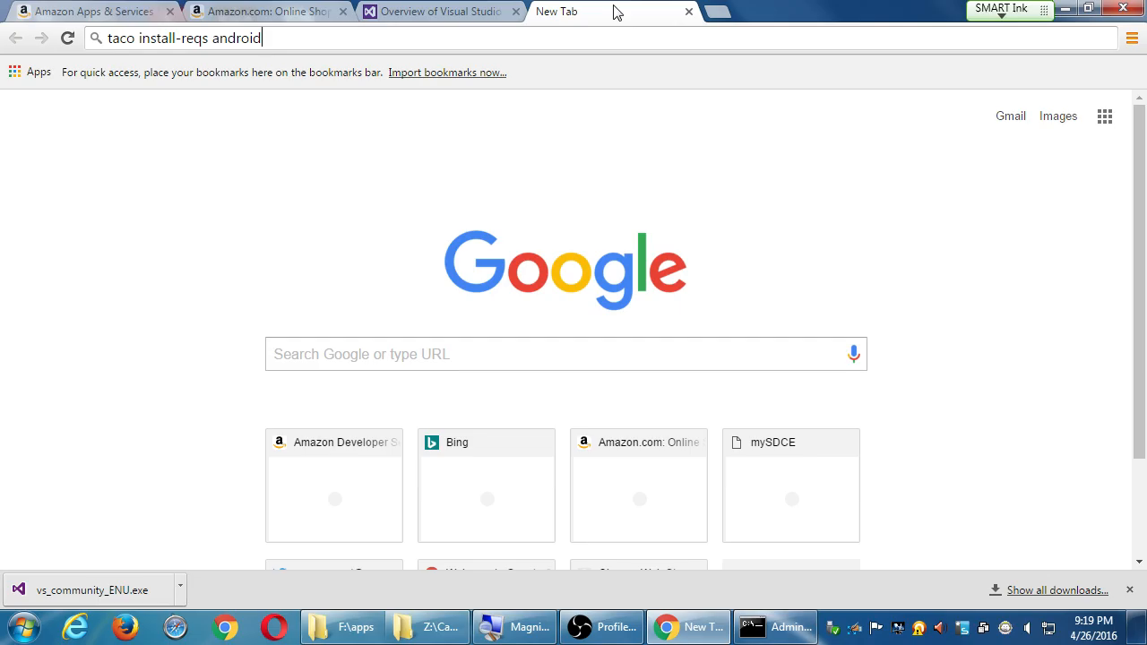
{"action": "mouse_move", "coordinate": [597, 58]}
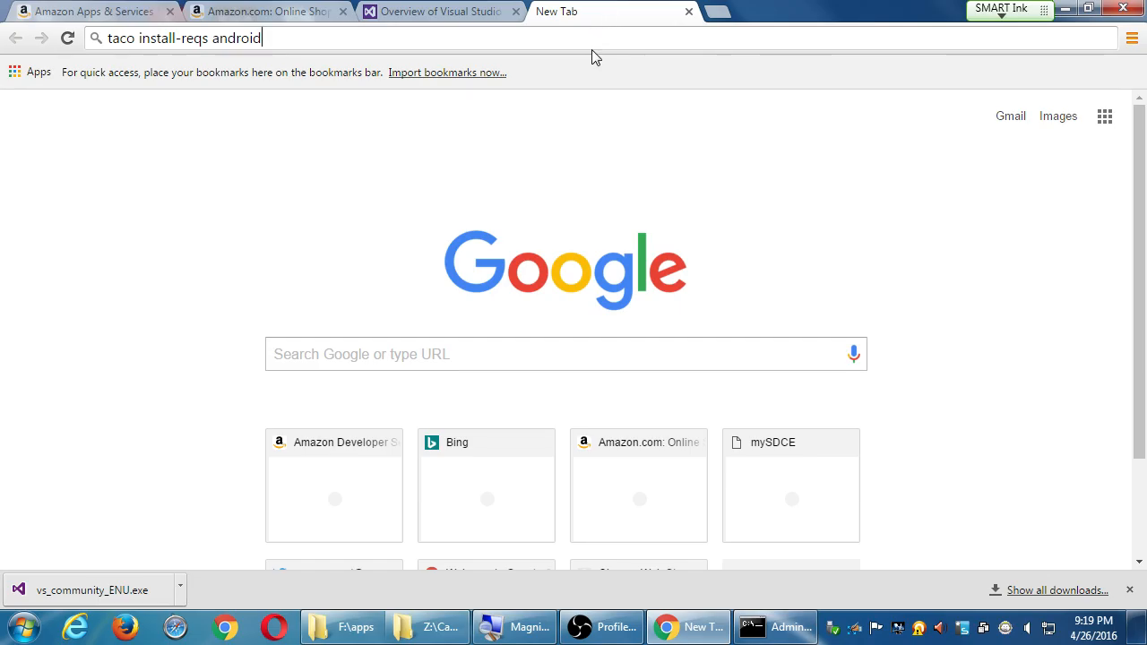
Go to youtube.com/pmdinteractive and browse the PmD Interactive channel page.
{"action": "type", "text": "youtube.com"}
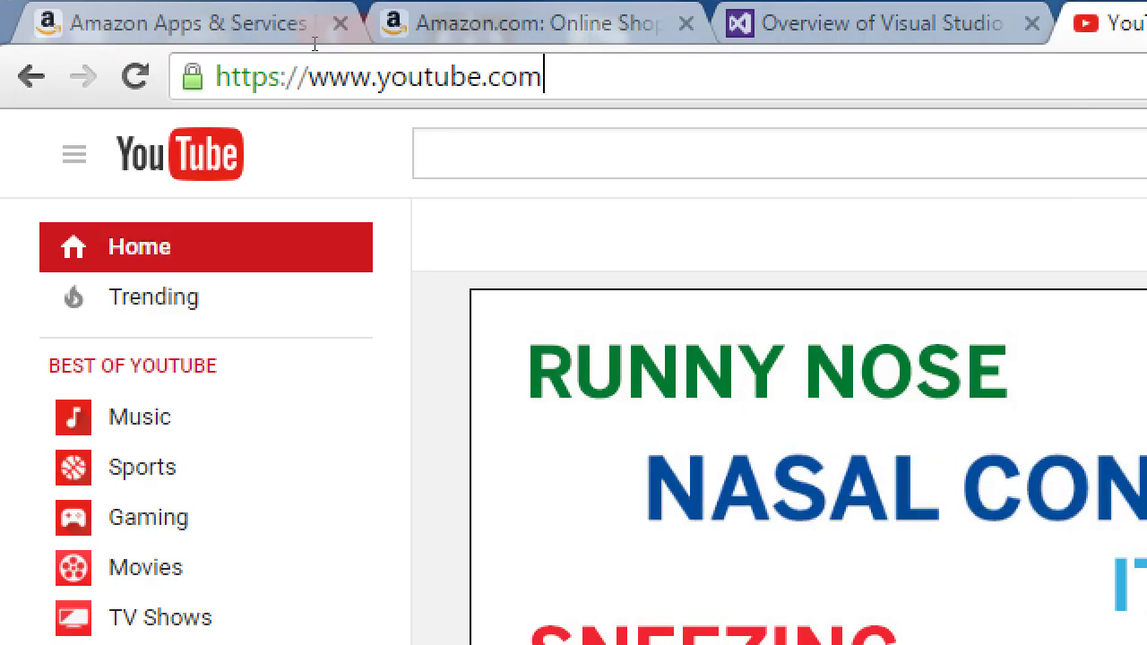
{"action": "type", "text": "/pmdinter"}
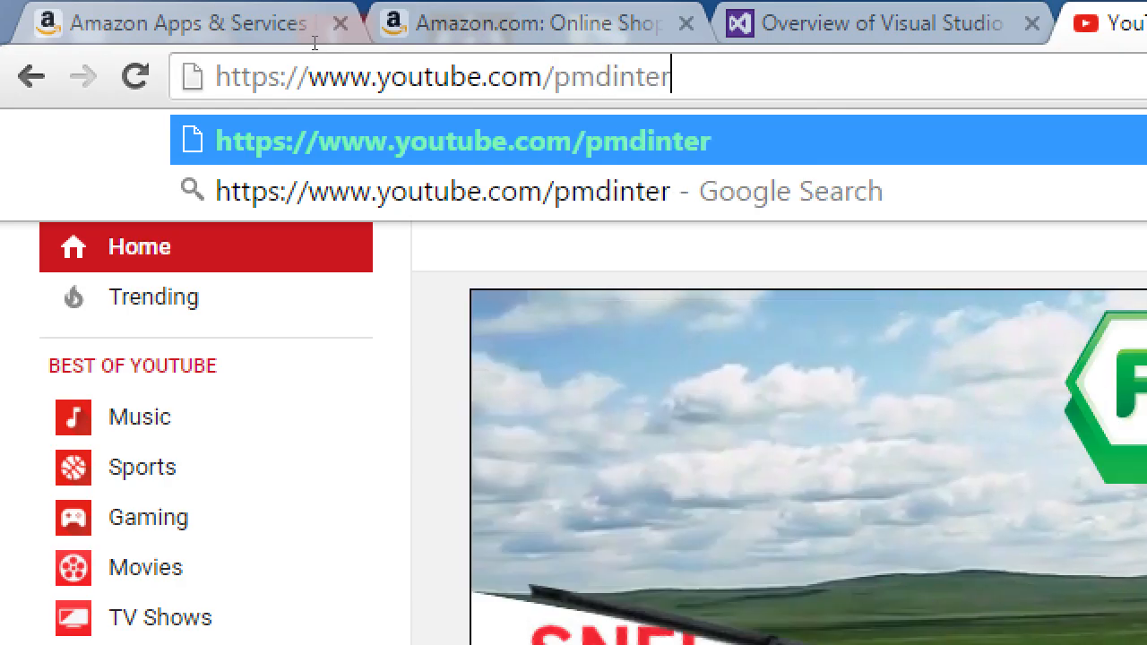
{"action": "type", "text": "active"}
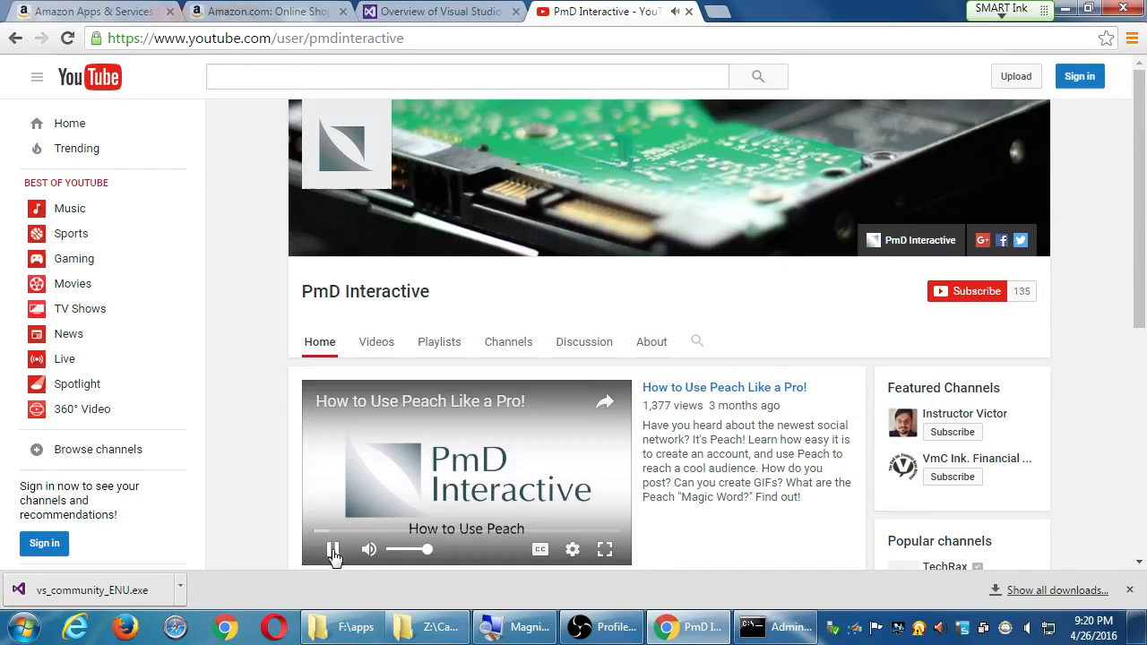
{"action": "scroll", "scroll_direction": "down", "scroll_amount": 3}
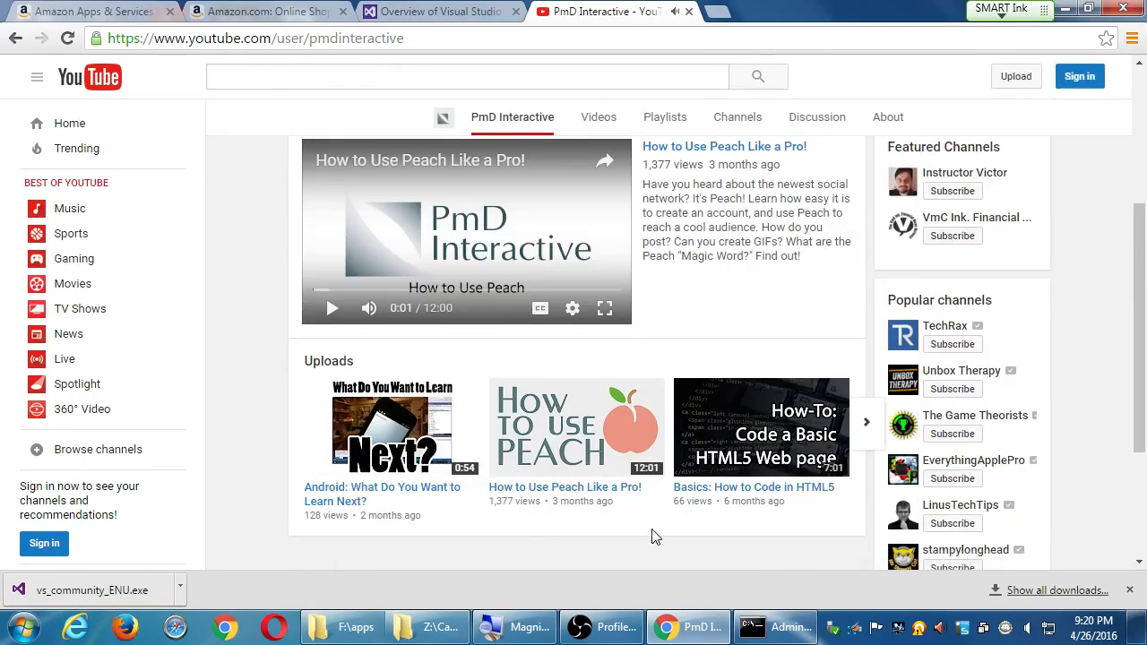
{"action": "scroll", "scroll_direction": "up", "scroll_amount": 3}
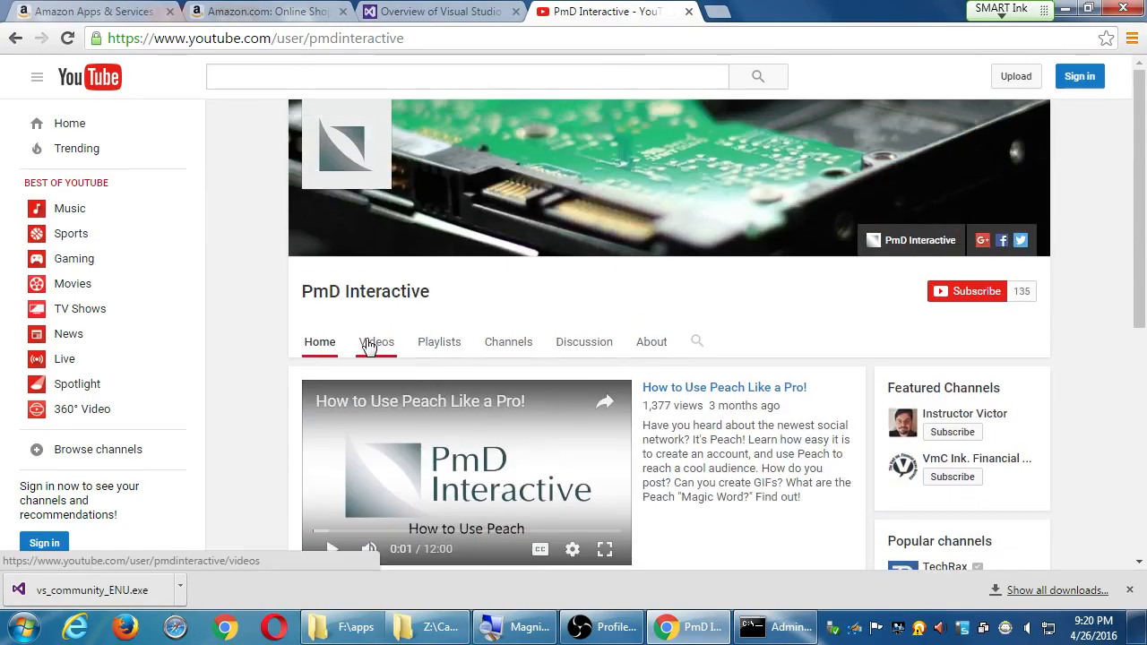
Show the PmD Interactive channel's Videos tab listing its uploads.
{"action": "left_click", "coordinate": [376, 341]}
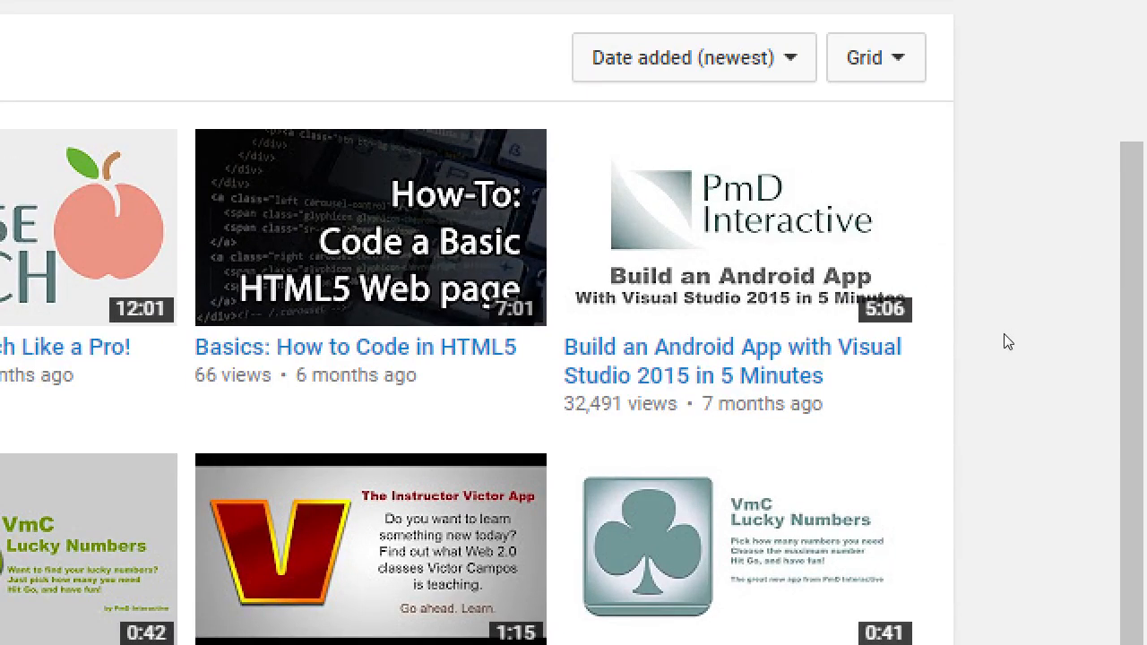
{"action": "mouse_move", "coordinate": [1025, 336]}
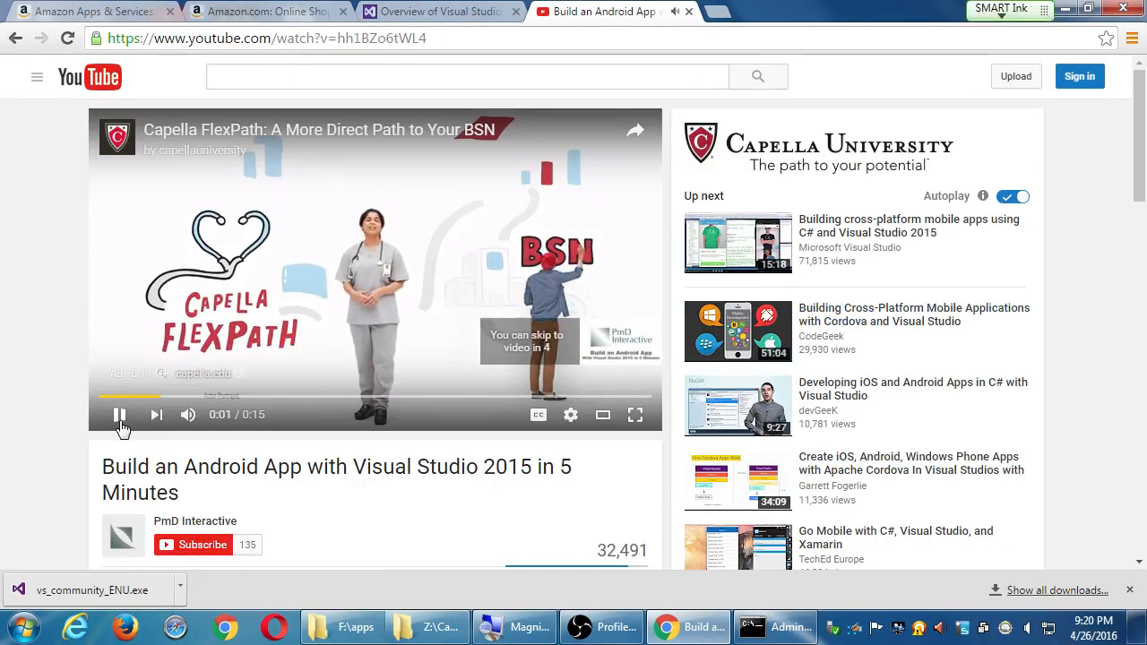
Scroll through the video page's comments and back up to the player.
{"action": "scroll", "scroll_direction": "down", "scroll_amount": 3}
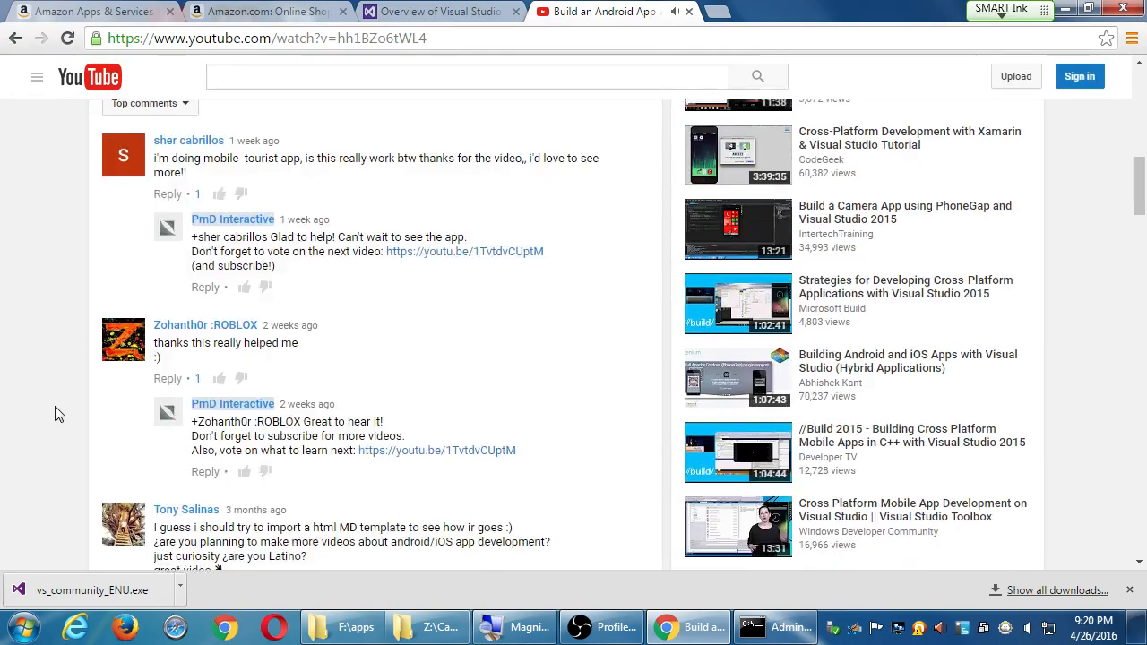
{"action": "scroll", "scroll_direction": "up", "scroll_amount": 3}
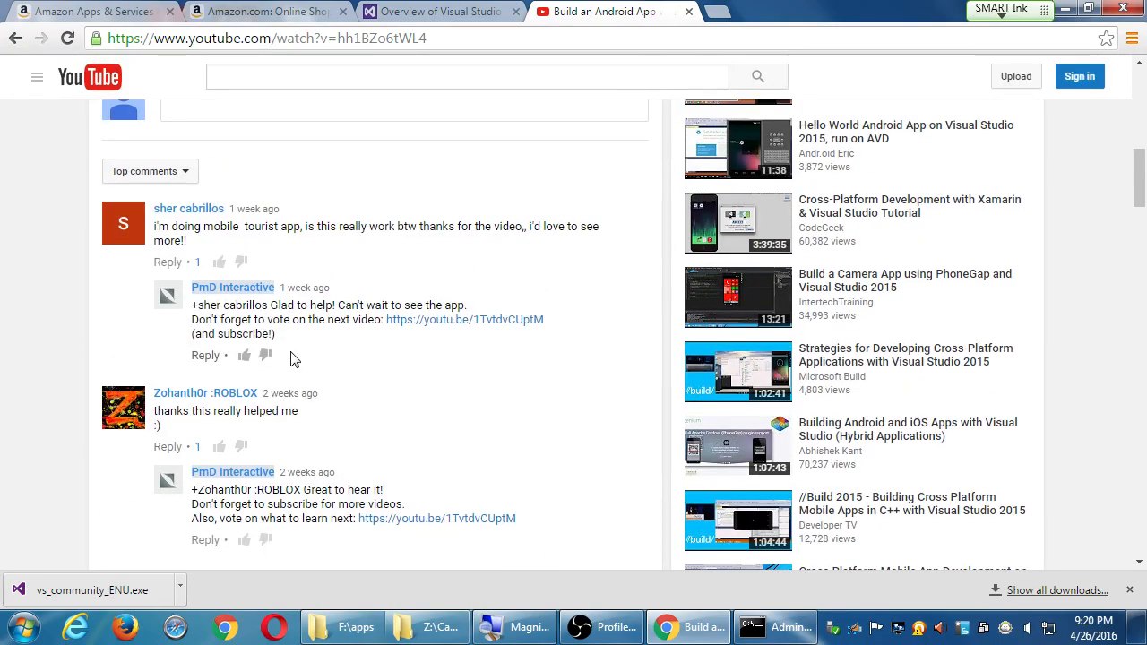
{"action": "mouse_move", "coordinate": [326, 249]}
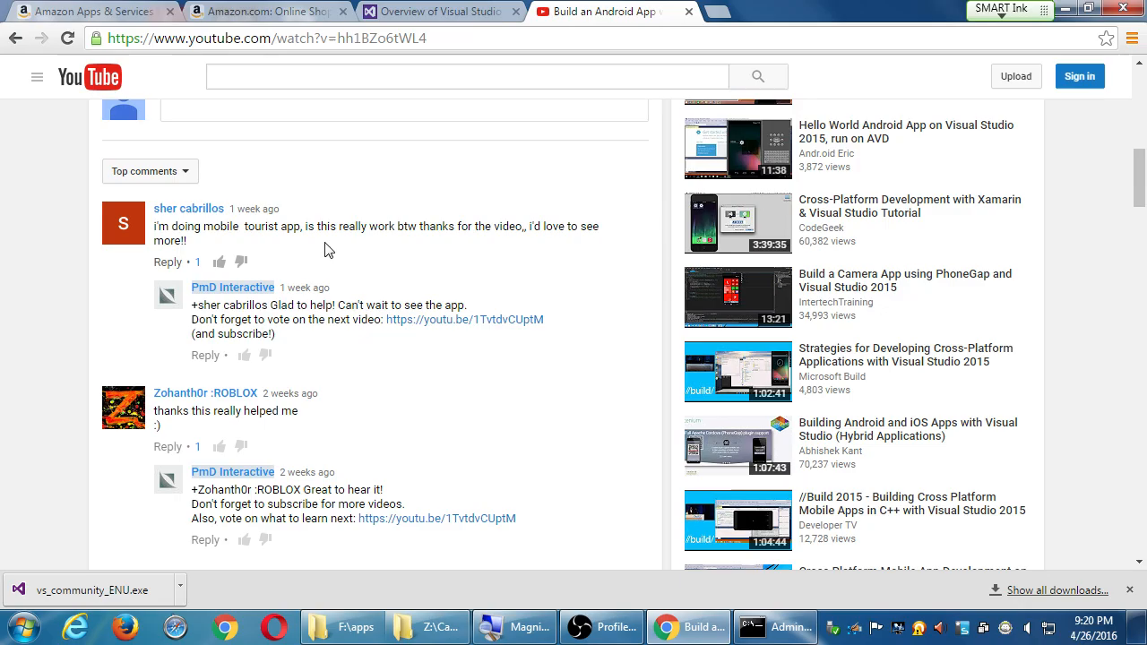
{"action": "mouse_move", "coordinate": [399, 258]}
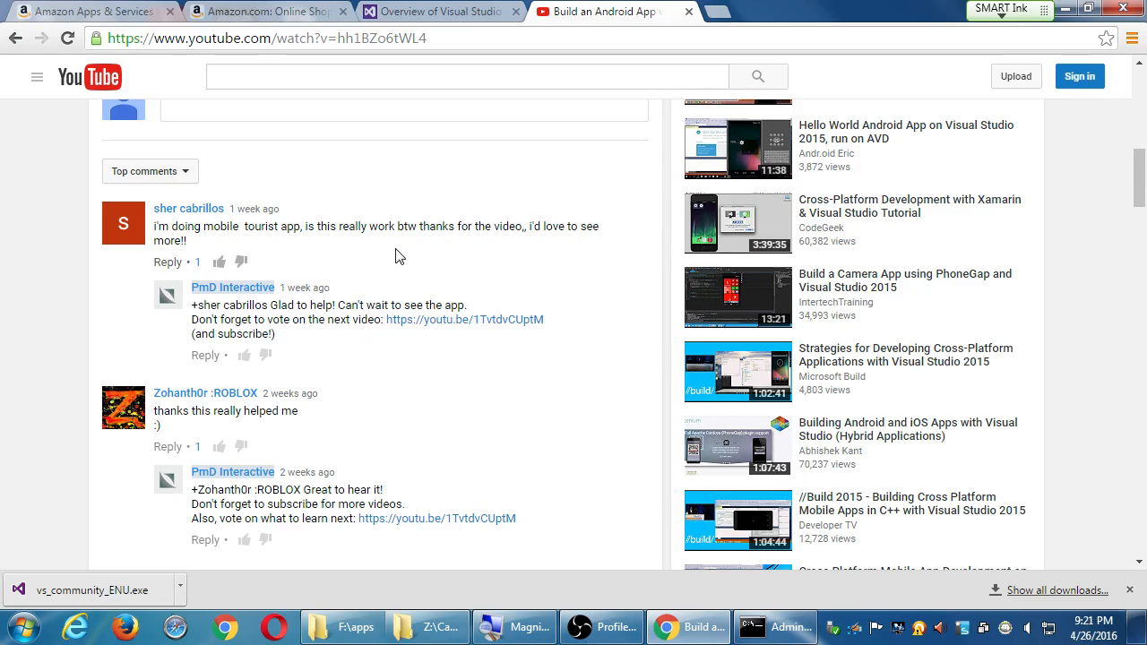
{"action": "scroll", "scroll_direction": "down", "scroll_amount": 3}
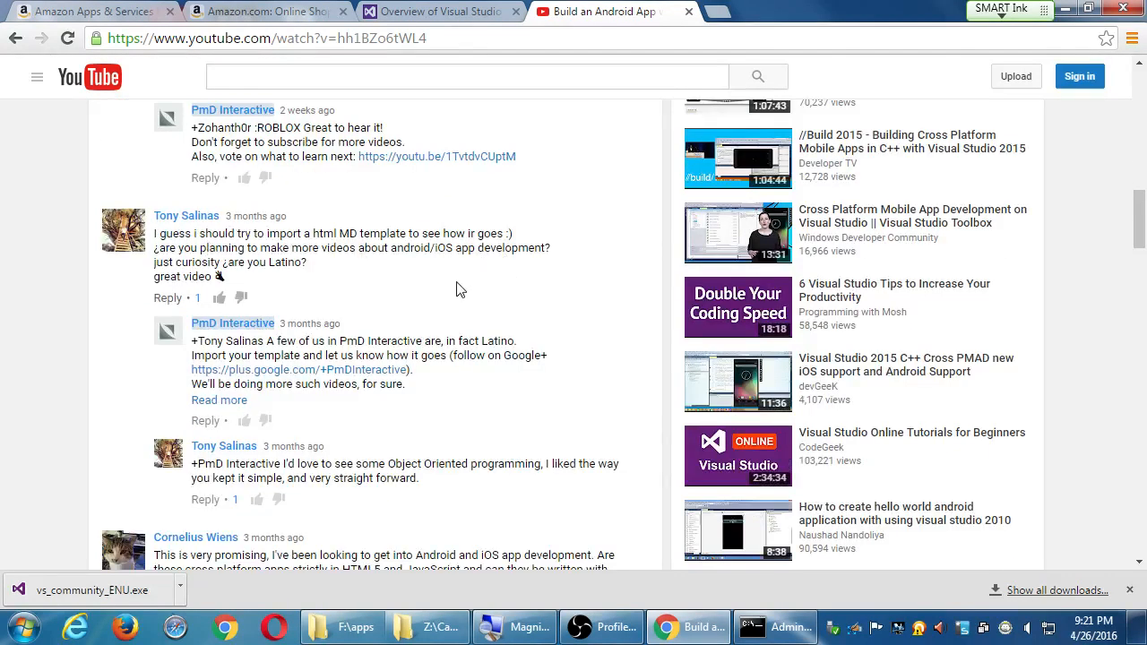
{"action": "scroll", "scroll_direction": "down", "scroll_amount": 3}
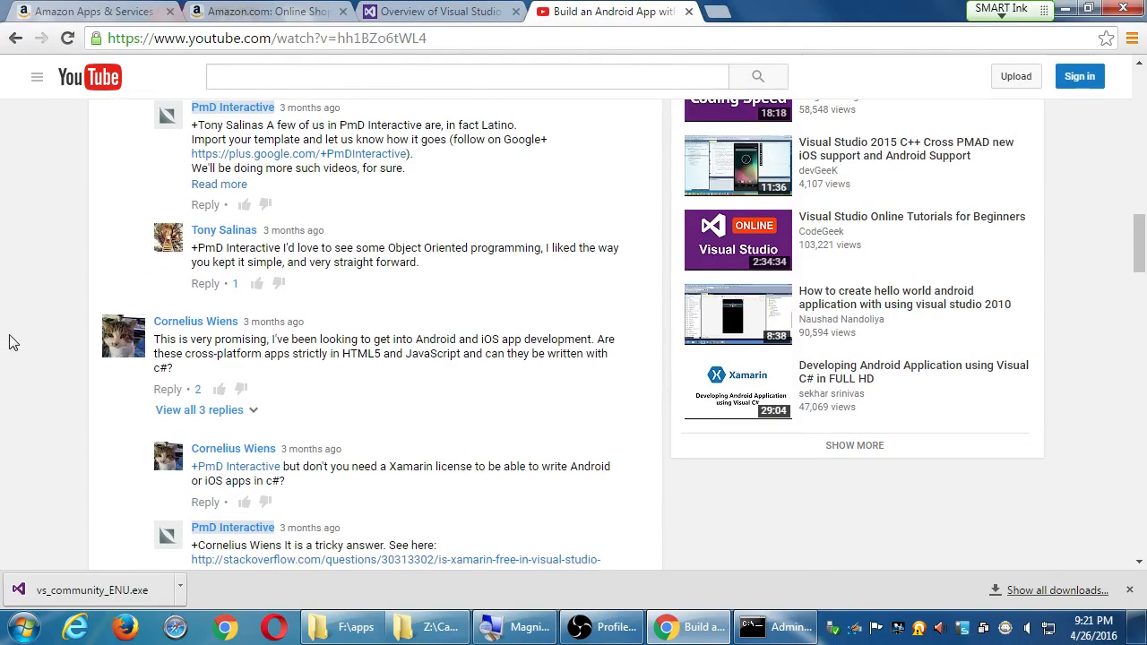
{"action": "scroll", "scroll_direction": "down", "scroll_amount": 3}
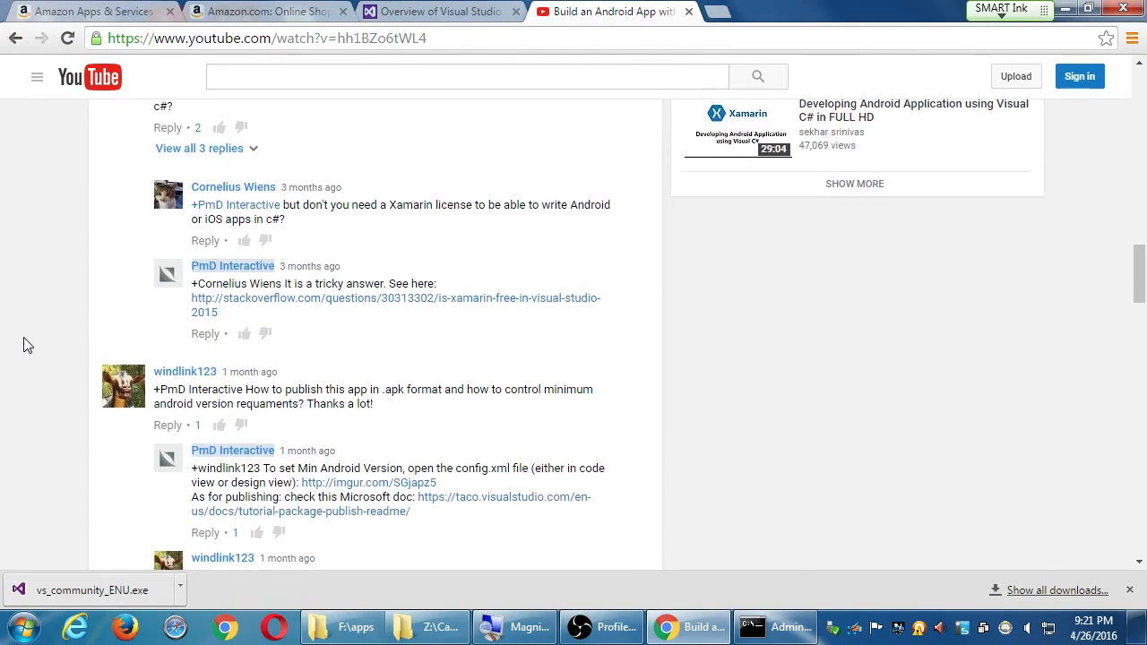
{"action": "scroll", "scroll_direction": "up", "scroll_amount": 3}
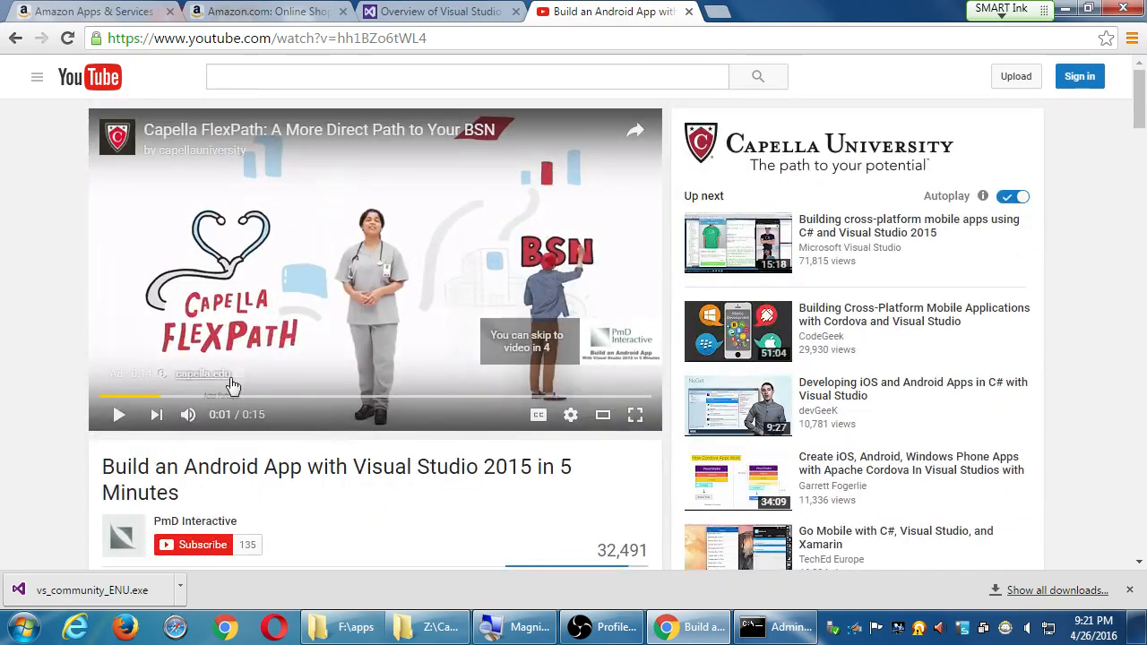
Resume the paused ad, skip it, and let the Android tutorial play.
{"action": "left_click", "coordinate": [119, 414]}
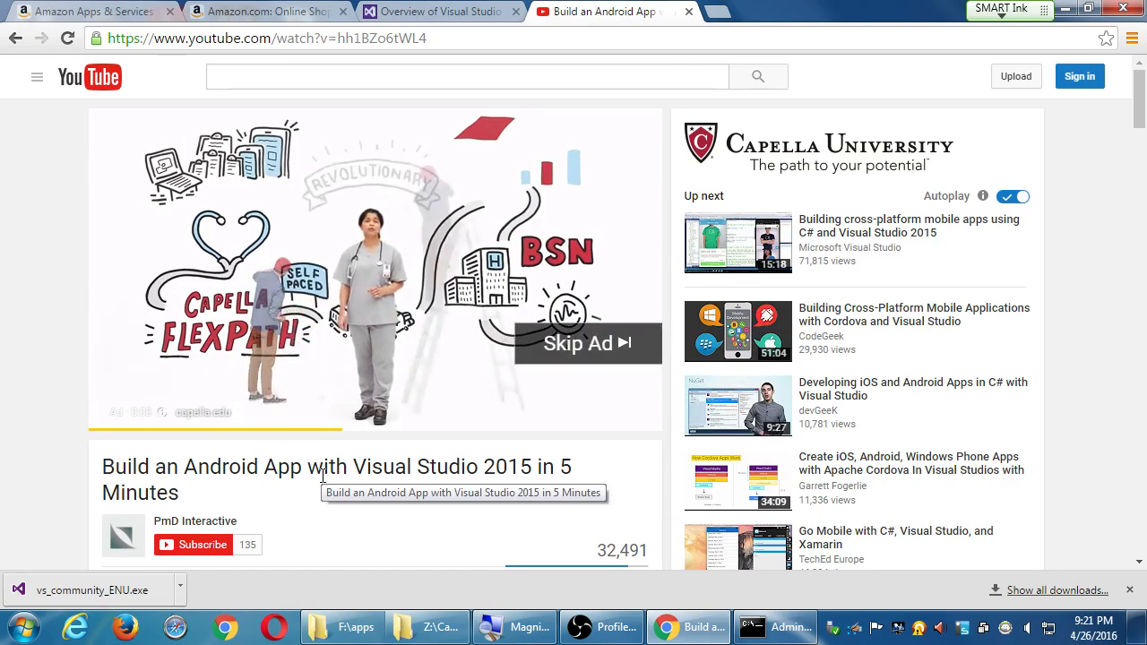
{"action": "left_click", "coordinate": [577, 343]}
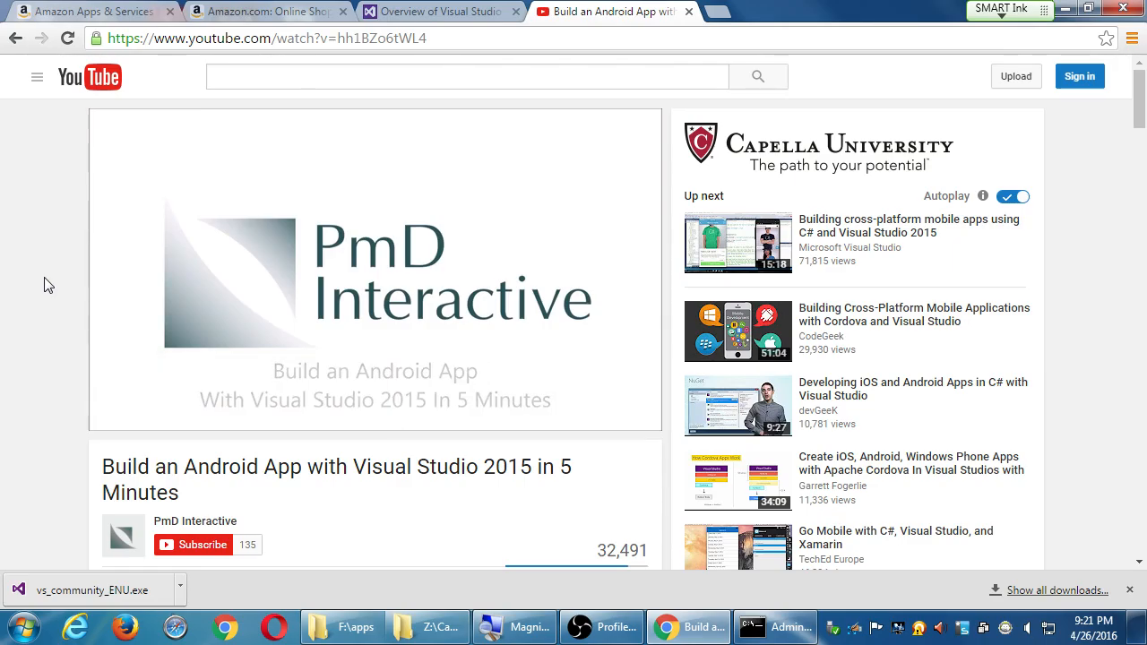
{"action": "left_click", "coordinate": [373, 269]}
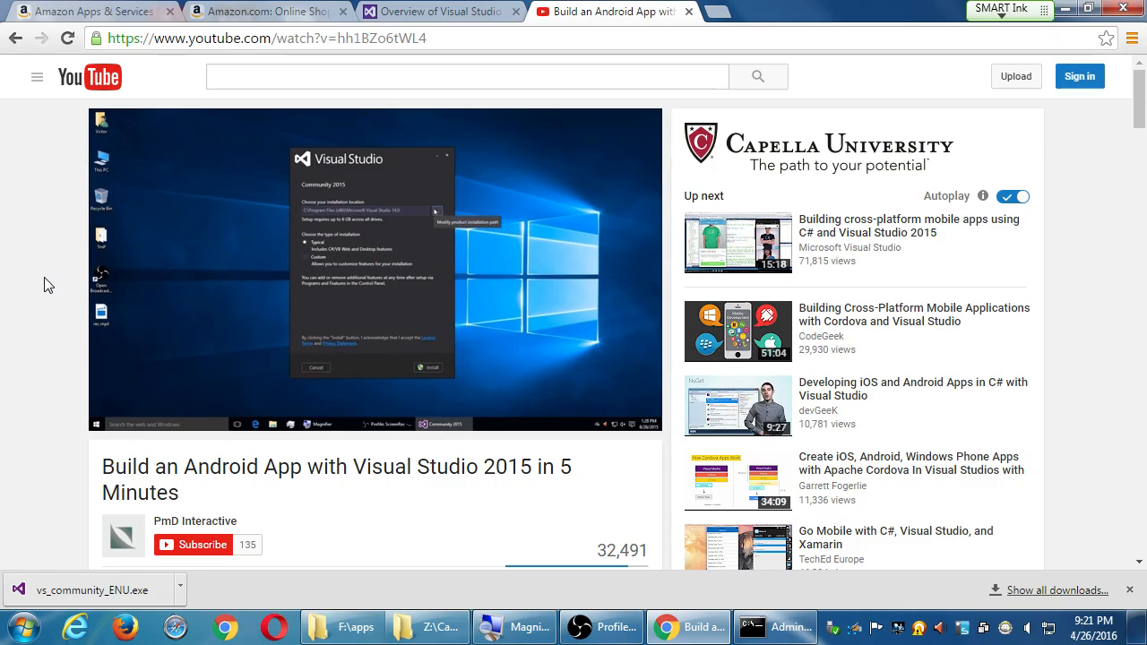
{"action": "left_click", "coordinate": [372, 269]}
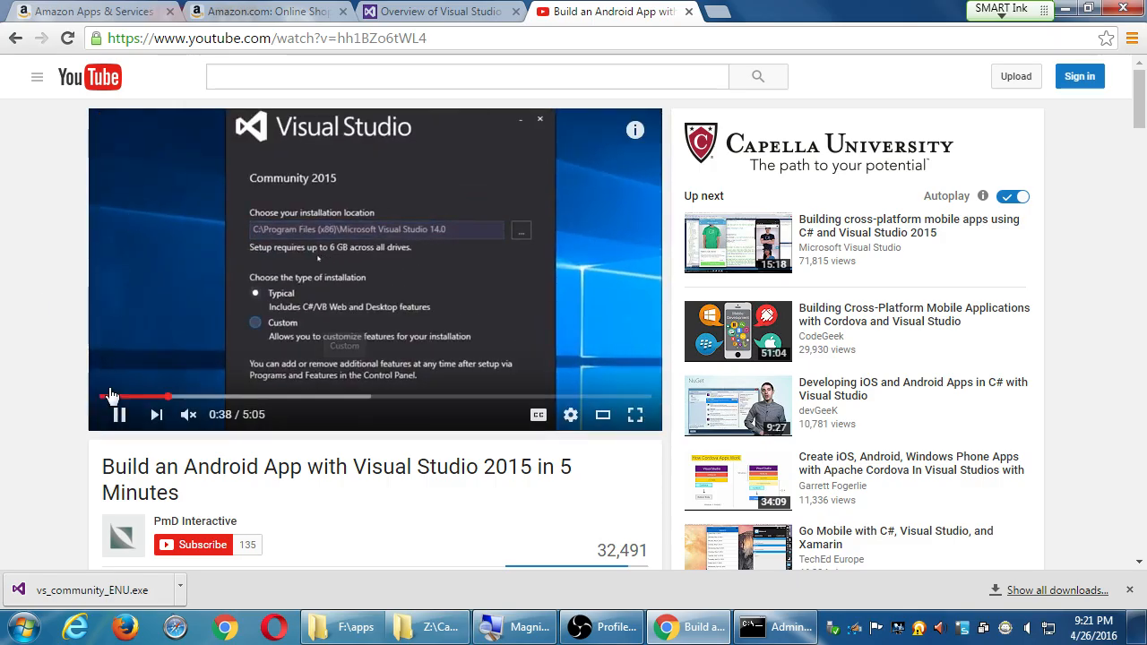
Pause the tutorial at 0:39 and 0:49 on the installer, then resume further along.
{"action": "left_click", "coordinate": [117, 414]}
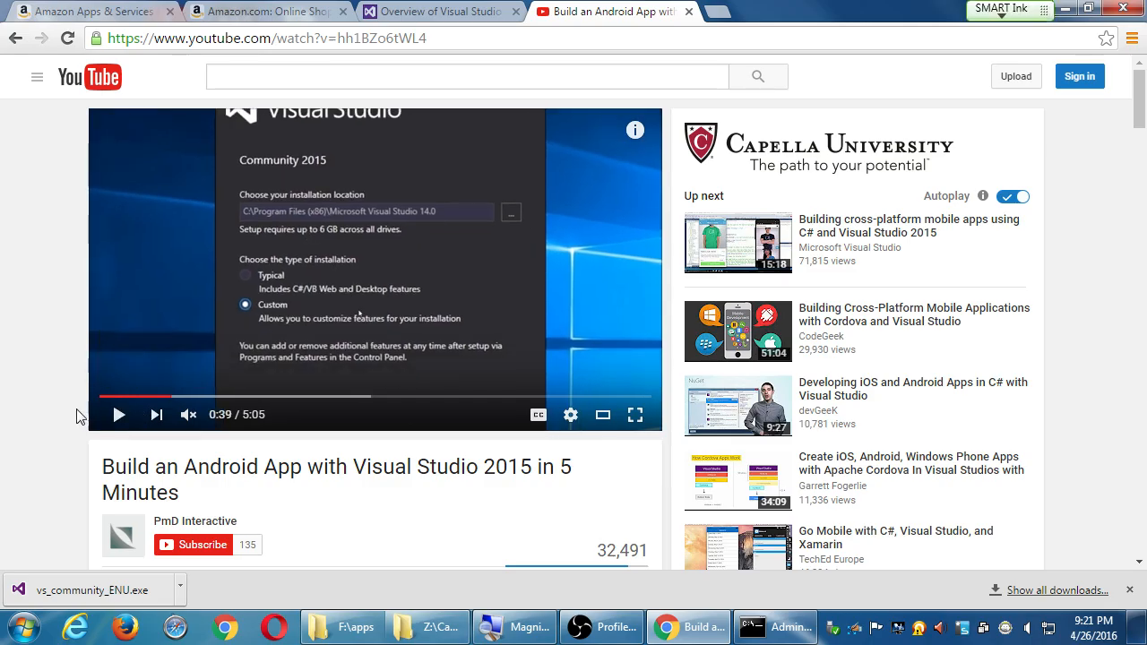
{"action": "mouse_move", "coordinate": [63, 409]}
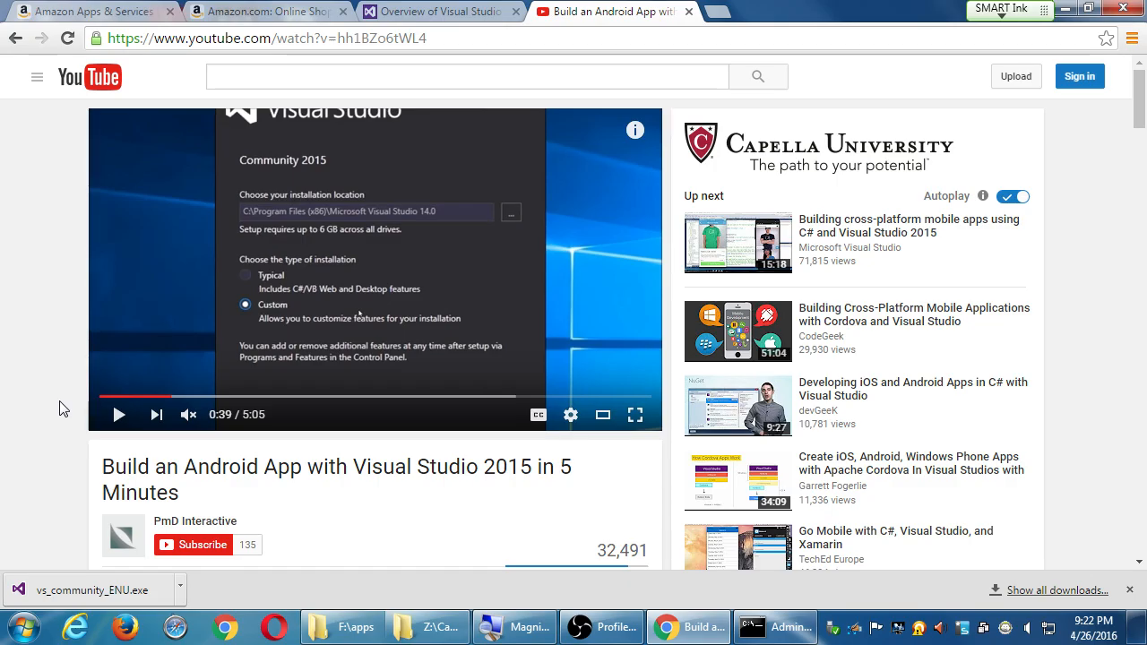
{"action": "mouse_move", "coordinate": [146, 272]}
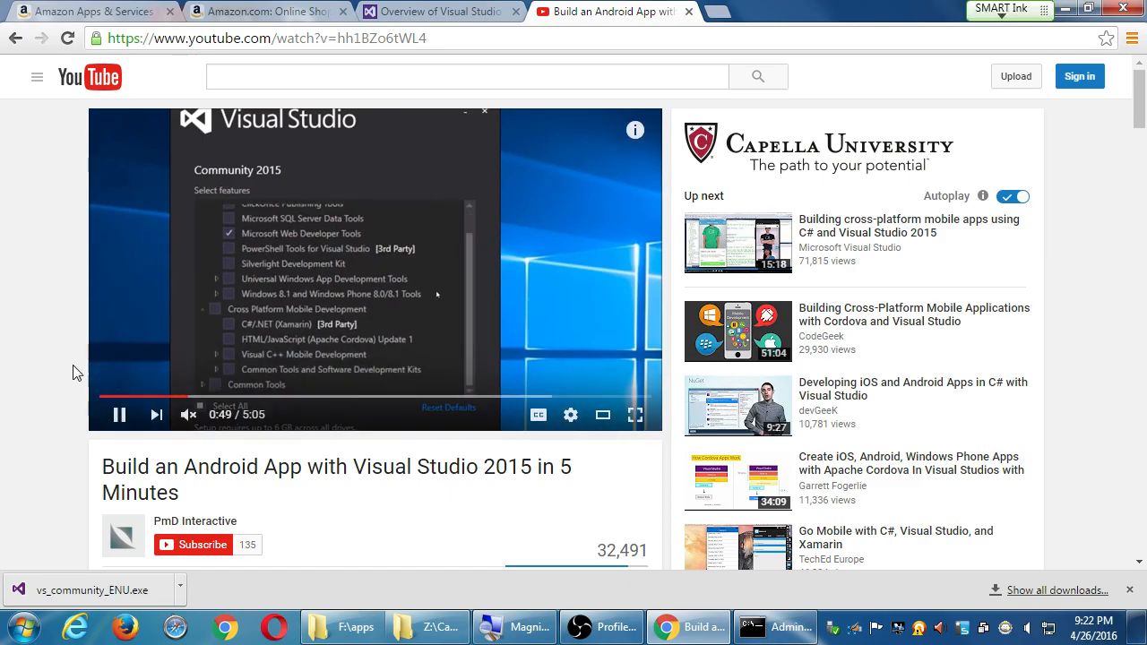
{"action": "left_click", "coordinate": [119, 414]}
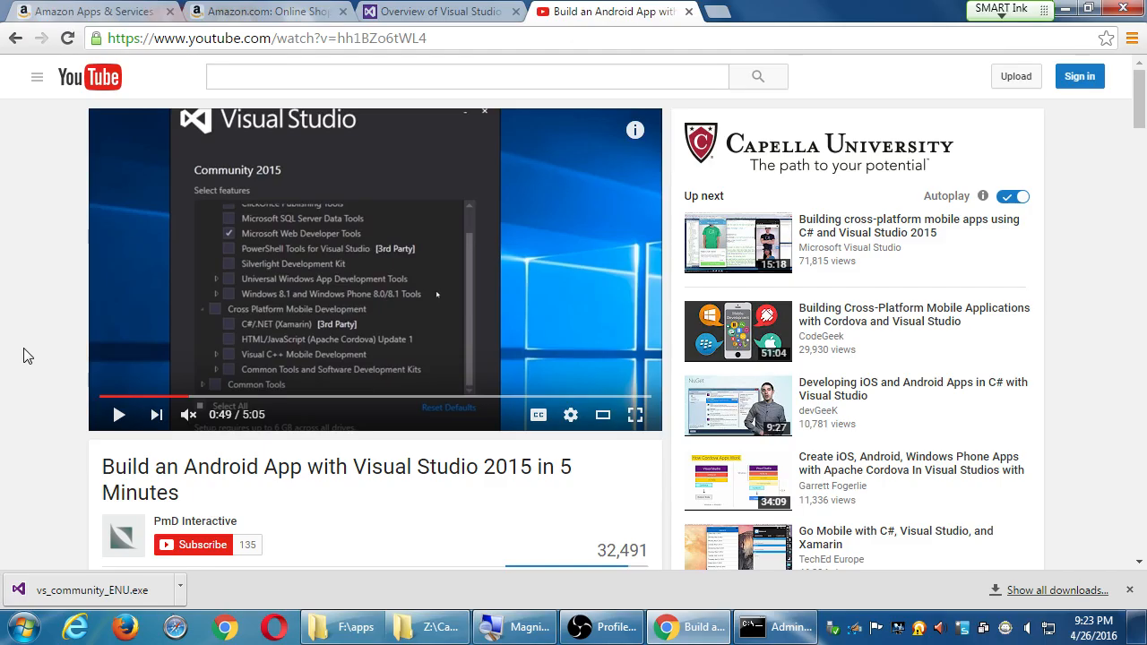
{"action": "mouse_move", "coordinate": [130, 237]}
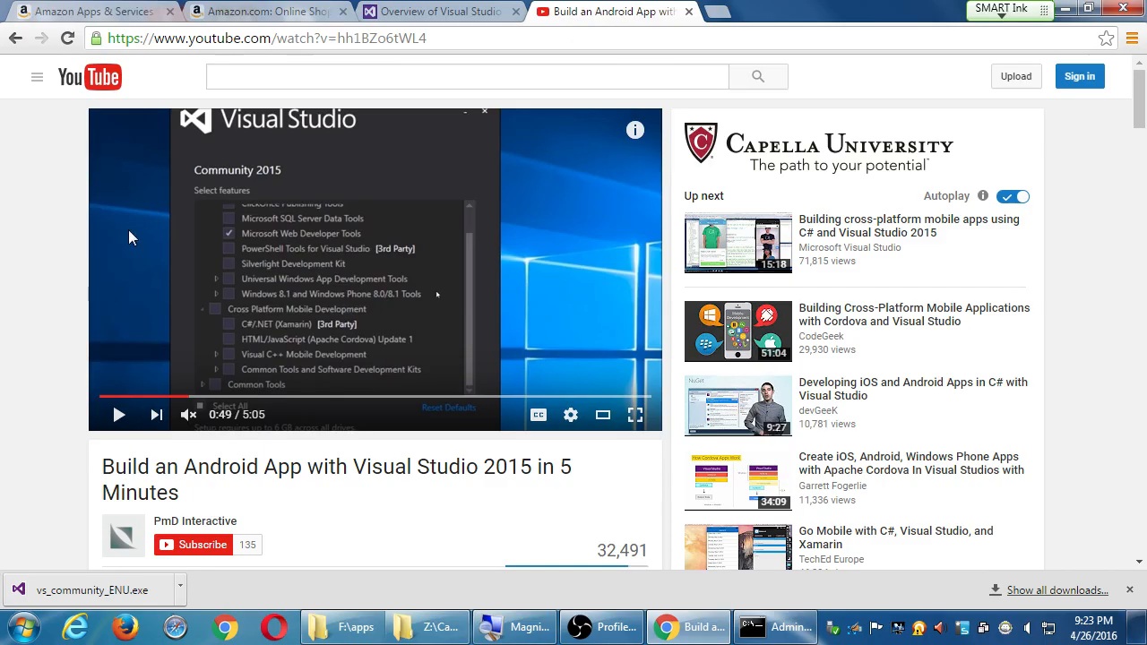
{"action": "left_click", "coordinate": [385, 397]}
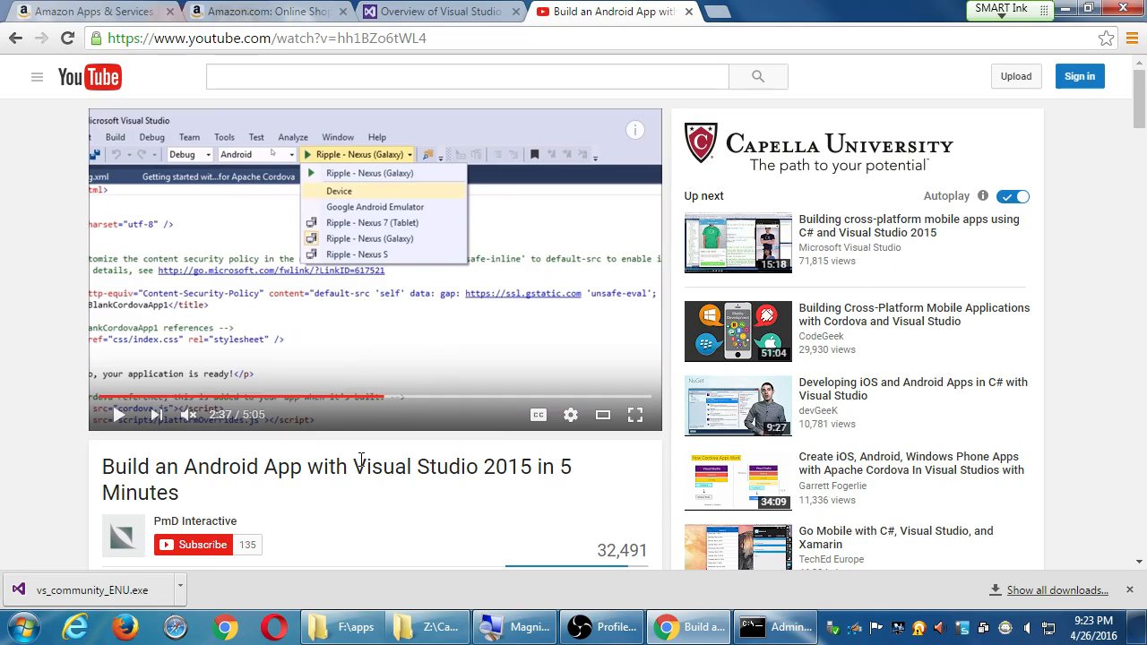
{"action": "mouse_move", "coordinate": [359, 465]}
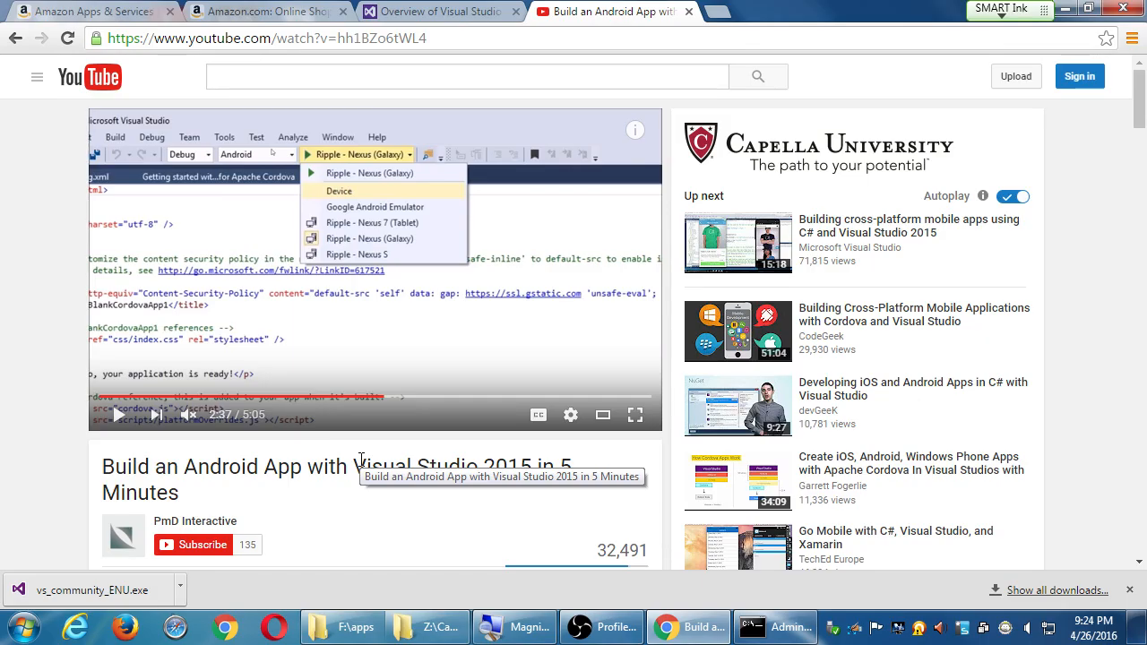
{"action": "mouse_move", "coordinate": [220, 473]}
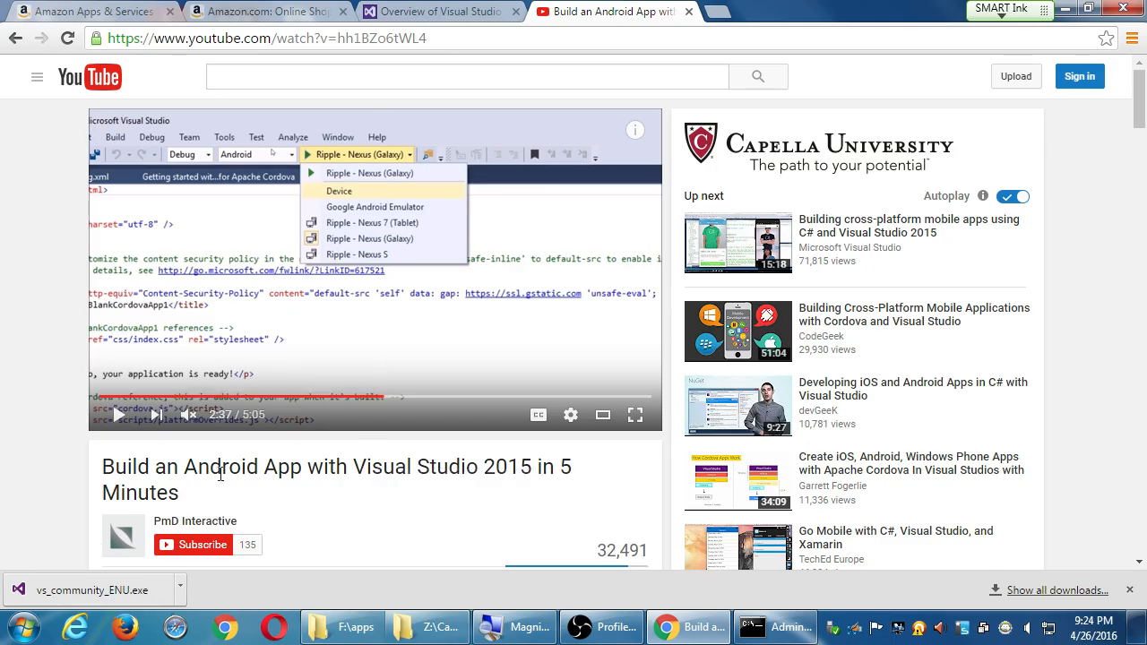
{"action": "mouse_move", "coordinate": [39, 265]}
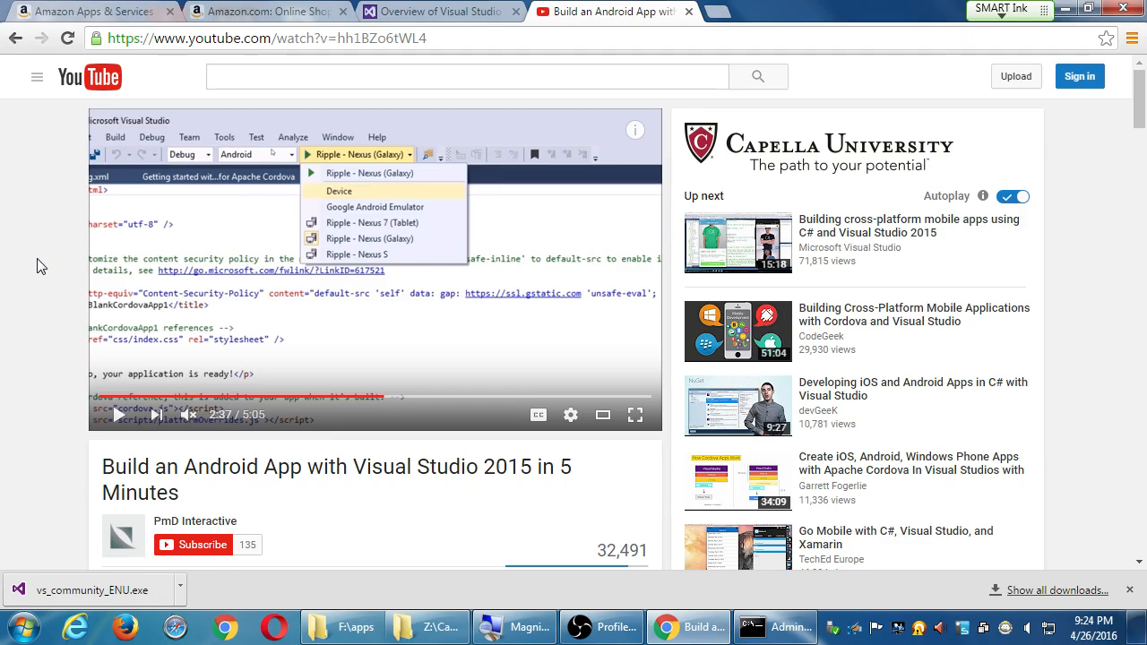
{"action": "mouse_move", "coordinate": [165, 363]}
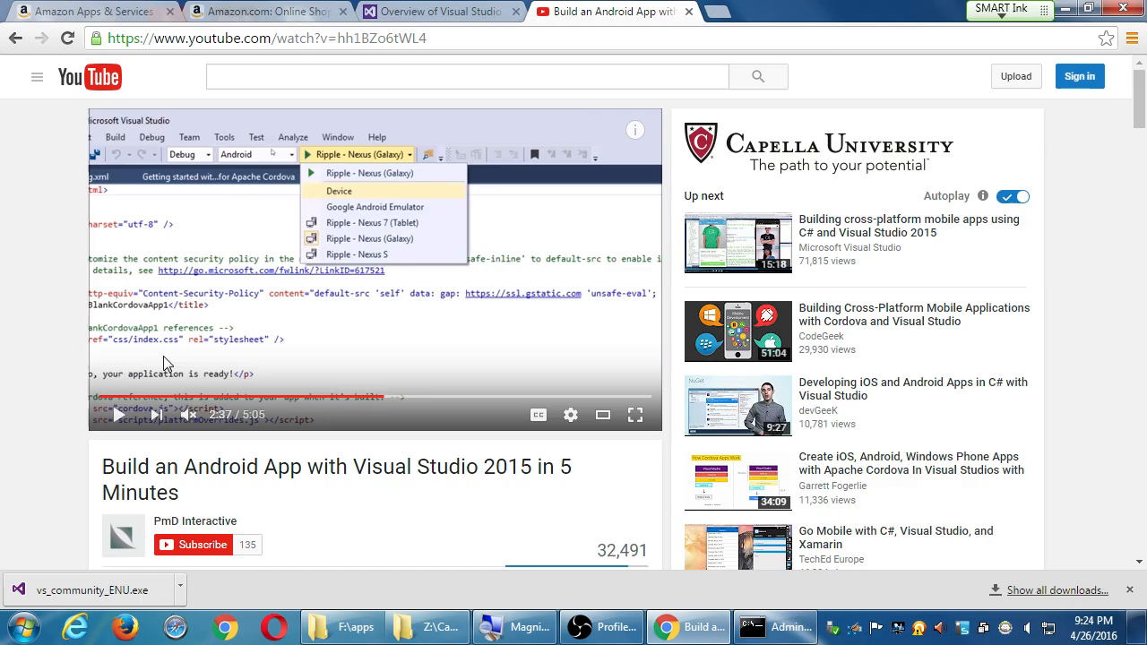
{"action": "left_click", "coordinate": [160, 396]}
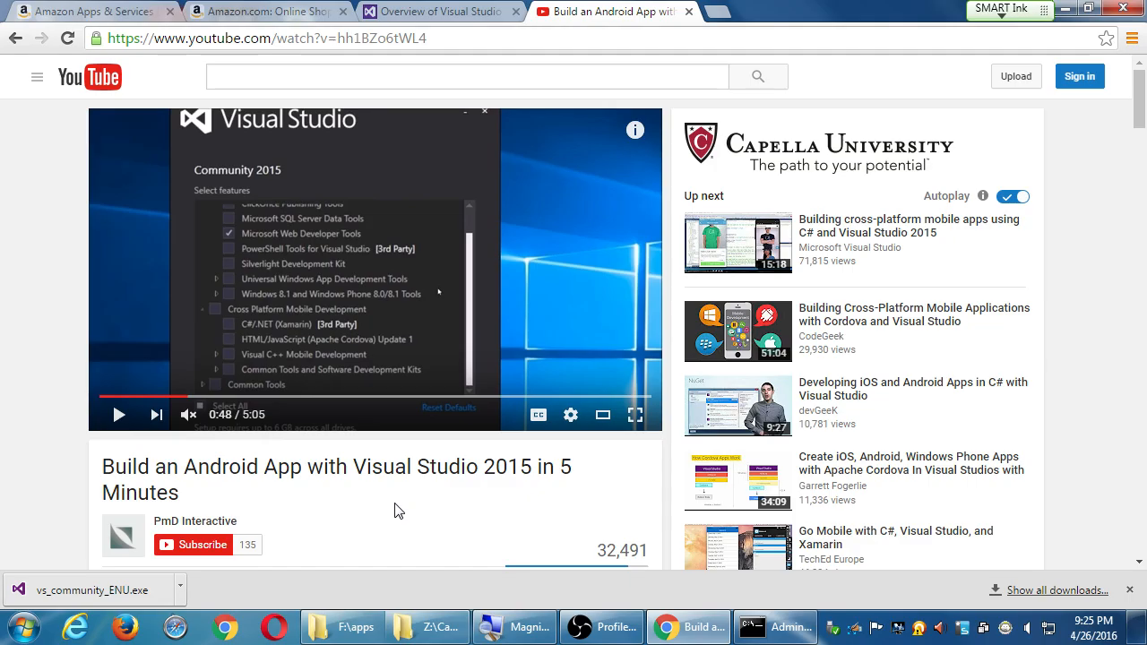
Open a new blank tab beside the YouTube tutorial.
{"action": "left_click", "coordinate": [726, 11]}
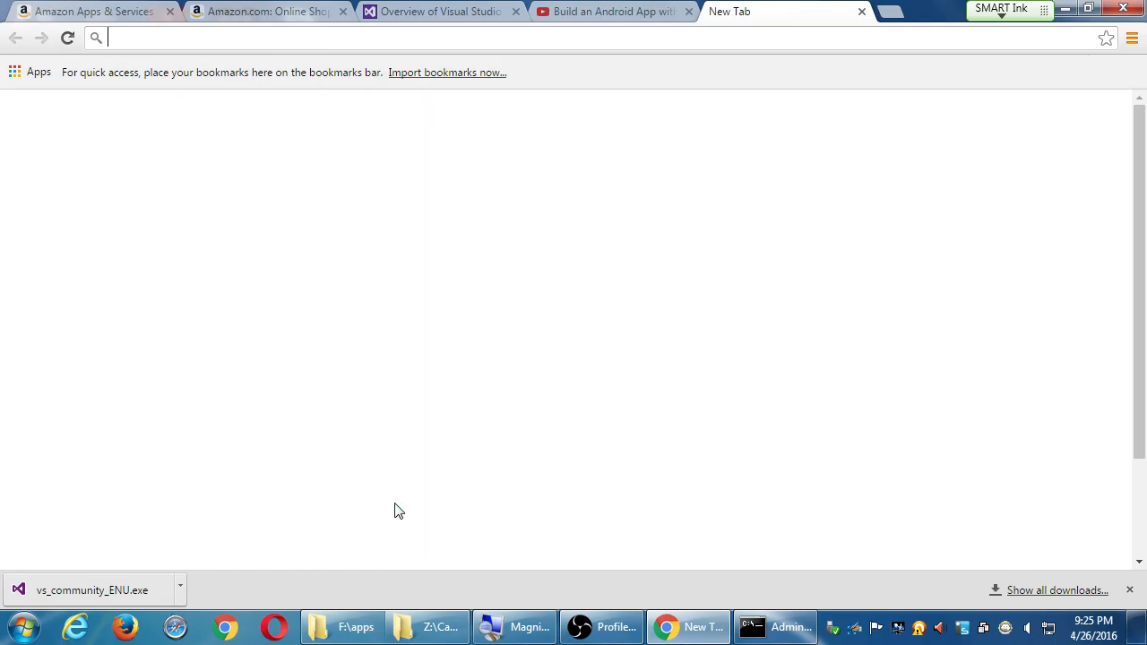
Go to taco.tools, the Tools for Apache Cordova site, in the new tab.
{"action": "type", "text": "taco."}
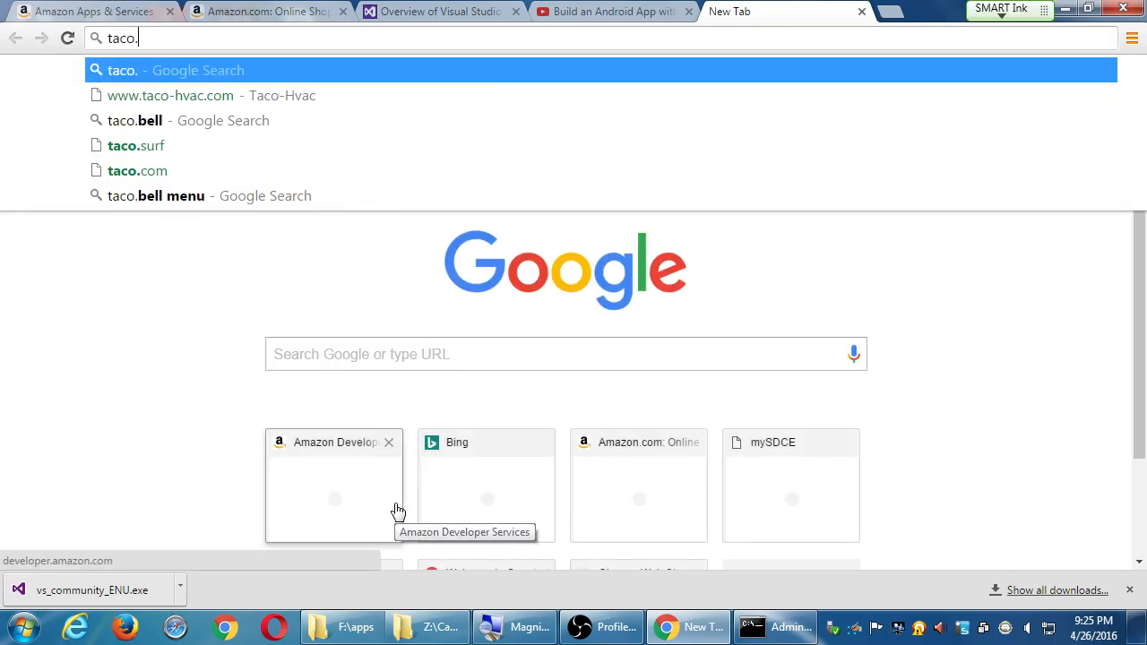
{"action": "type", "text": "tools"}
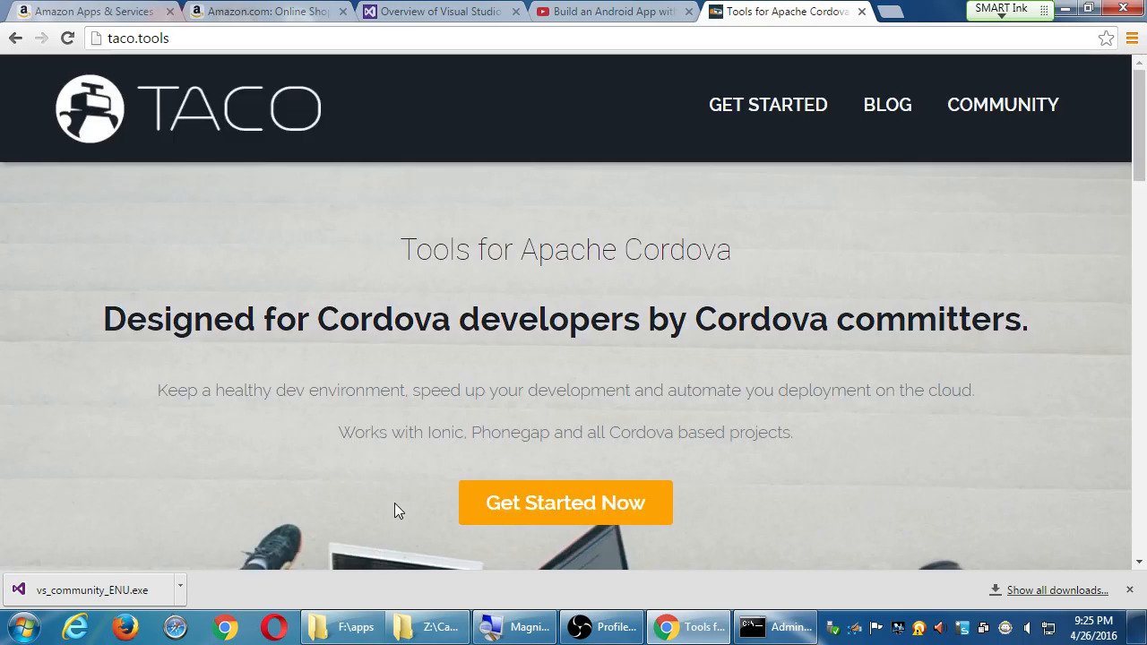
{"action": "mouse_move", "coordinate": [887, 105]}
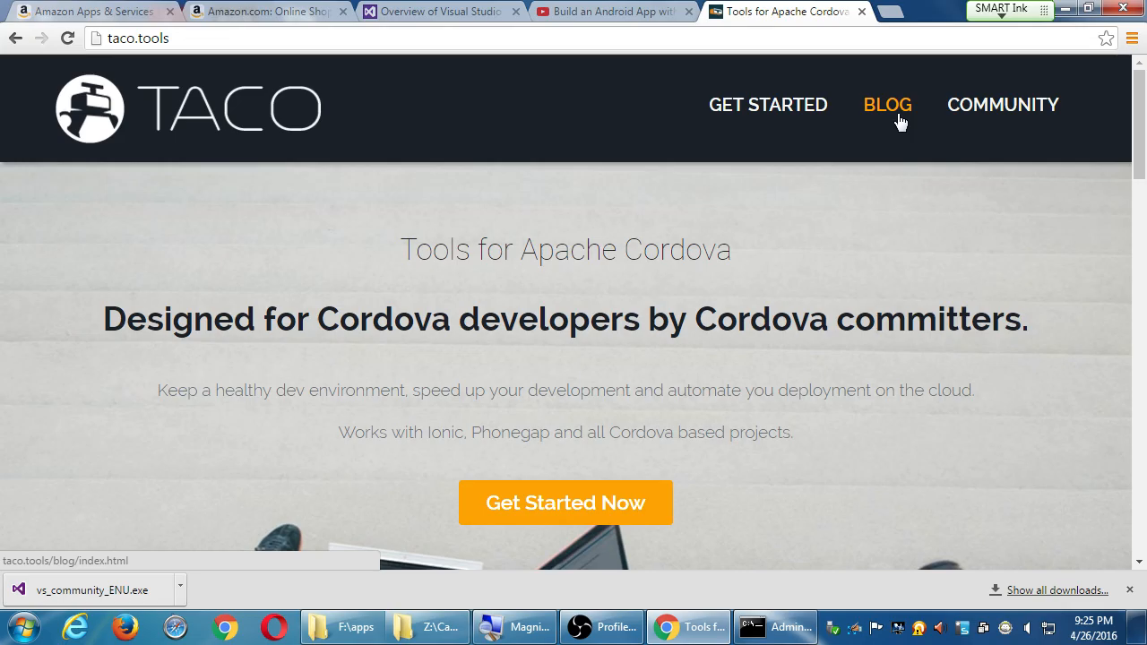
{"action": "mouse_move", "coordinate": [905, 207]}
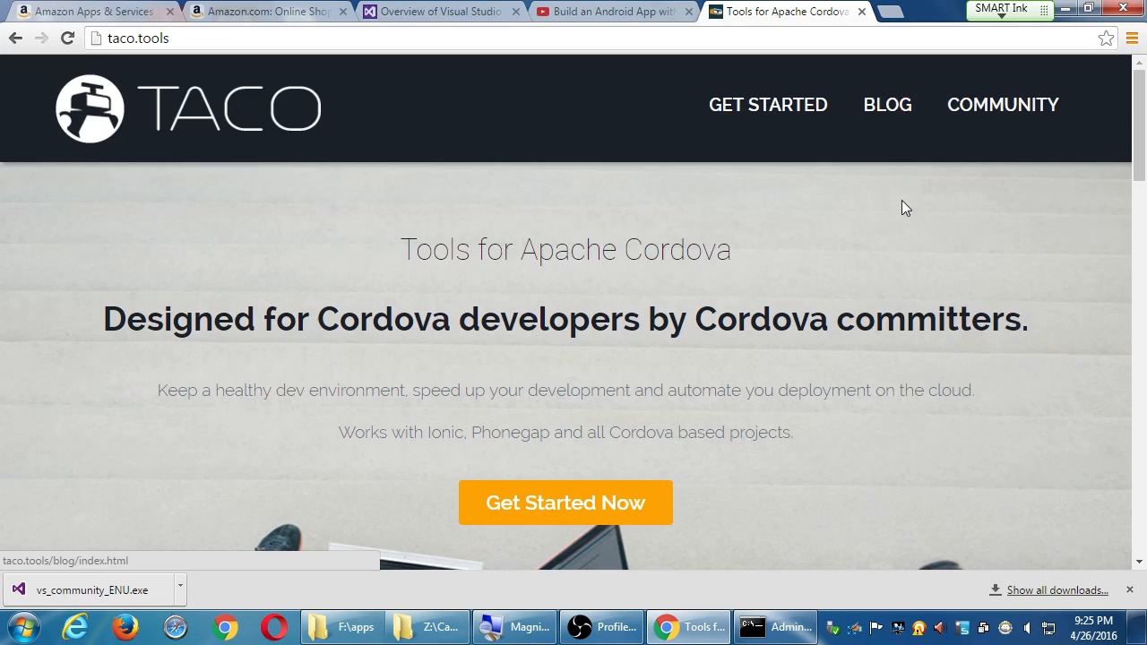
{"action": "mouse_move", "coordinate": [891, 204]}
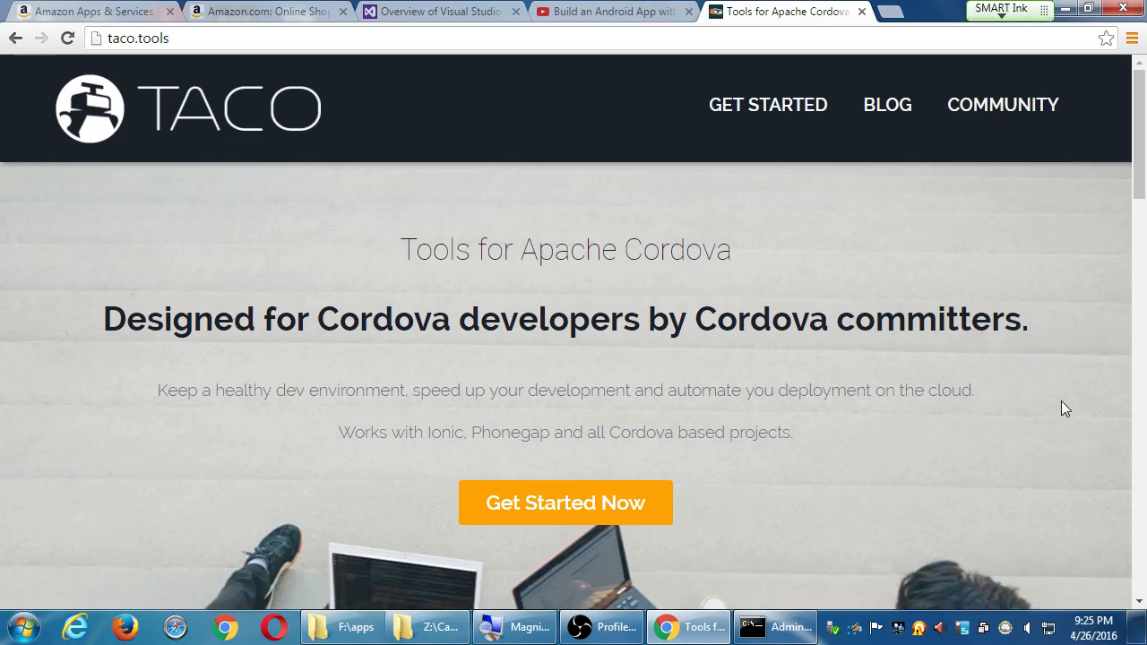
{"action": "scroll", "scroll_direction": "down", "scroll_amount": 3}
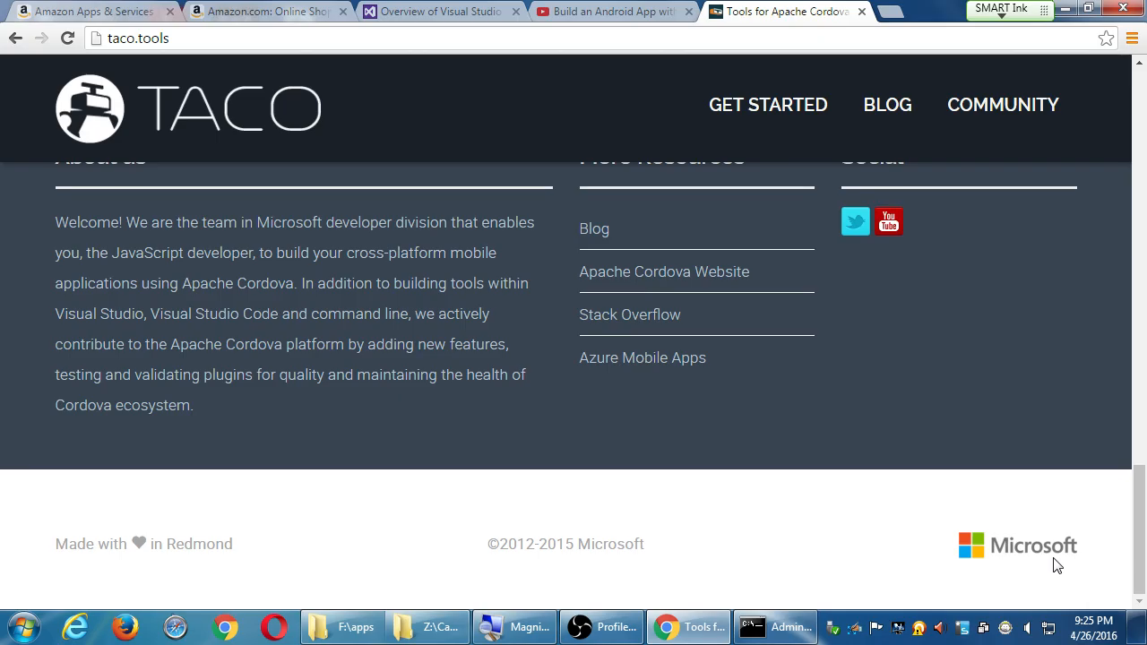
{"action": "scroll", "scroll_direction": "down", "scroll_amount": 3}
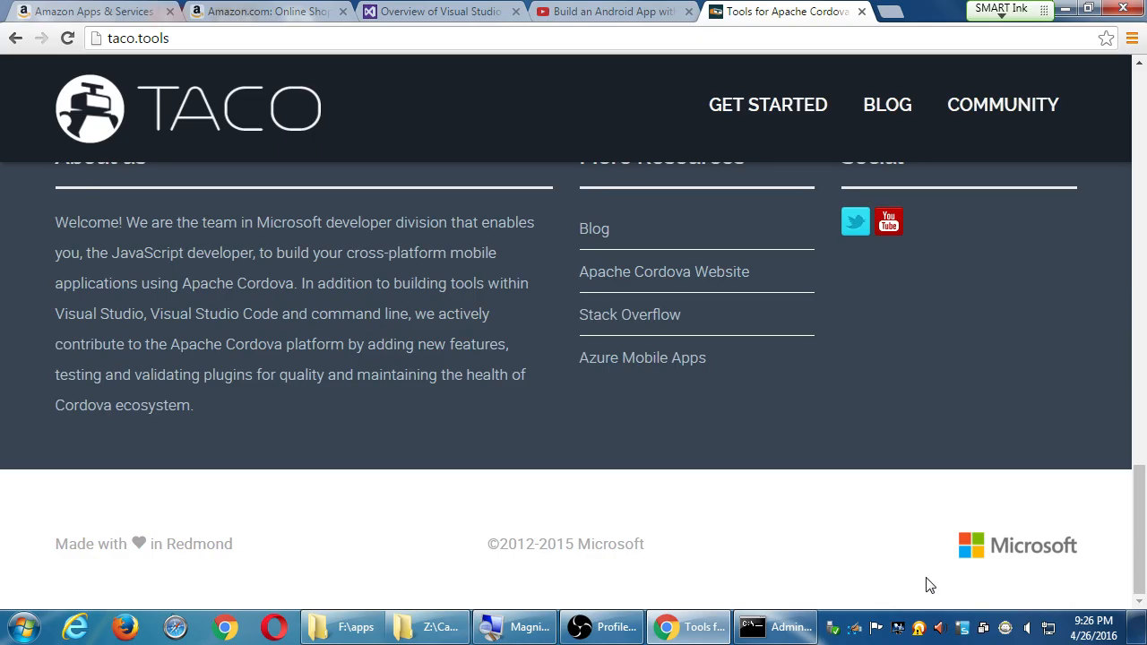
{"action": "scroll", "scroll_direction": "up", "scroll_amount": 3}
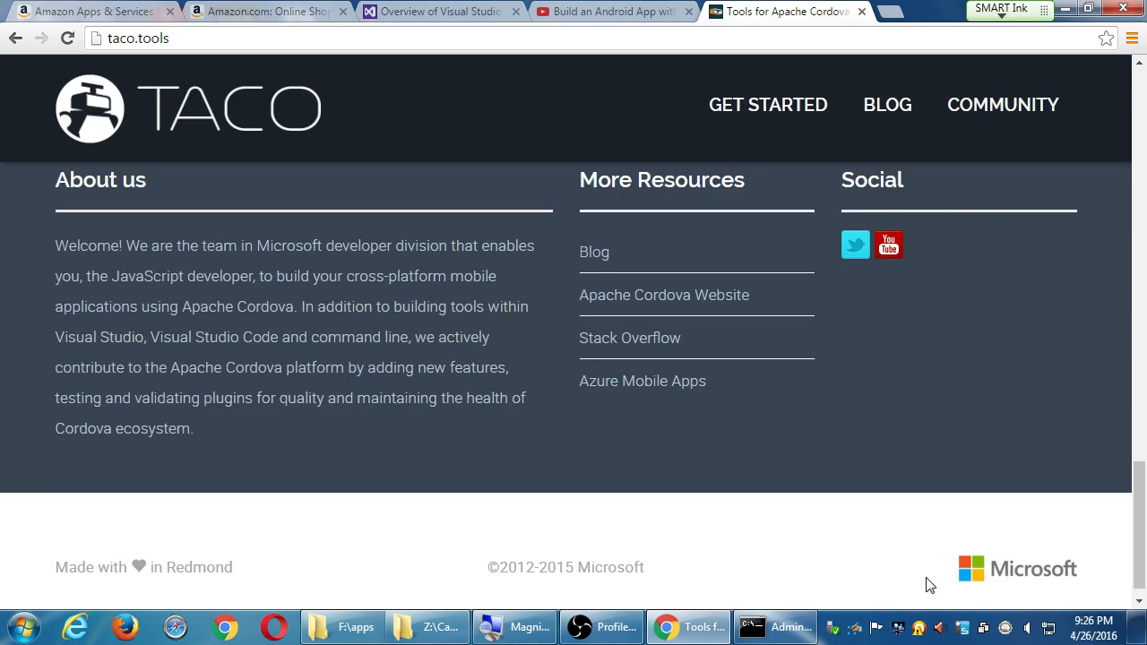
{"action": "scroll", "scroll_direction": "down", "scroll_amount": 3}
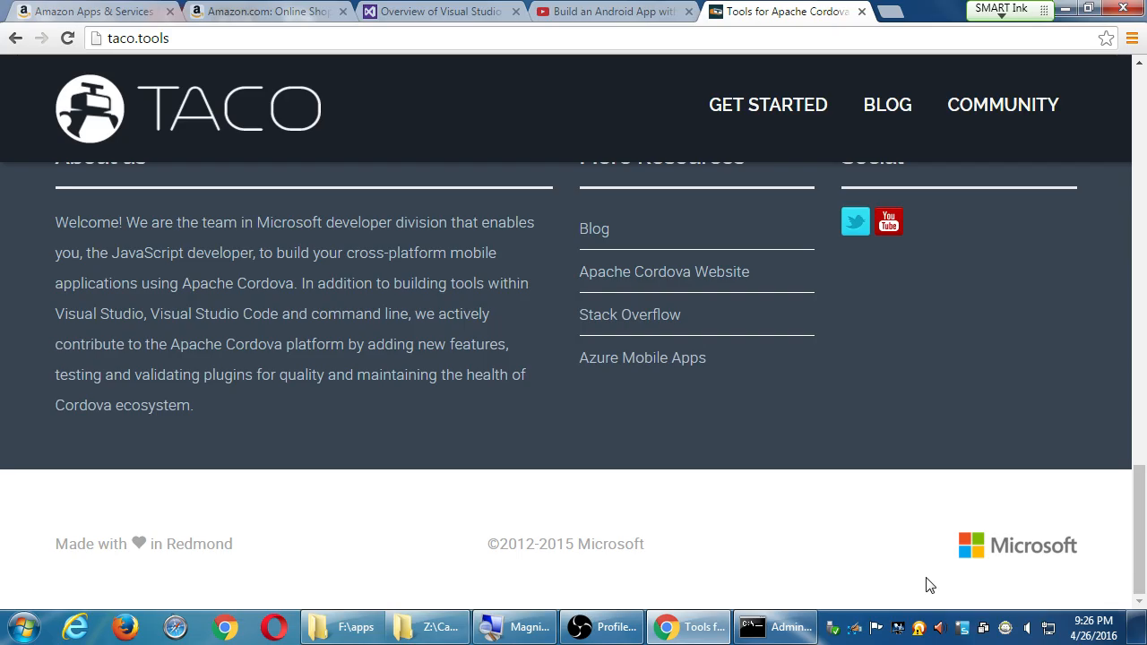
{"action": "scroll", "scroll_direction": "up", "scroll_amount": 3}
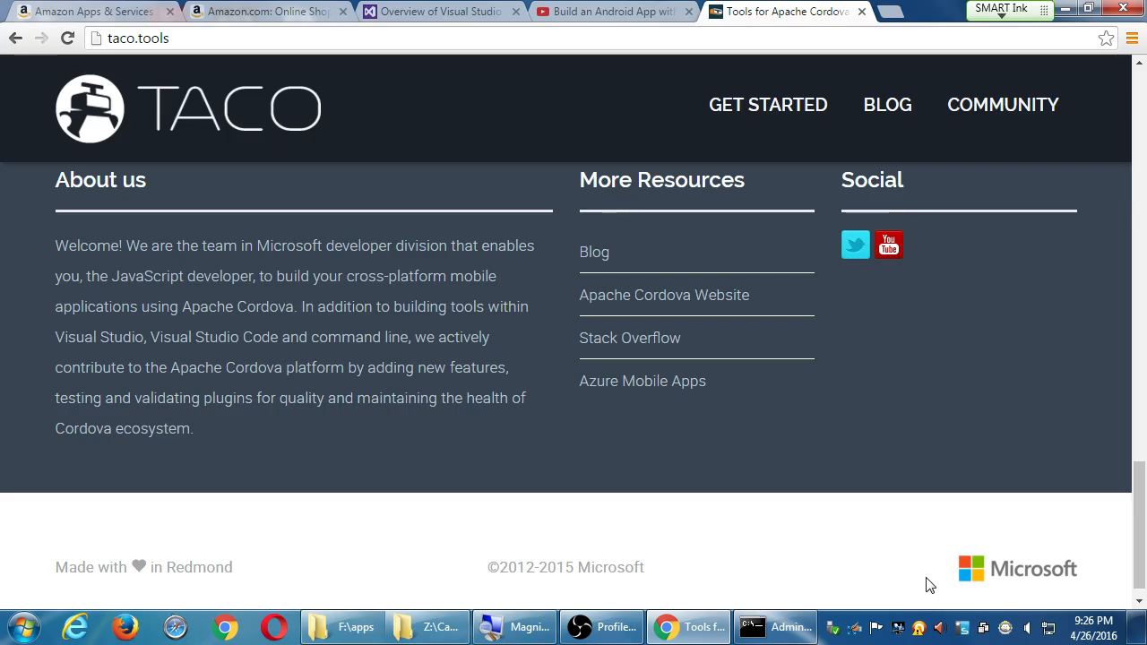
{"action": "scroll", "scroll_direction": "down", "scroll_amount": 3}
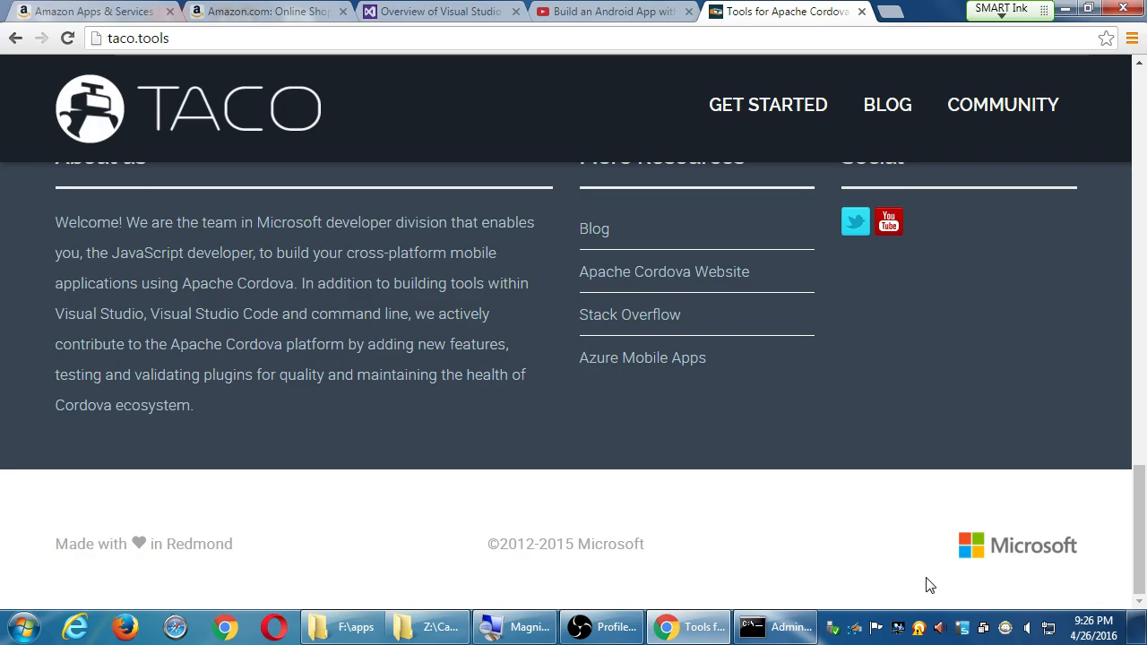
{"action": "scroll", "scroll_direction": "up", "scroll_amount": 3}
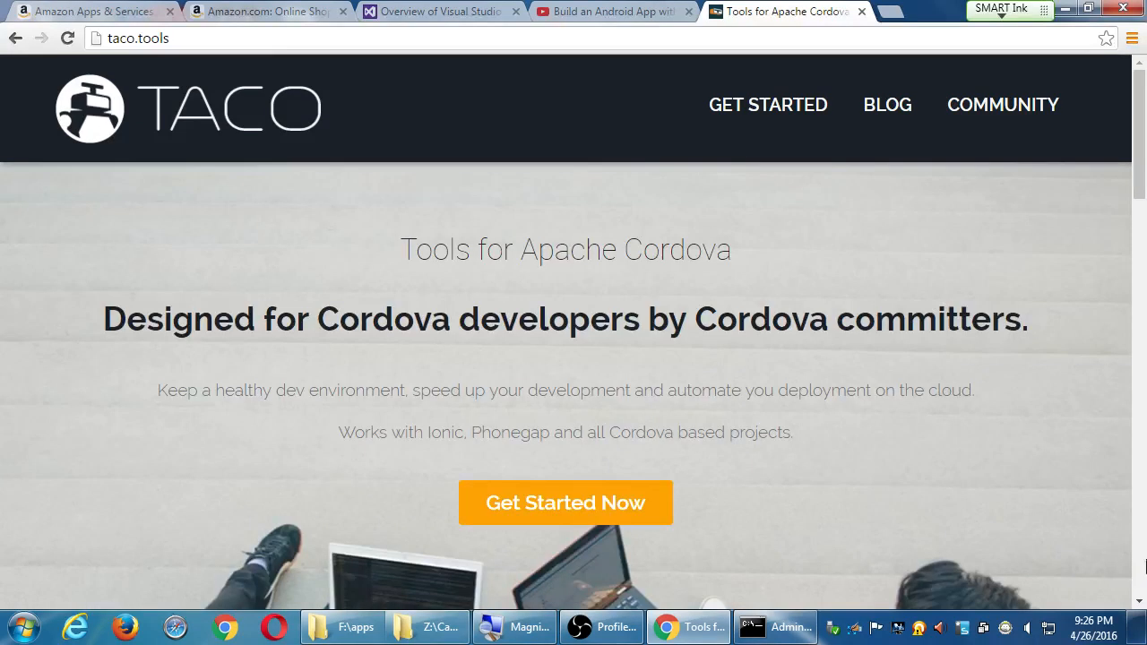
Scroll down to the TACO testimonials and advance through two more quotes.
{"action": "scroll", "scroll_direction": "down", "scroll_amount": 3}
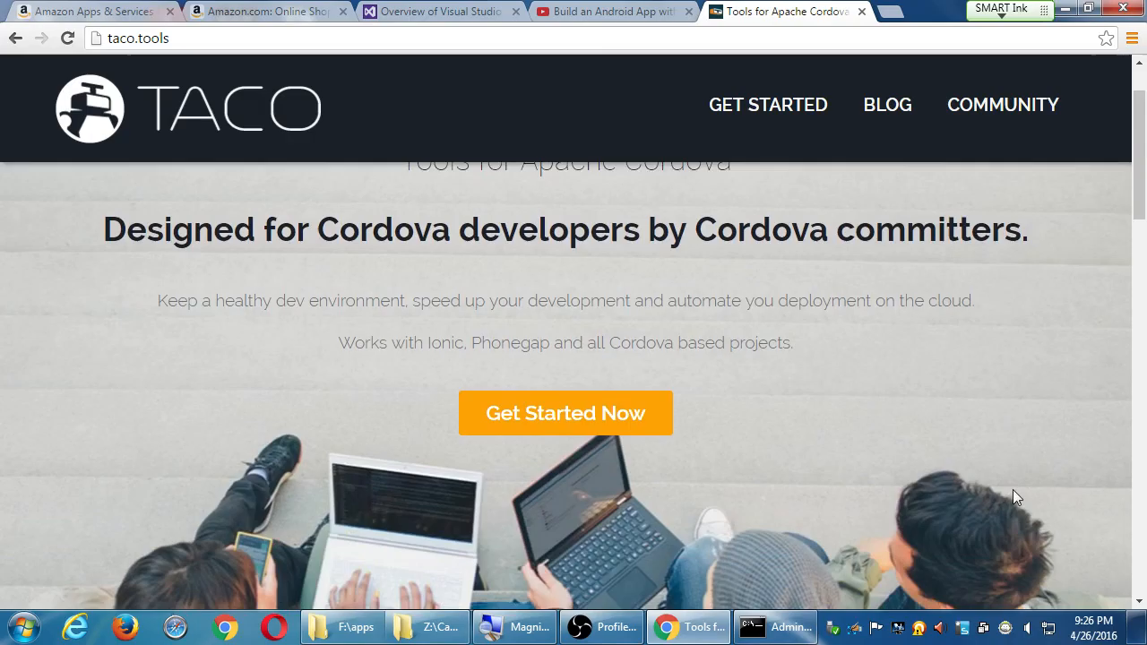
{"action": "scroll", "scroll_direction": "down", "scroll_amount": 3}
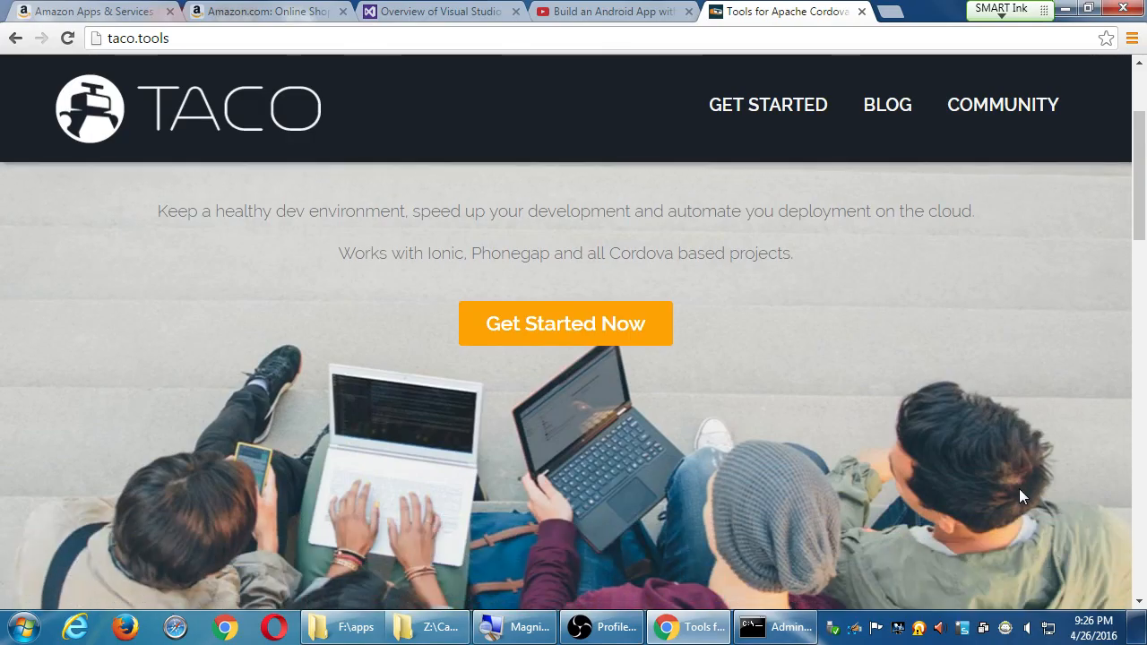
{"action": "scroll", "scroll_direction": "down", "scroll_amount": 3}
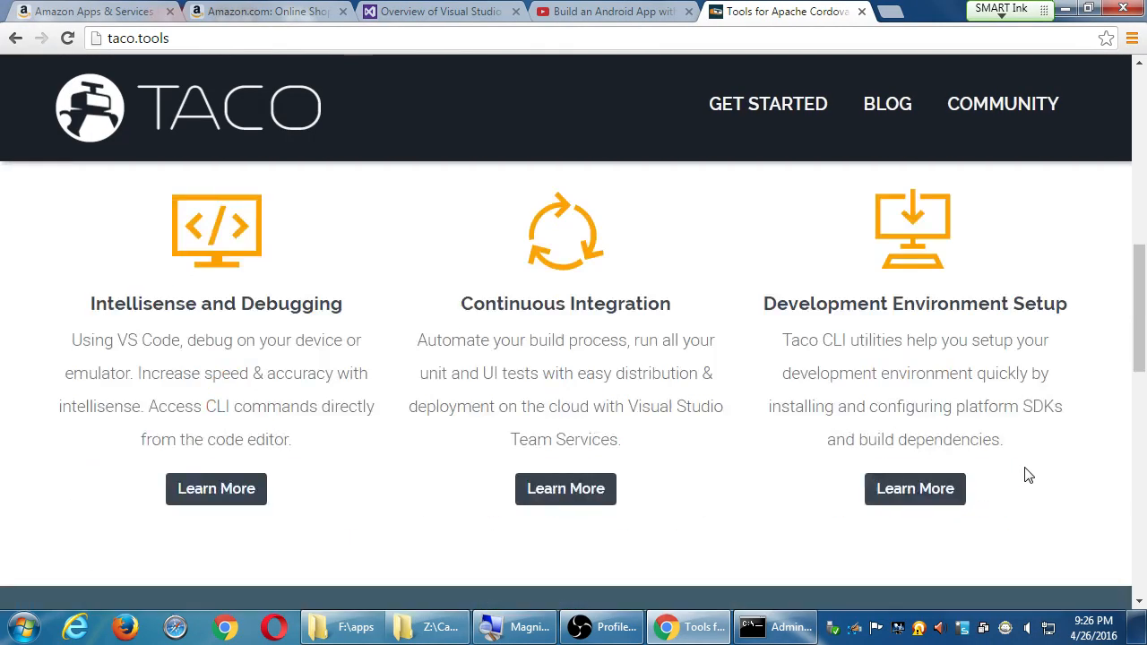
{"action": "scroll", "scroll_direction": "down", "scroll_amount": 3}
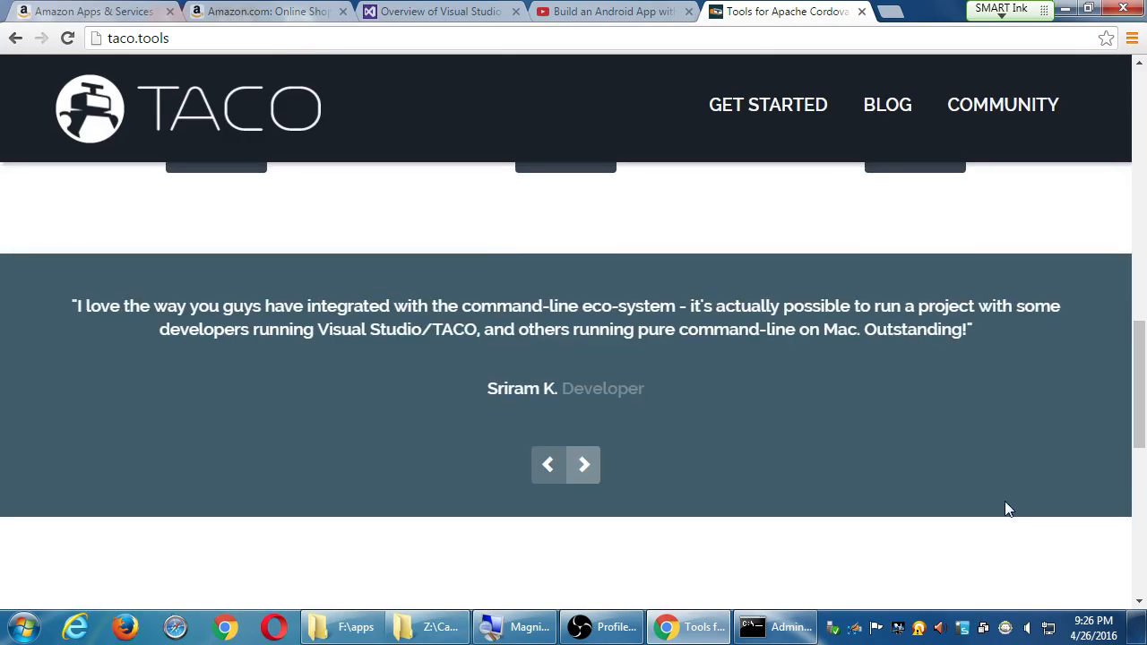
{"action": "left_click", "coordinate": [584, 464]}
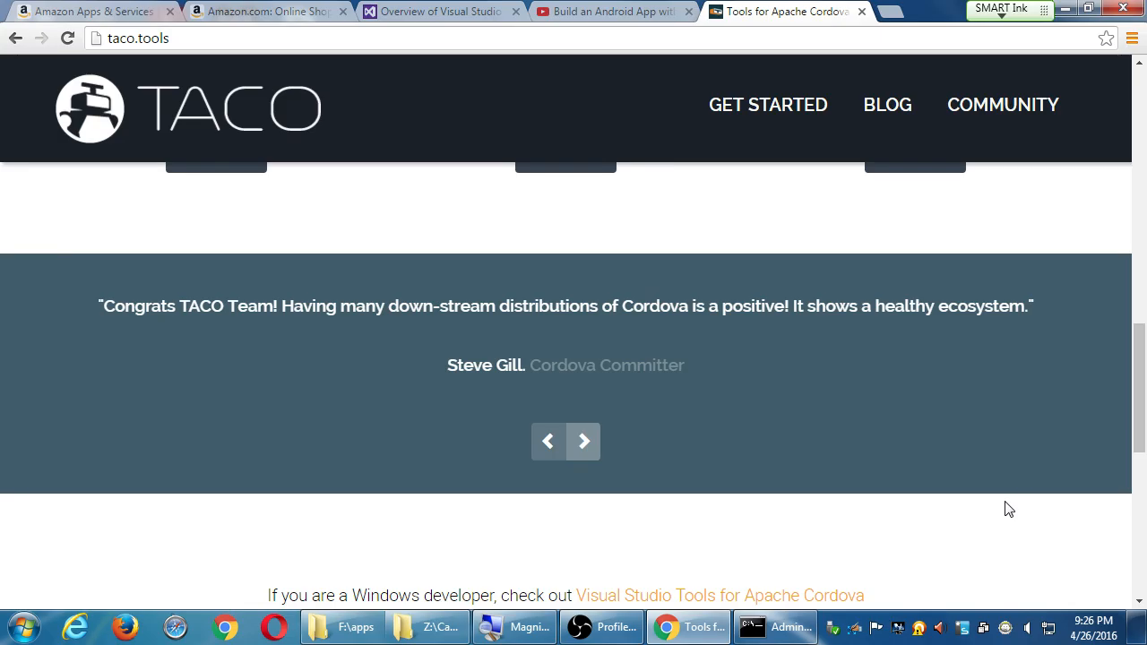
{"action": "left_click", "coordinate": [584, 440]}
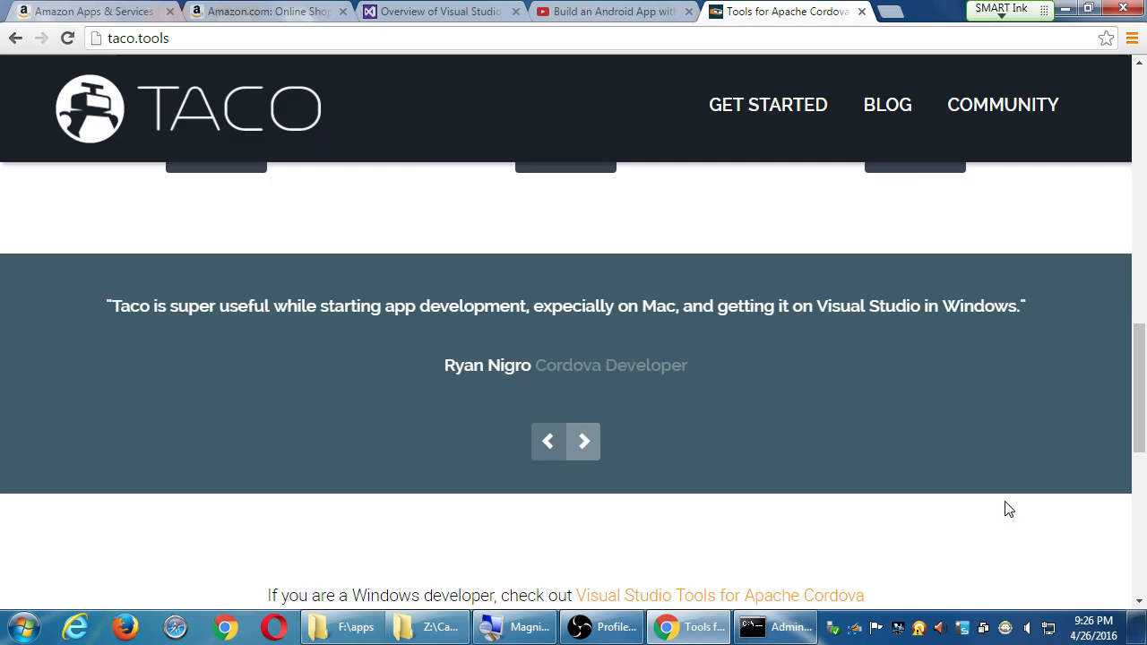
Return to the top of the TACO home page and bring up Open Broadcaster Software.
{"action": "scroll", "scroll_direction": "up", "scroll_amount": 3}
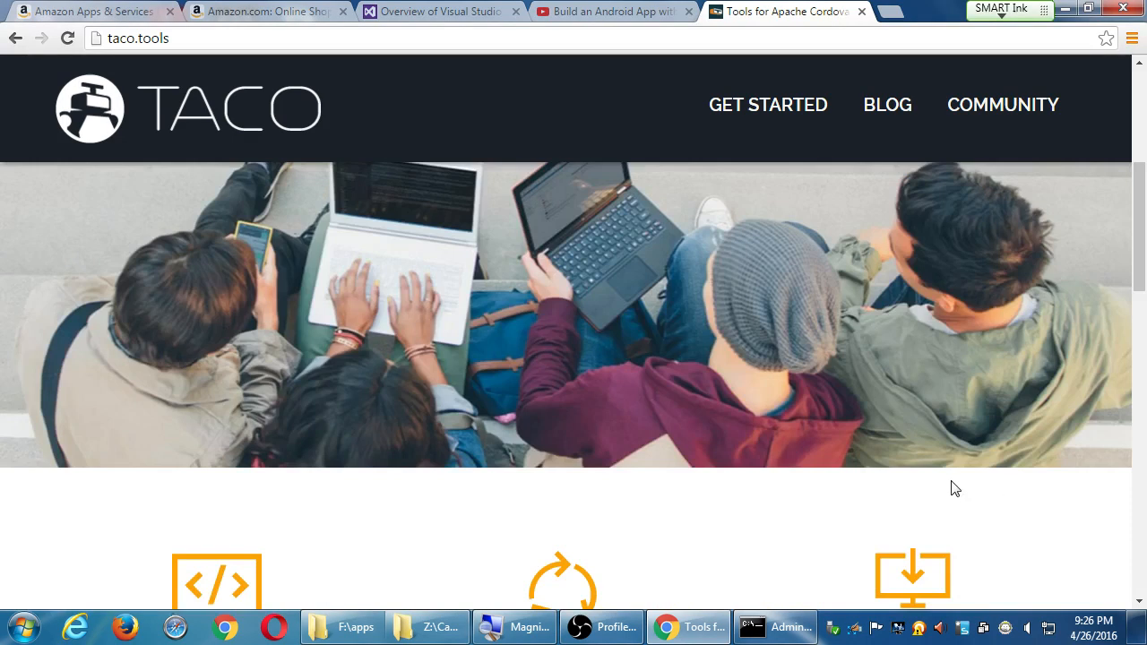
{"action": "scroll", "scroll_direction": "up", "scroll_amount": 3}
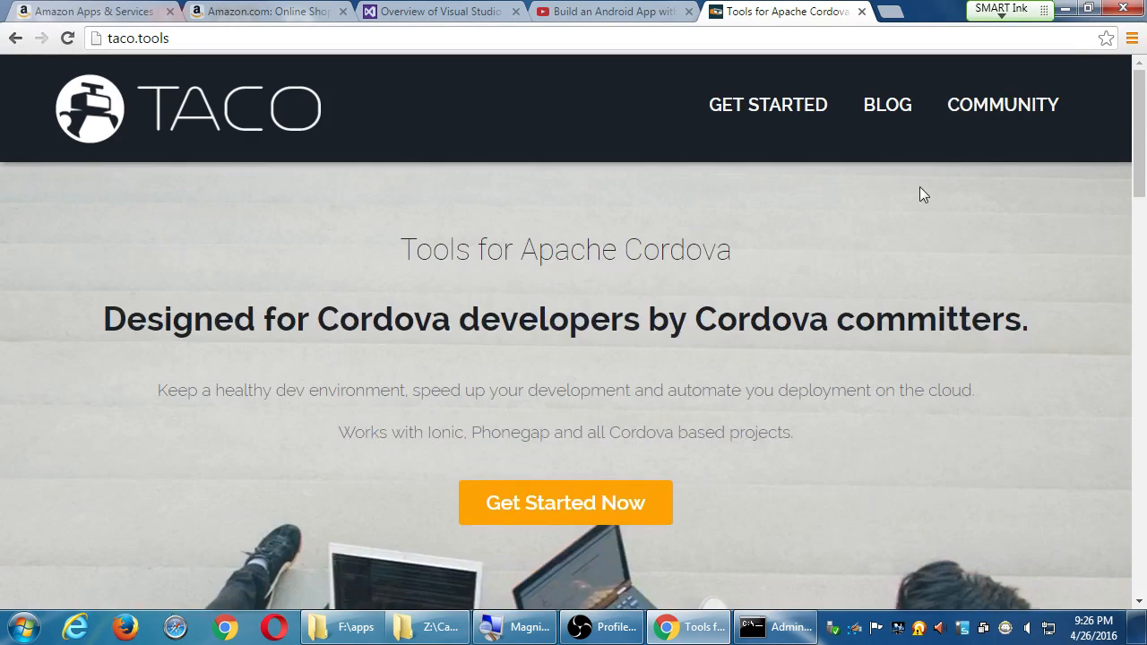
{"action": "mouse_move", "coordinate": [908, 222]}
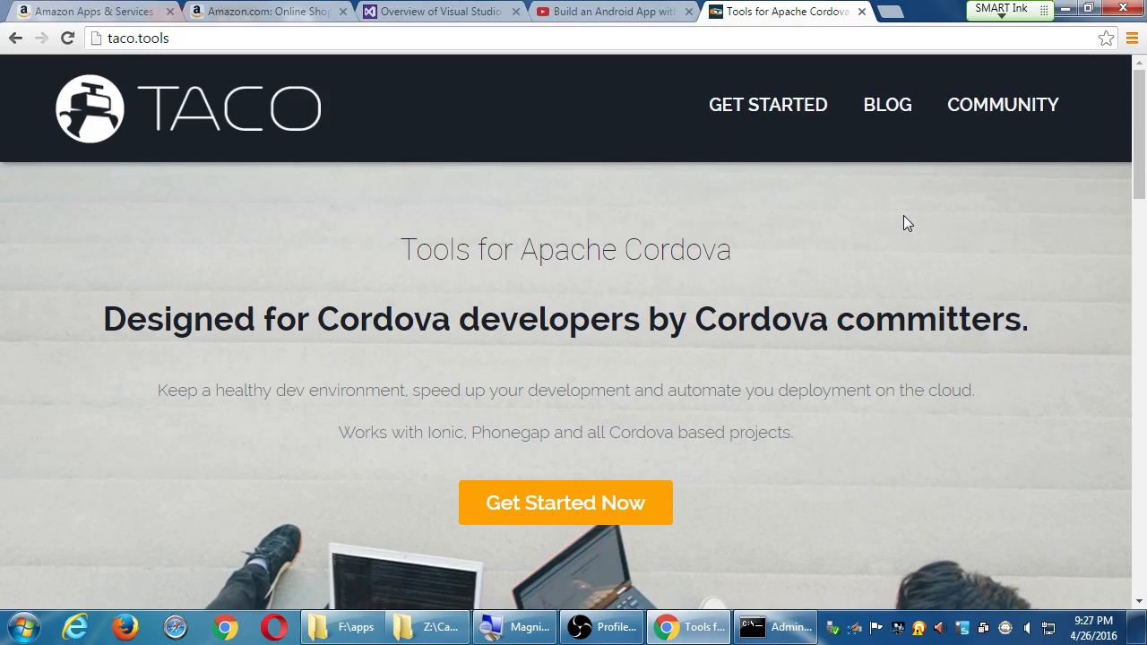
{"action": "mouse_move", "coordinate": [908, 209]}
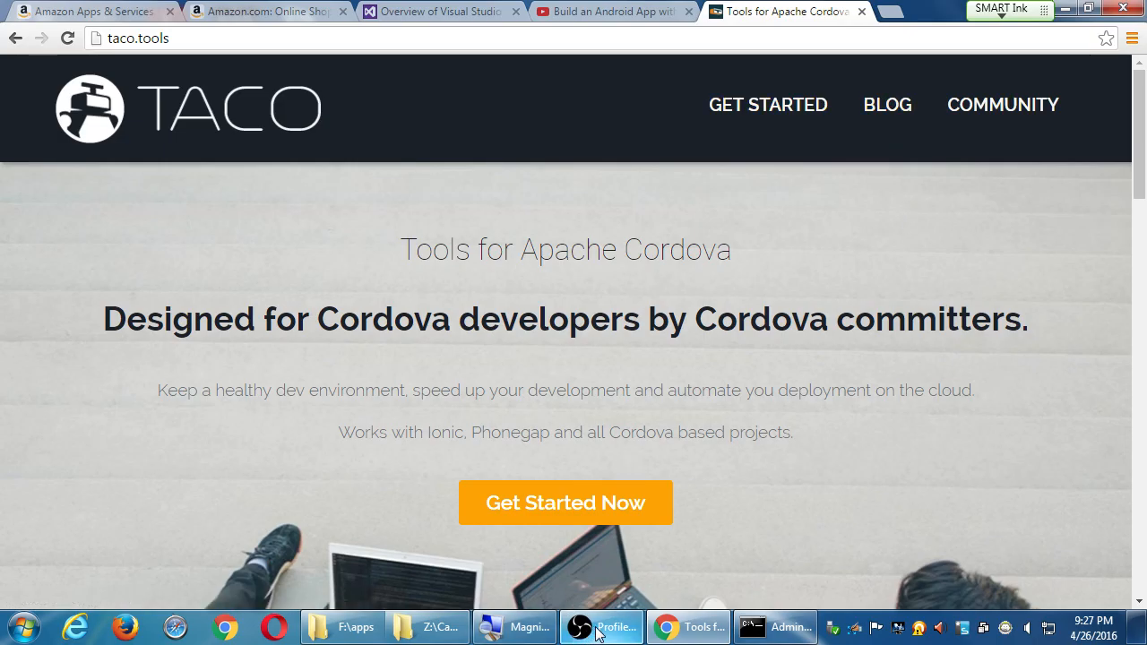
{"action": "left_click", "coordinate": [602, 626]}
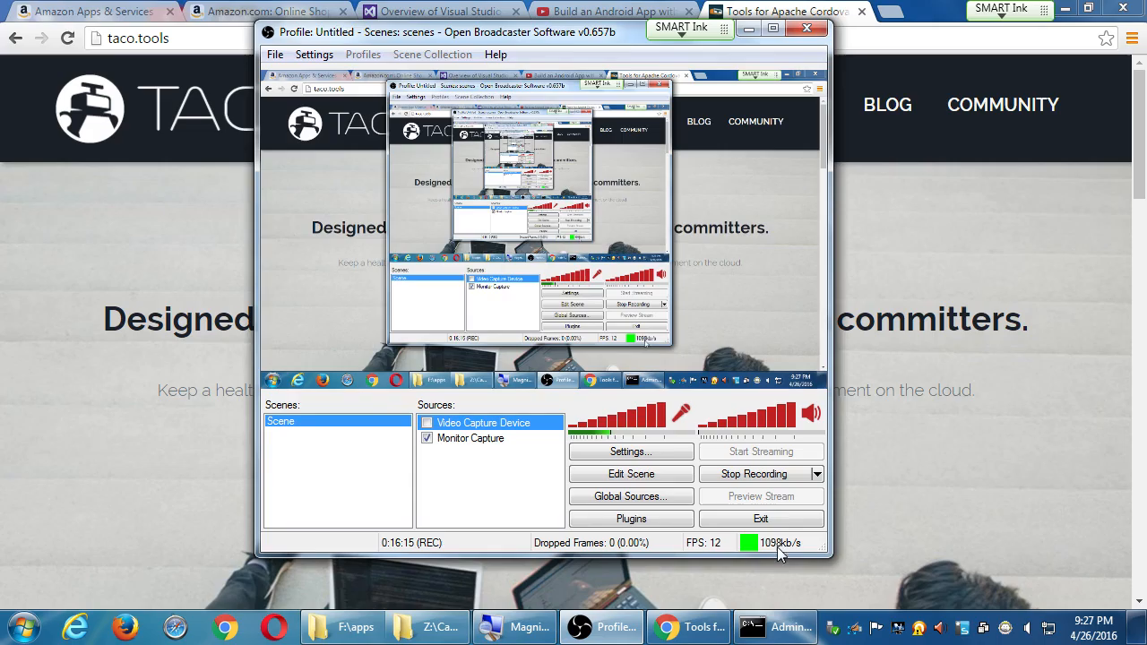